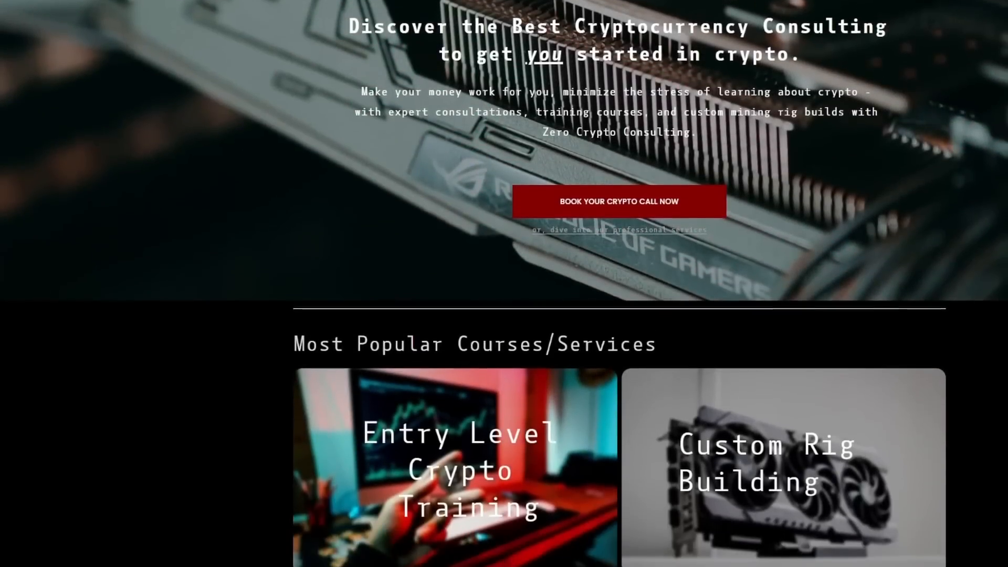
# Step: Scroll through the YouTube channel, then switch to the Home | Meowcoin tab at mewccrypto.com
pyautogui.scroll(-3)
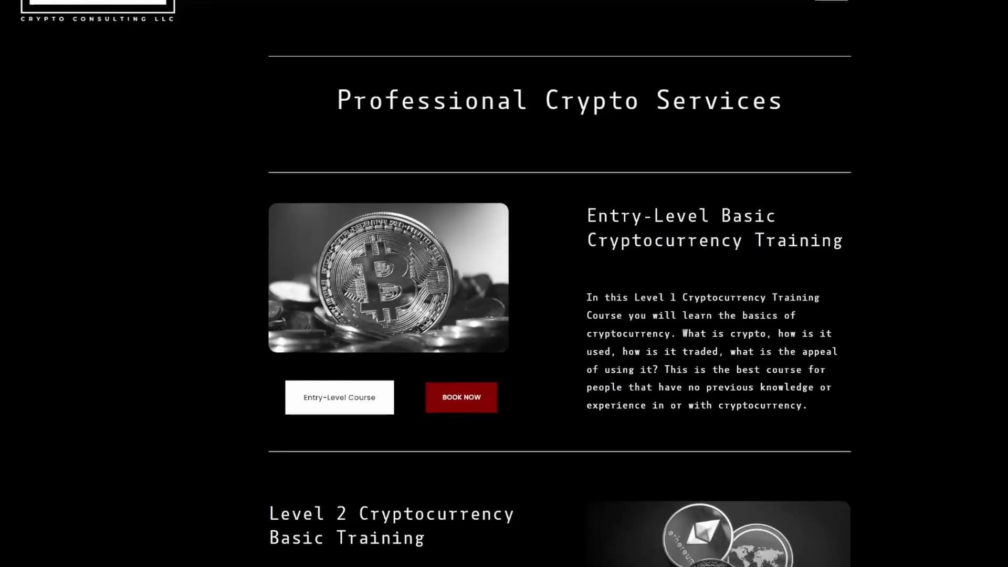
pyautogui.scroll(-3)
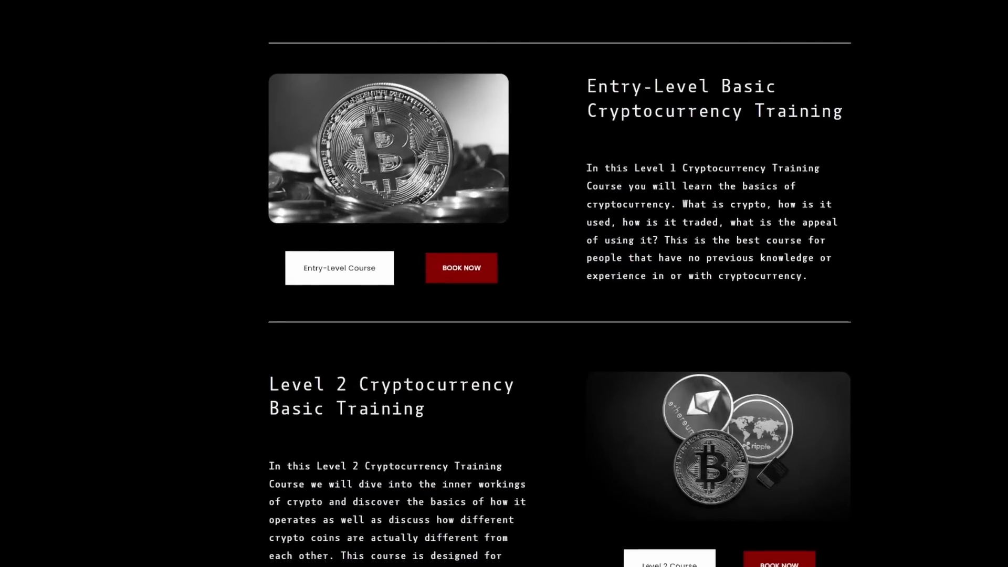
pyautogui.scroll(-3)
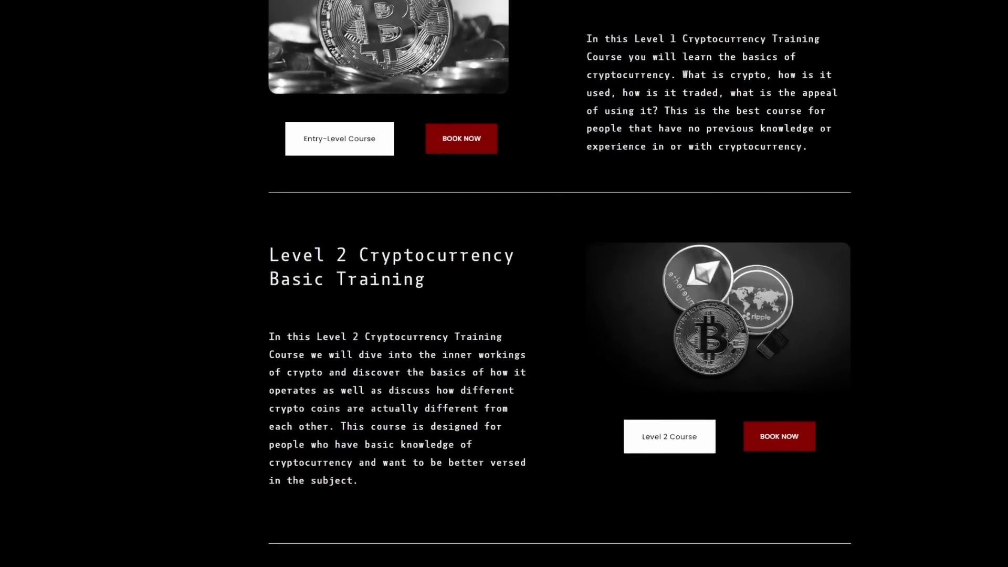
pyautogui.scroll(-3)
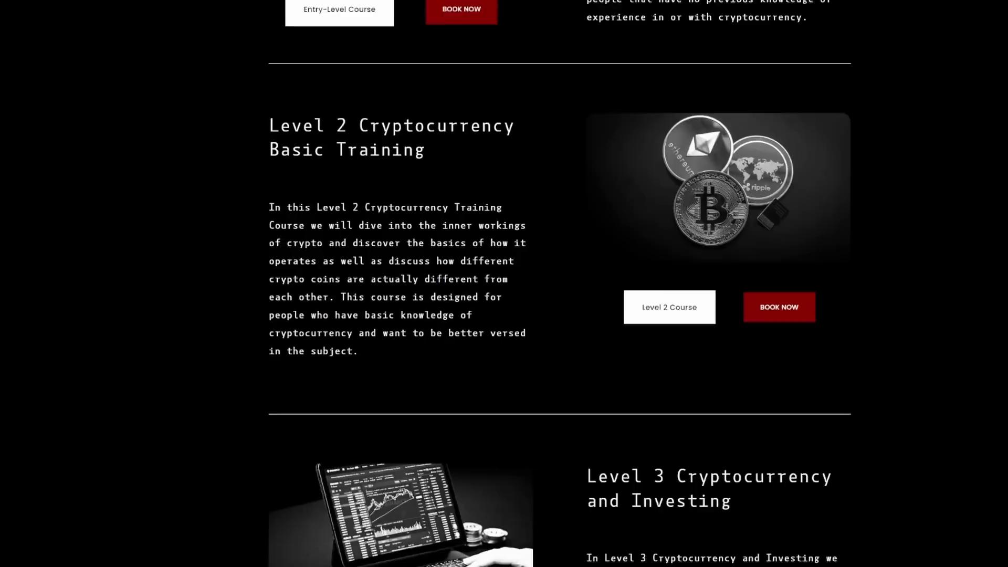
pyautogui.scroll(-3)
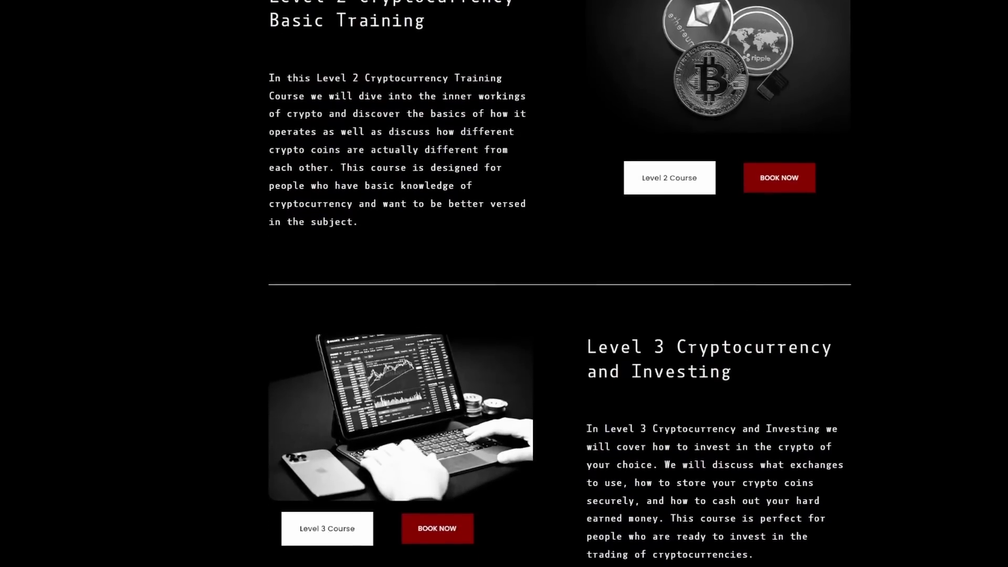
pyautogui.scroll(-3)
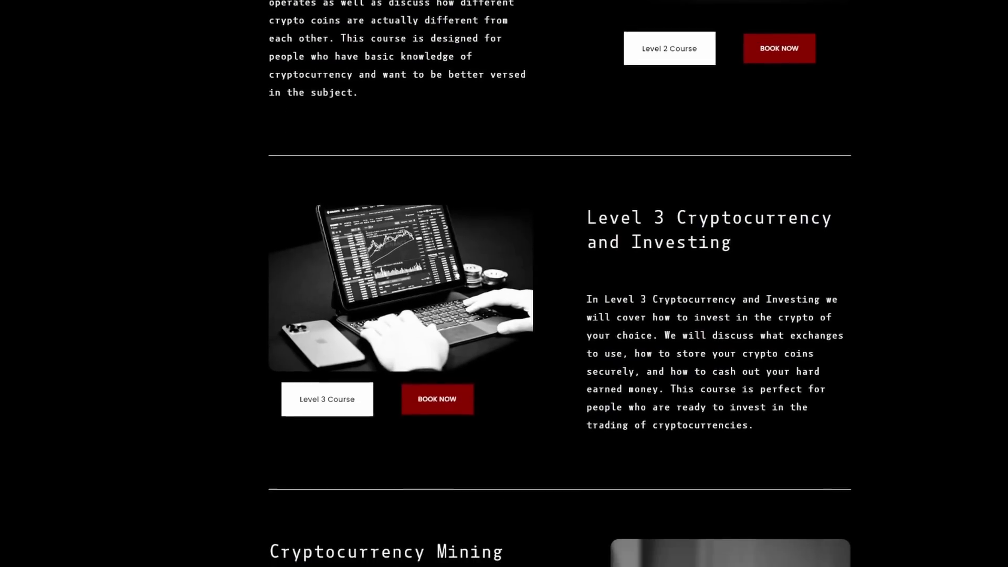
pyautogui.scroll(-3)
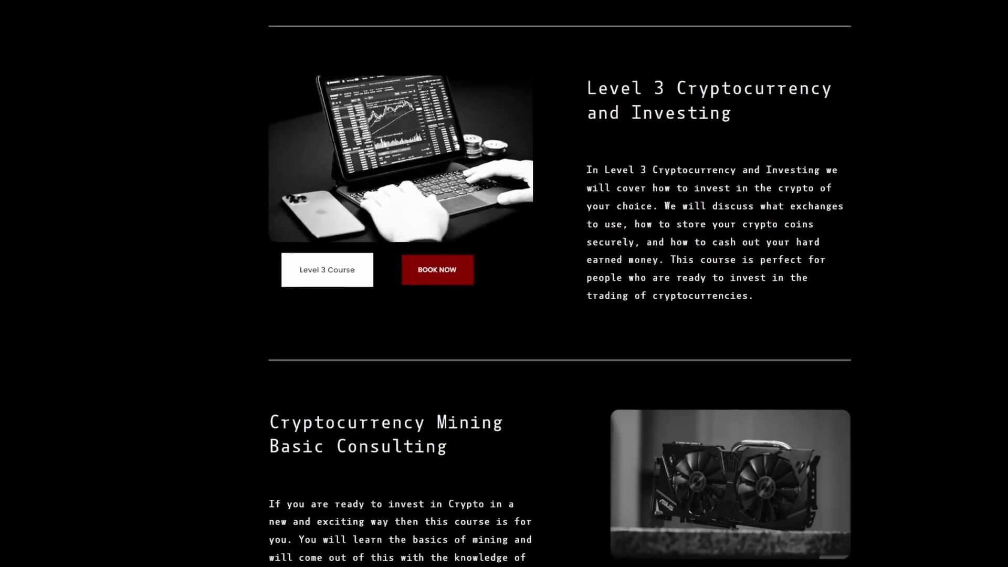
pyautogui.scroll(-3)
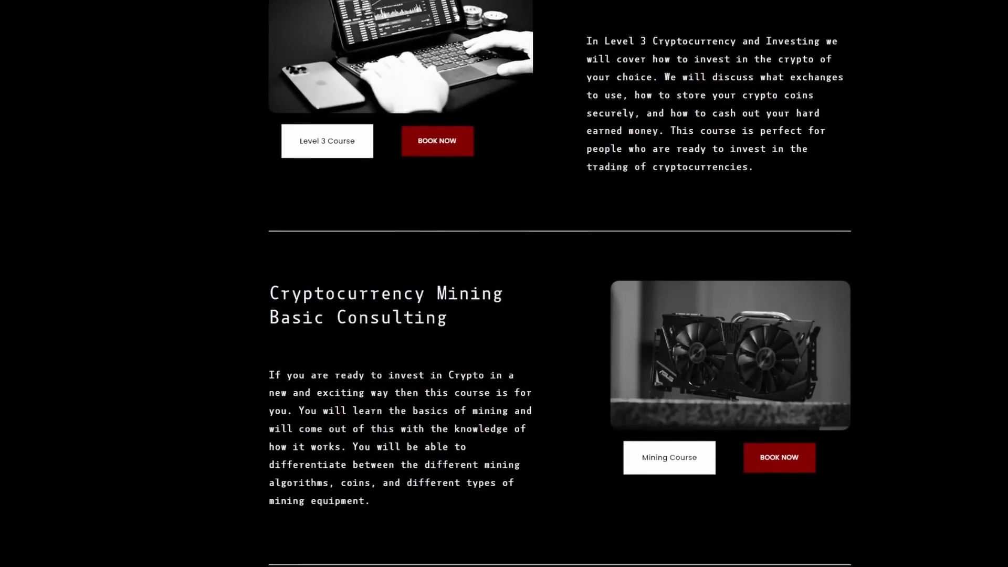
pyautogui.scroll(-3)
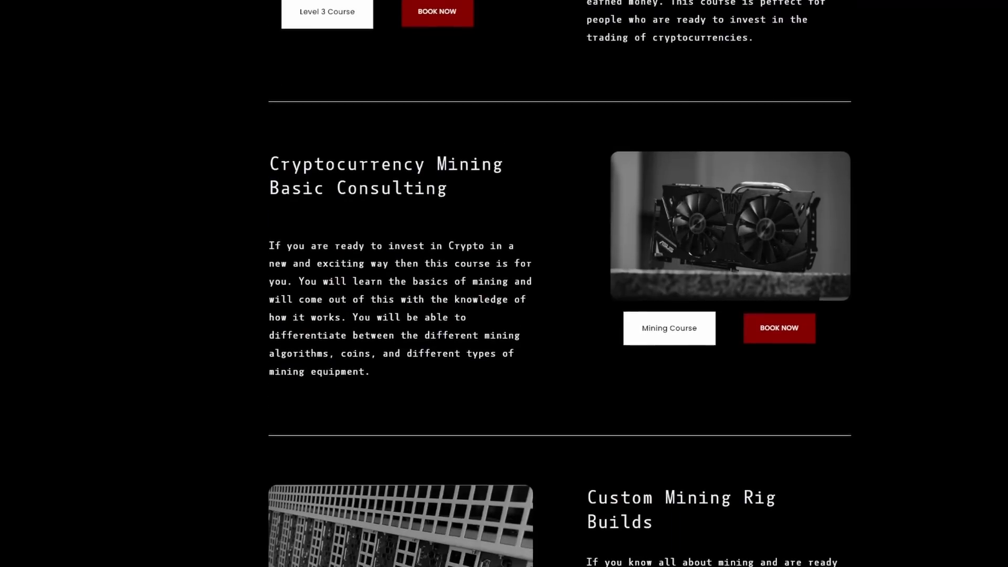
pyautogui.scroll(-3)
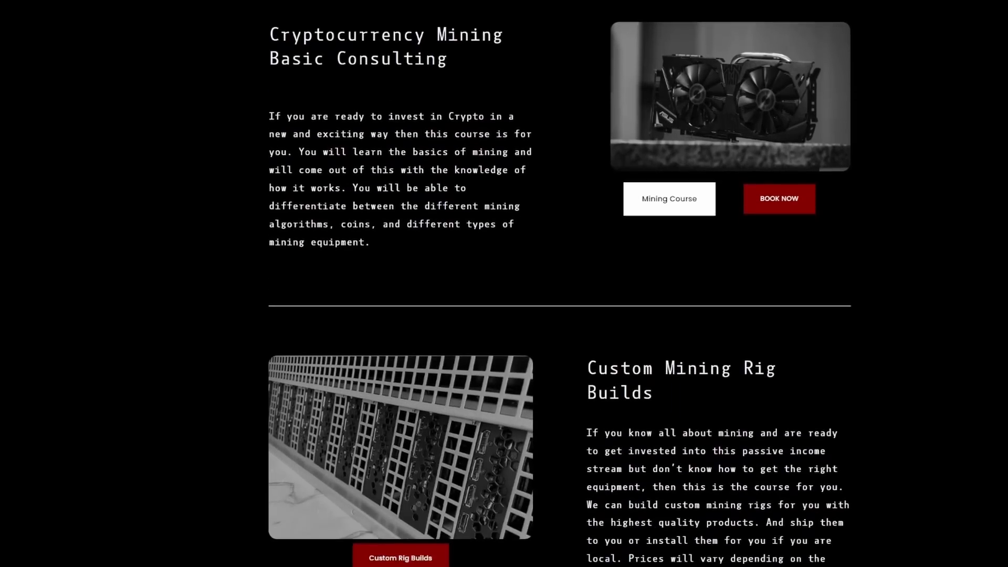
pyautogui.scroll(-3)
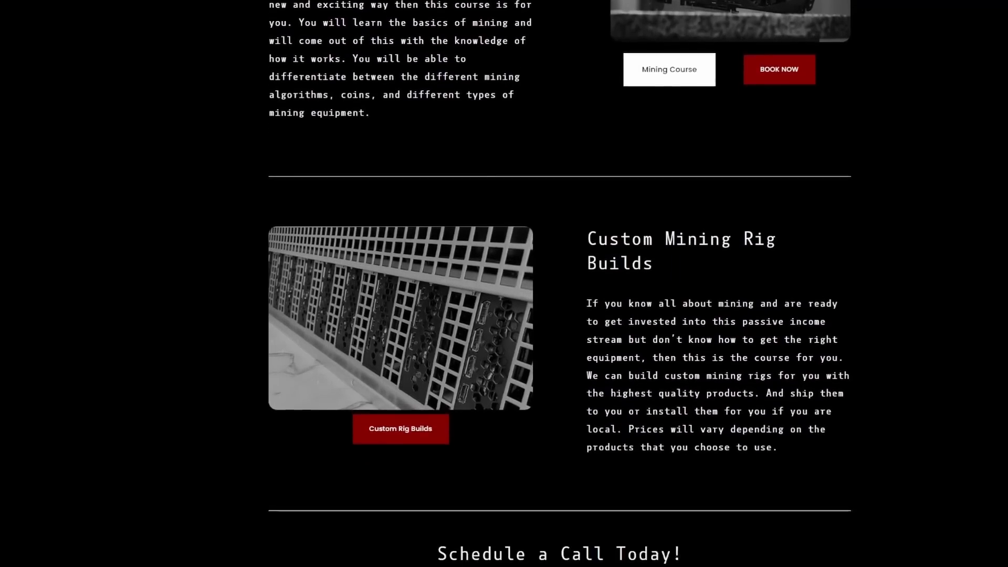
pyautogui.scroll(-3)
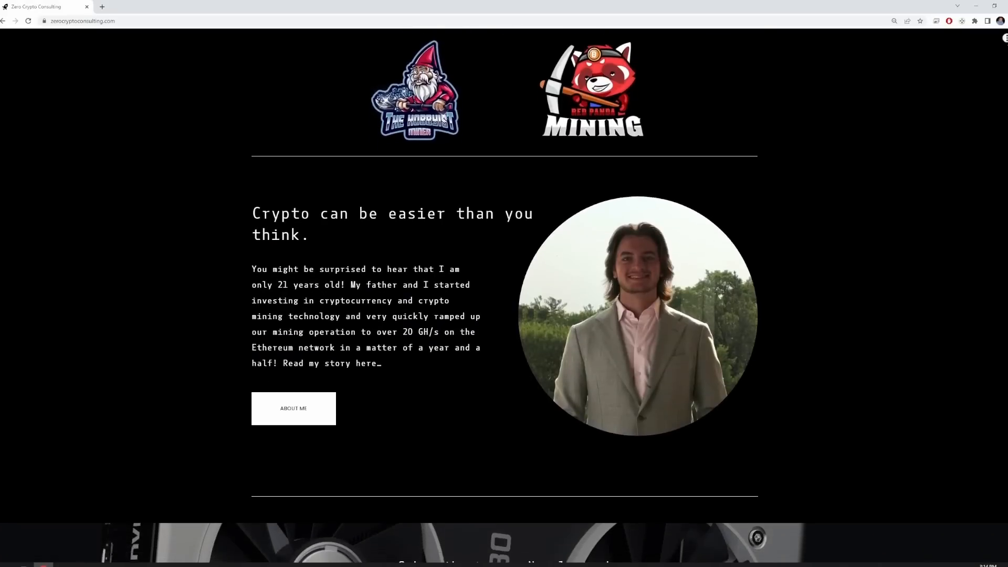
pyautogui.scroll(-3)
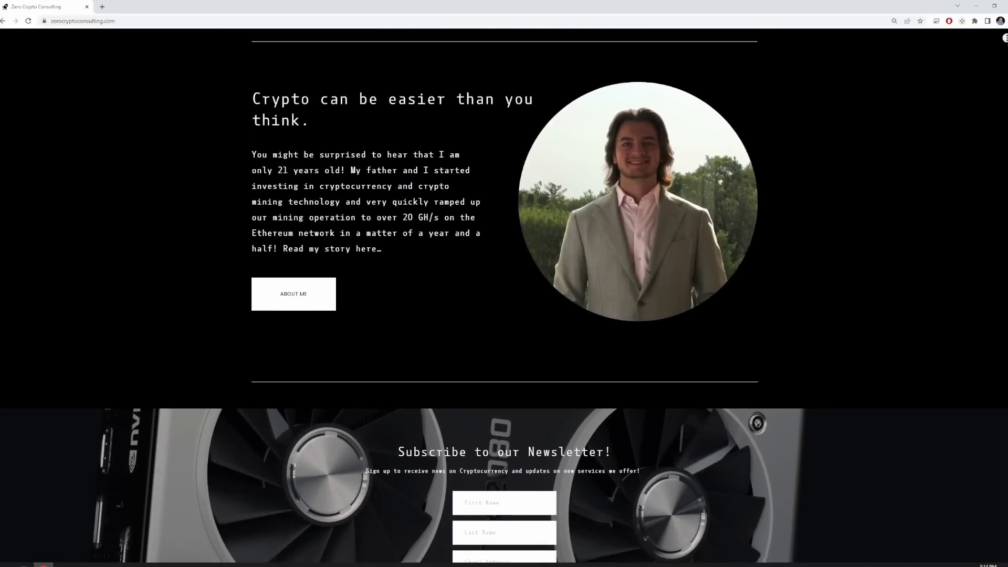
pyautogui.scroll(-3)
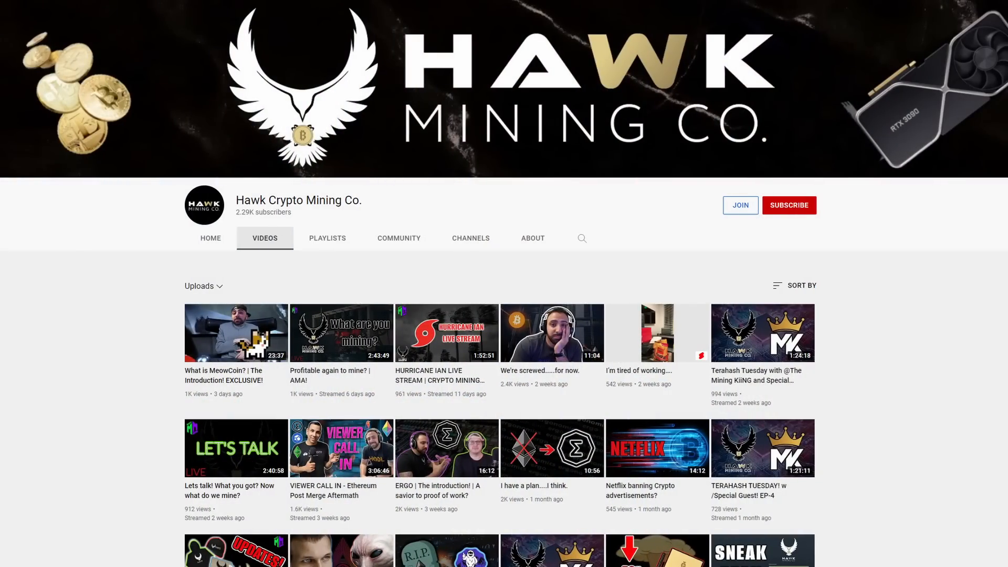
pyautogui.click(236, 333)
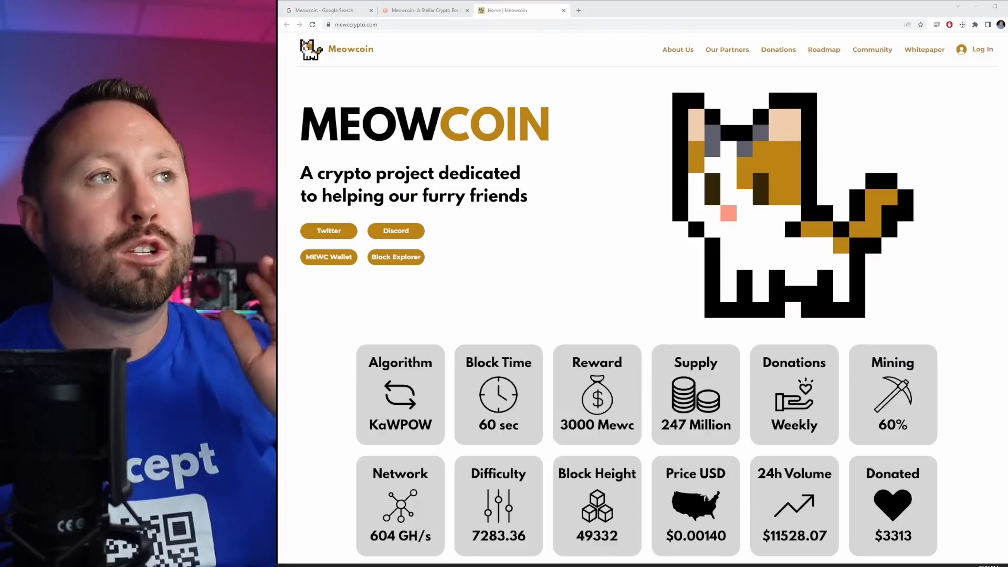
# Step: View the Meowcoin Google results, then the 'Meowcoin- A Stellar Crypto' site at meowcoins.com
pyautogui.click(328, 10)
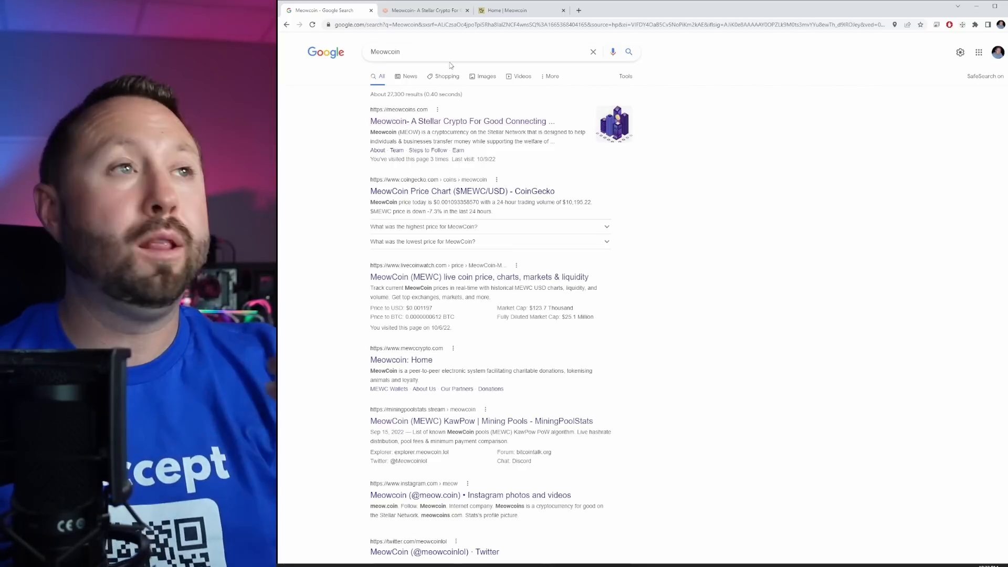
pyautogui.click(424, 9)
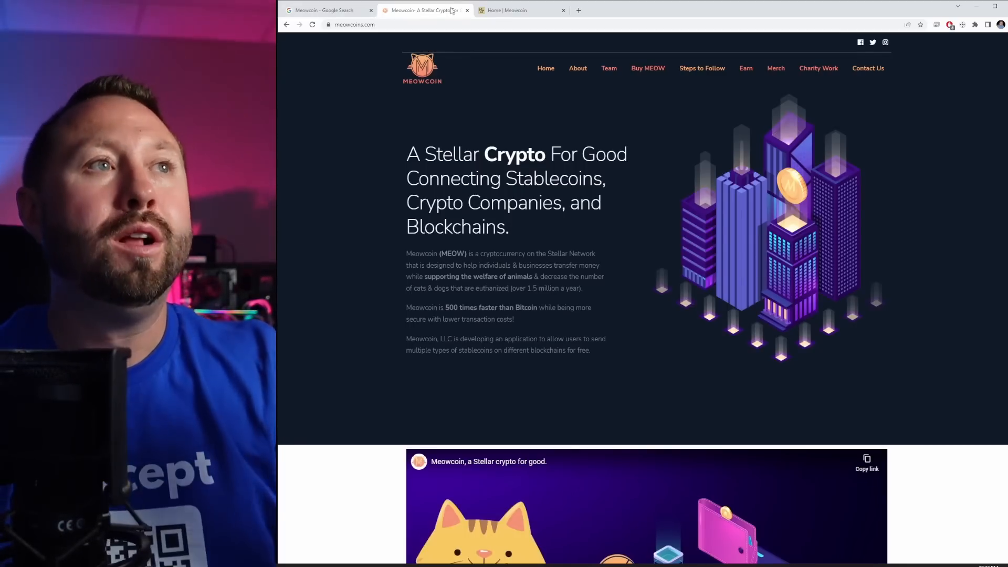
# Step: Return to the KaWPOW Meowcoin home page and scroll through its stats panel and back up
pyautogui.click(521, 10)
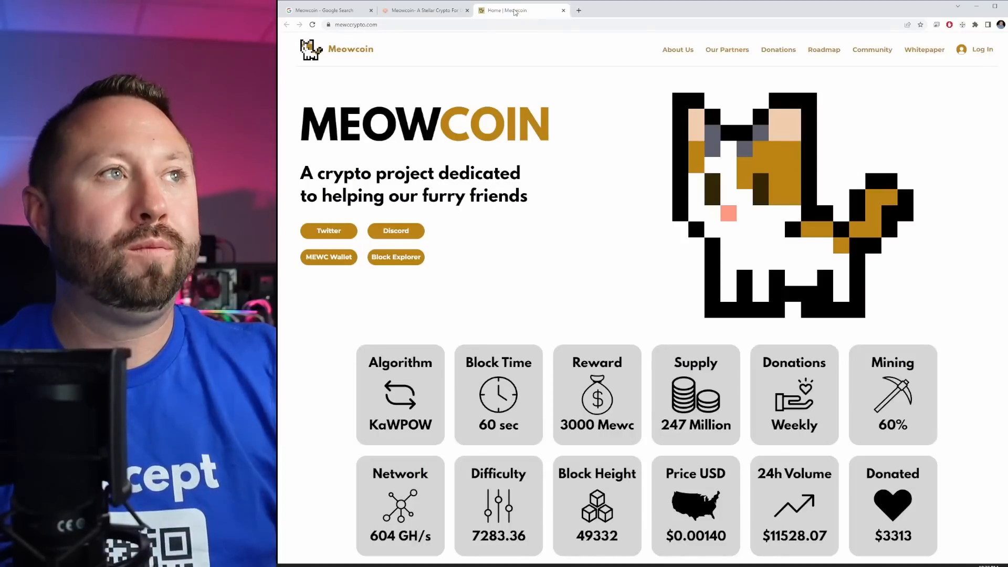
pyautogui.moveTo(519, 10)
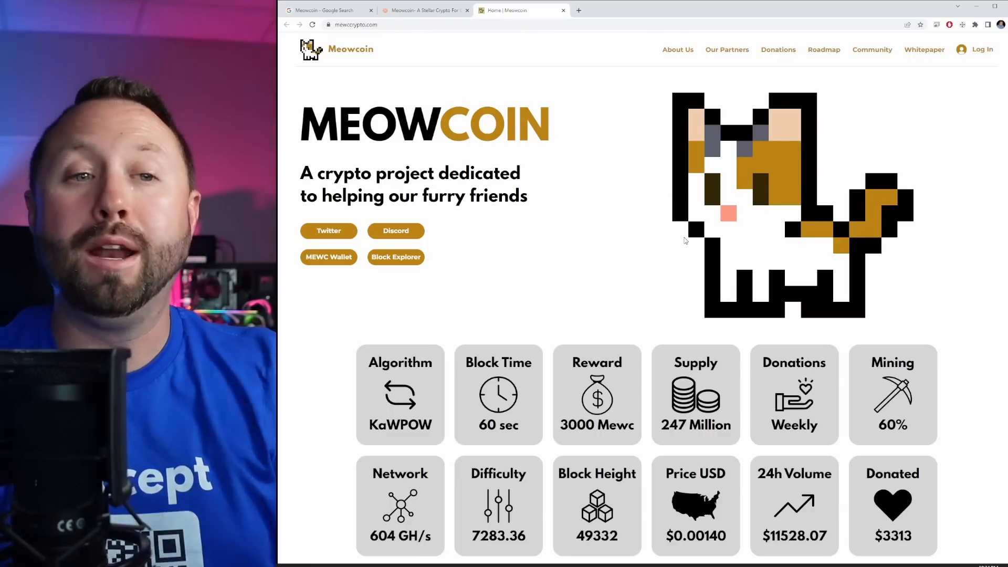
pyautogui.scroll(-3)
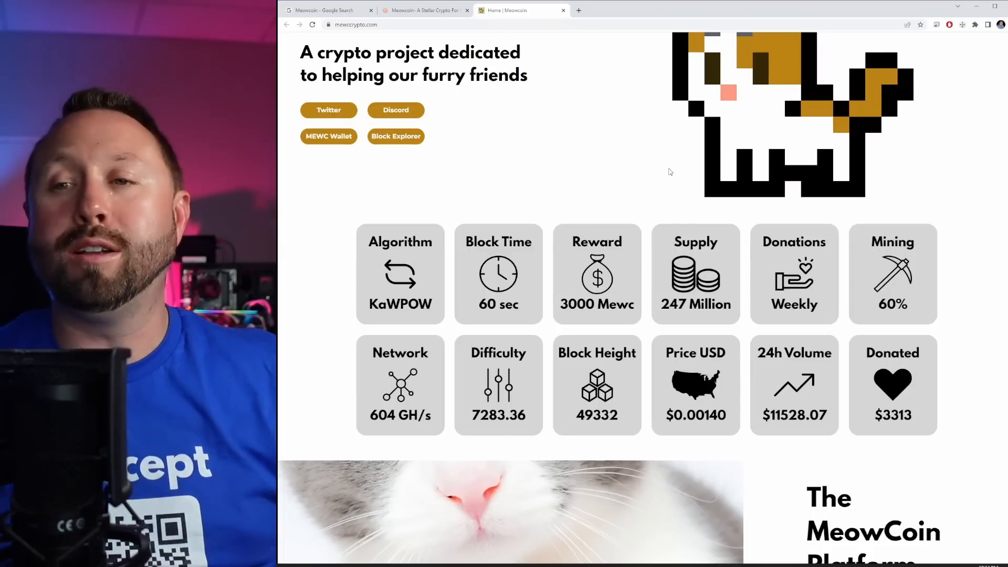
pyautogui.scroll(3)
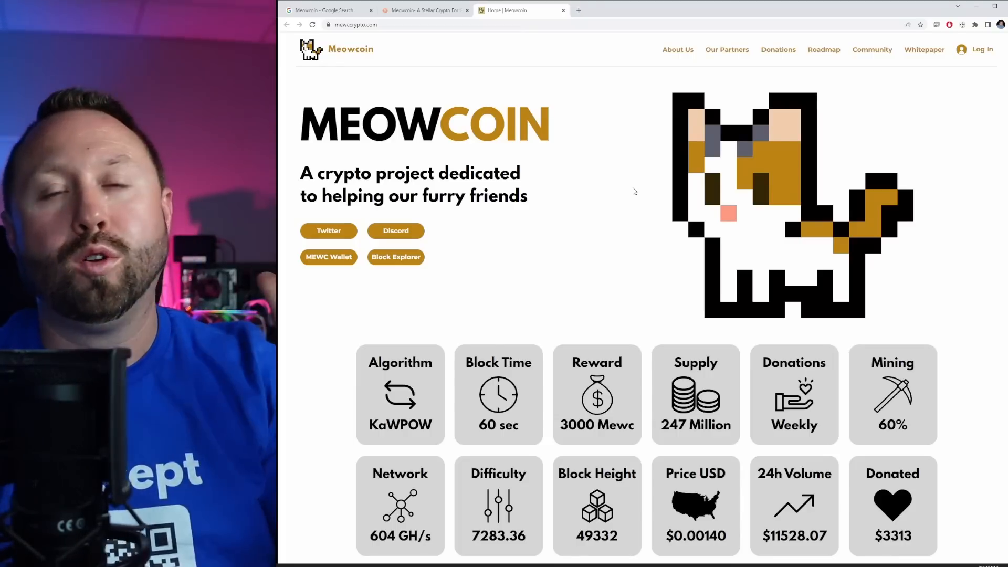
pyautogui.click(824, 50)
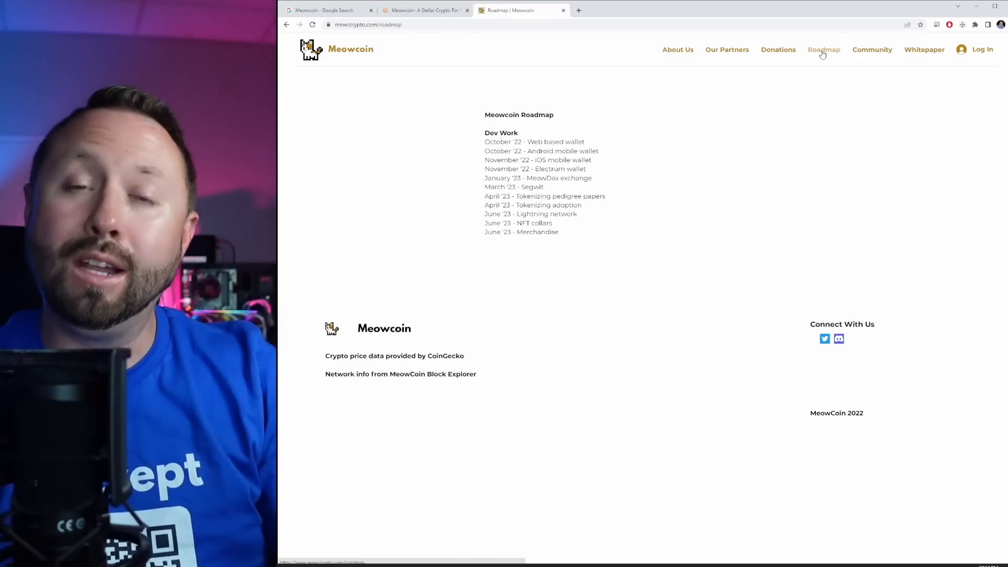
pyautogui.click(779, 50)
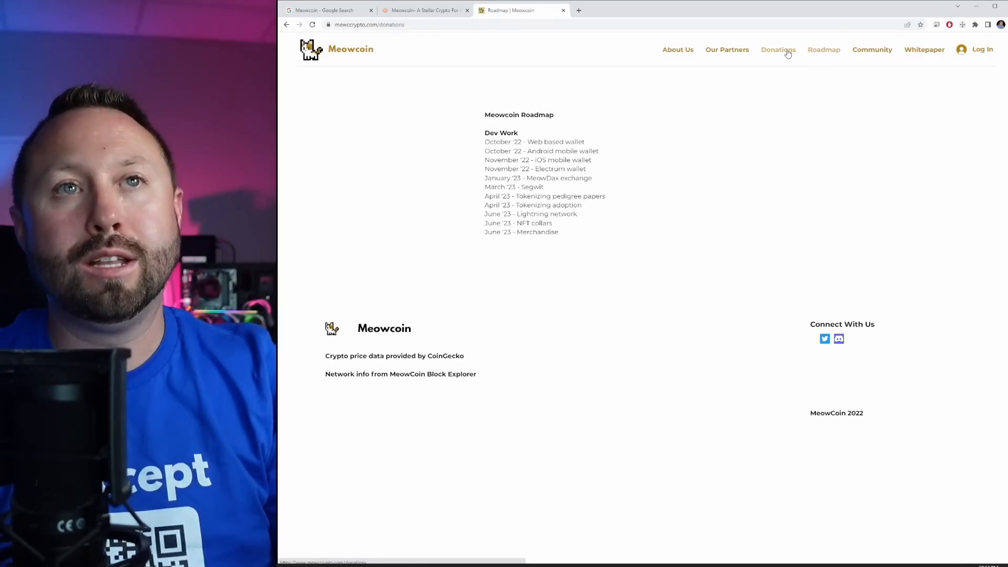
pyautogui.click(778, 49)
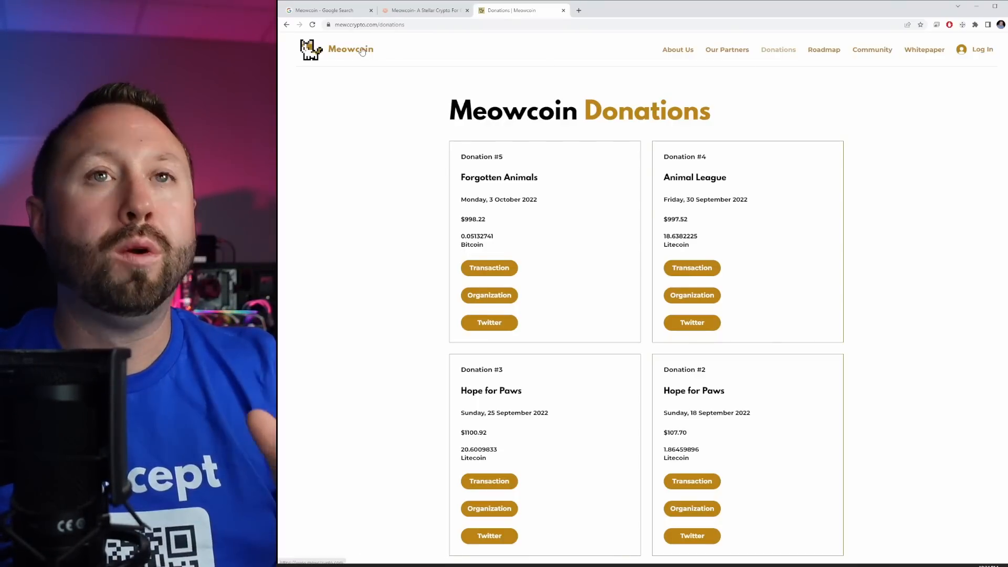
pyautogui.click(335, 49)
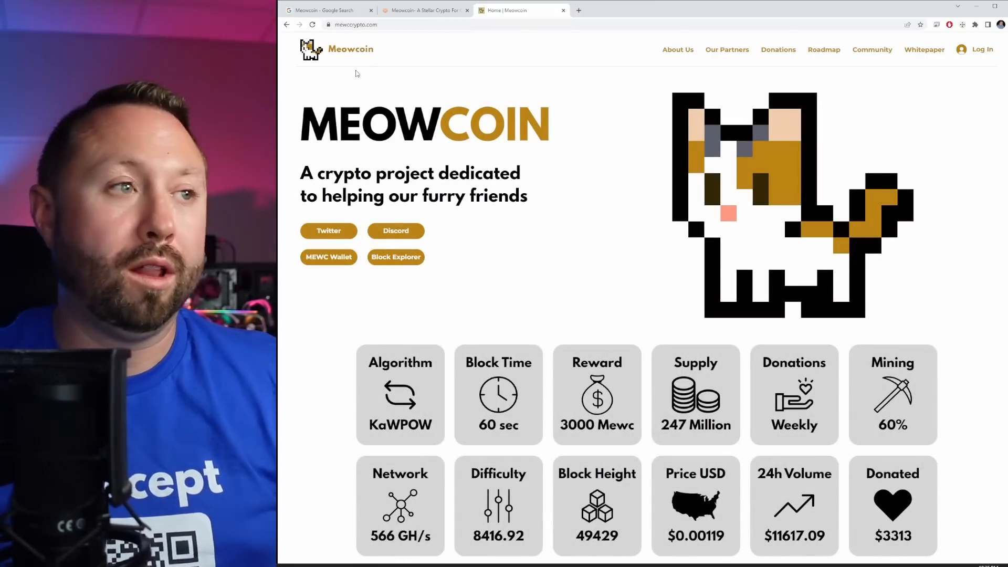
pyautogui.click(329, 257)
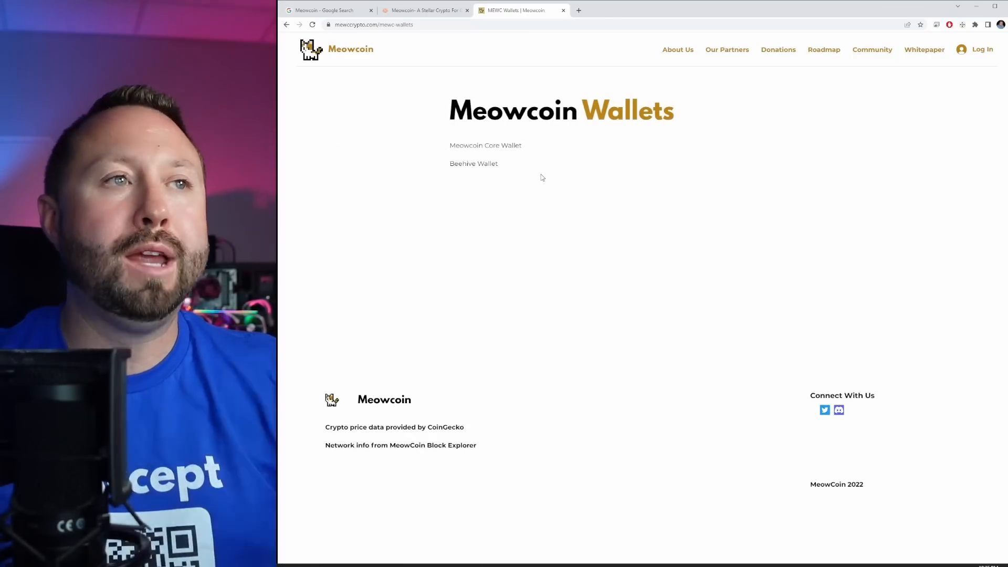
pyautogui.moveTo(510, 156)
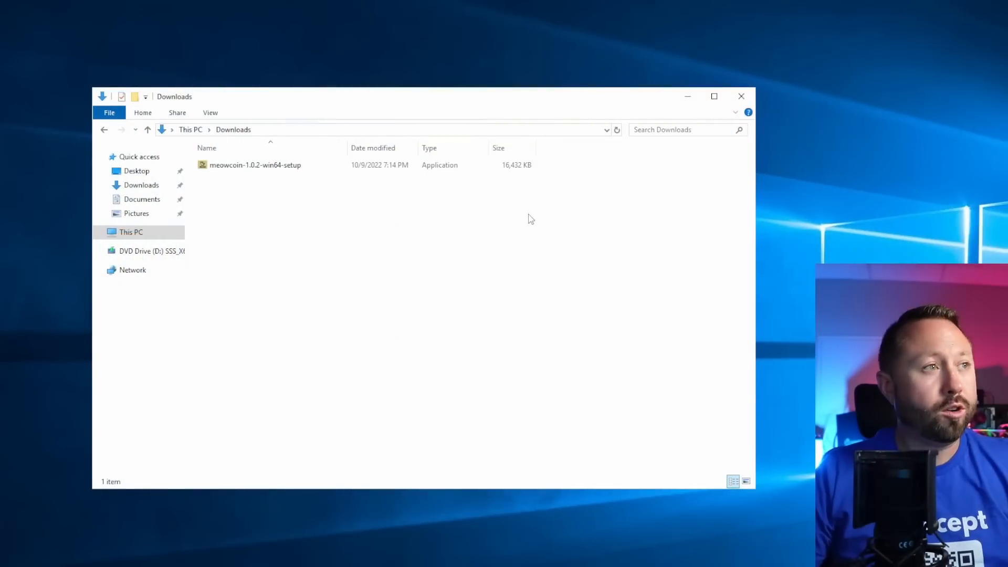
pyautogui.moveTo(256, 169)
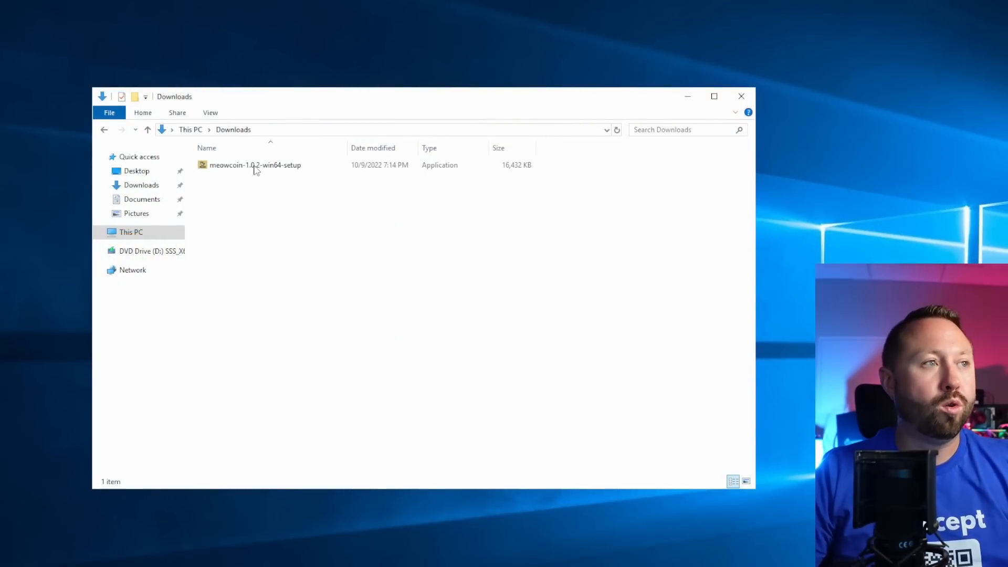
# Step: Launch meowcoin-1.0.2-win64-setup from Downloads and let it run past the SmartScreen warning
pyautogui.click(255, 165)
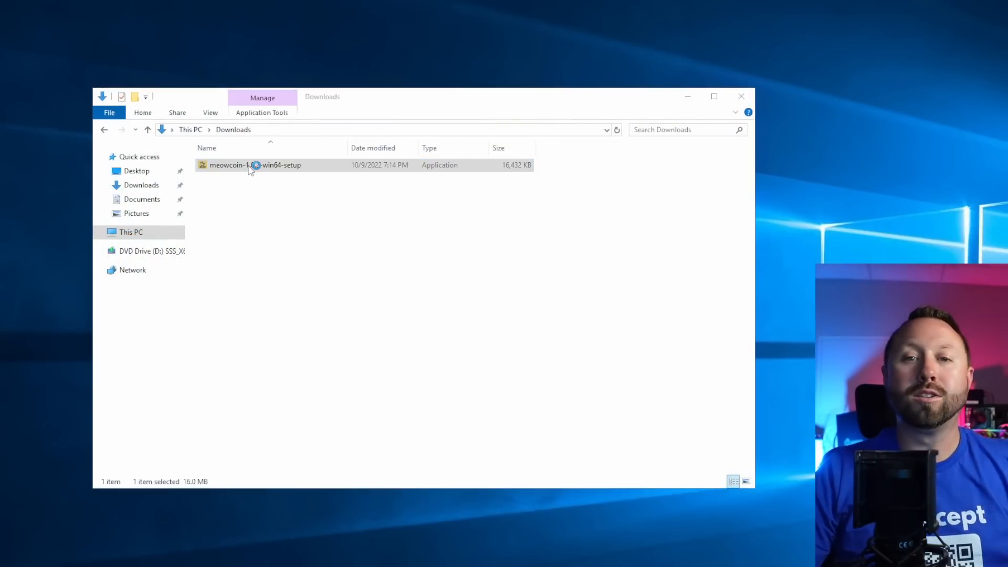
pyautogui.doubleClick(255, 165)
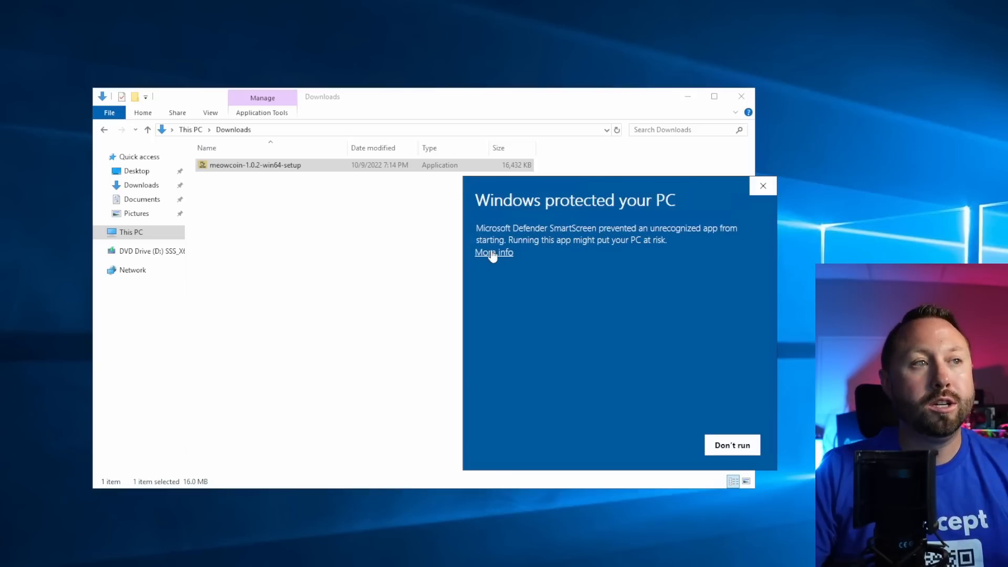
pyautogui.click(731, 445)
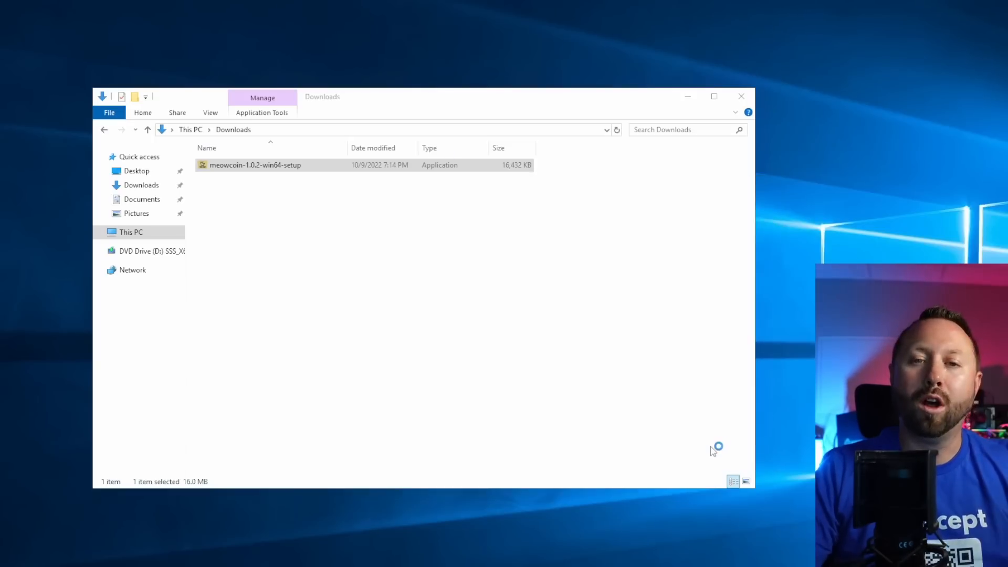
# Step: Install Meowcoin Core to the default Program Files\Meowcoin folder and finish with Run Meowcoin Core checked
pyautogui.doubleClick(254, 164)
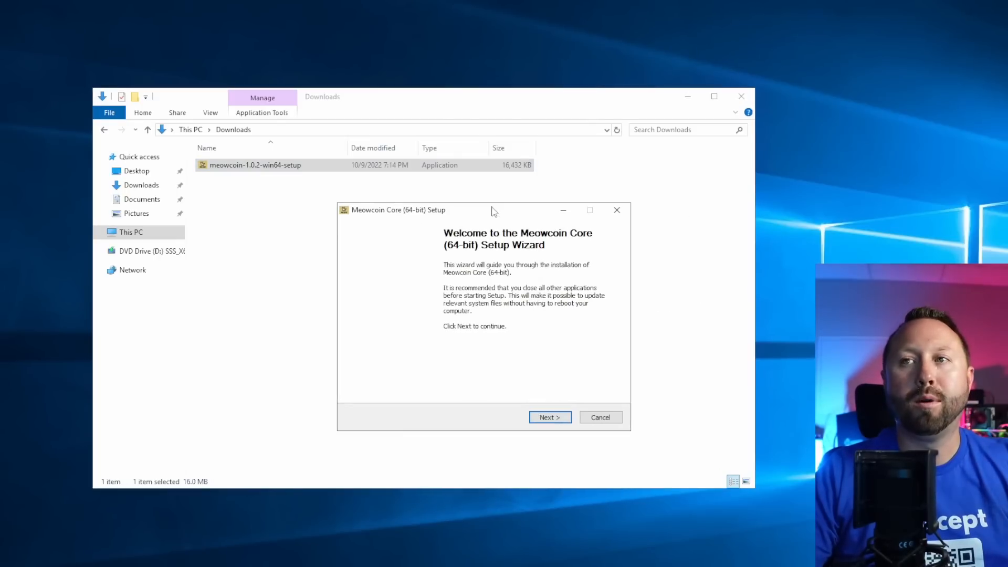
pyautogui.click(549, 417)
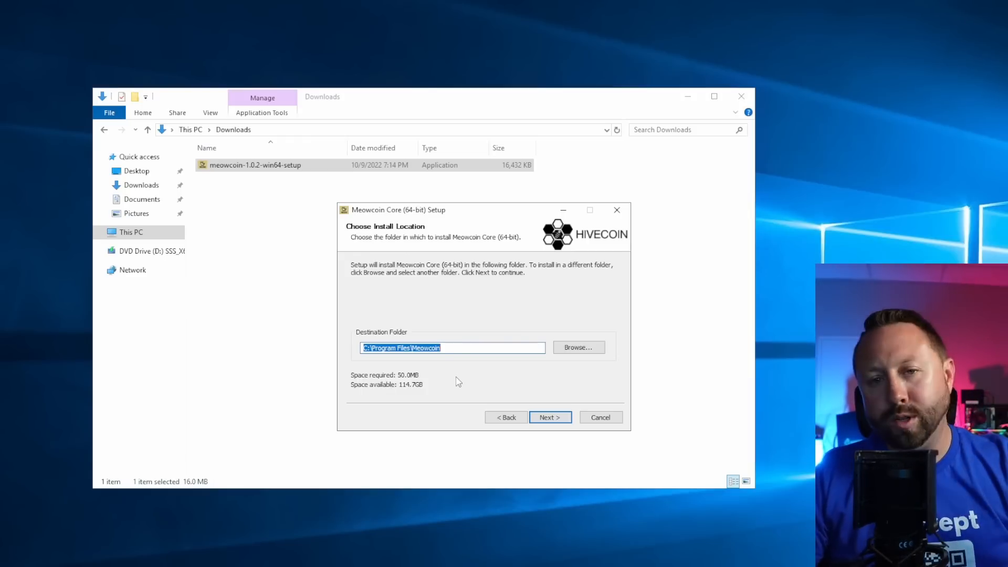
pyautogui.moveTo(530, 403)
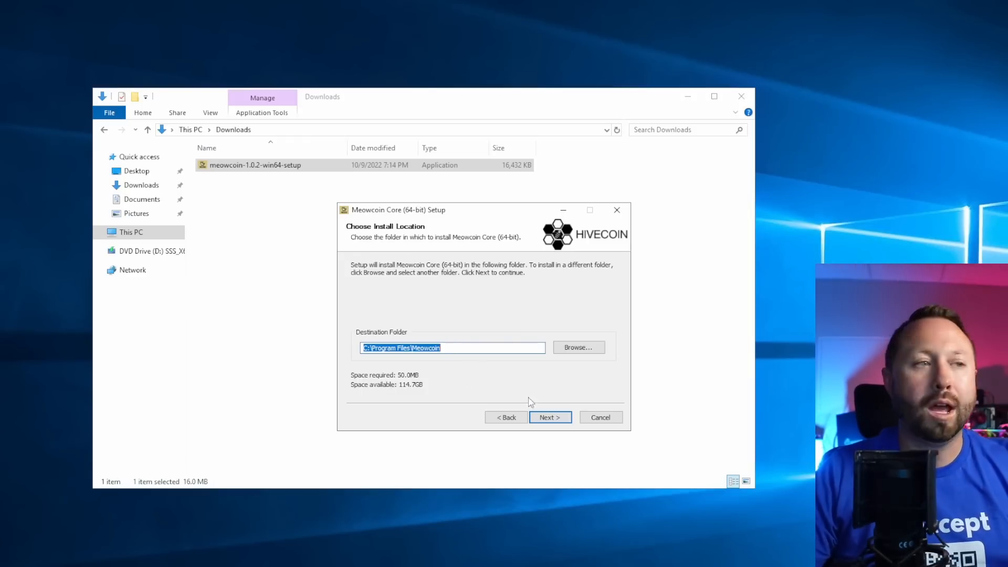
pyautogui.click(549, 417)
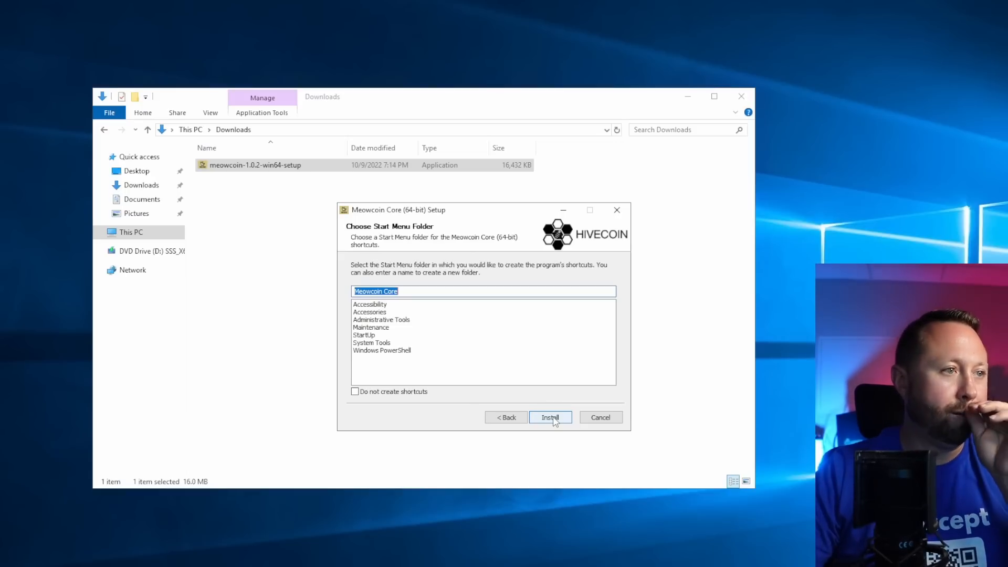
pyautogui.click(550, 417)
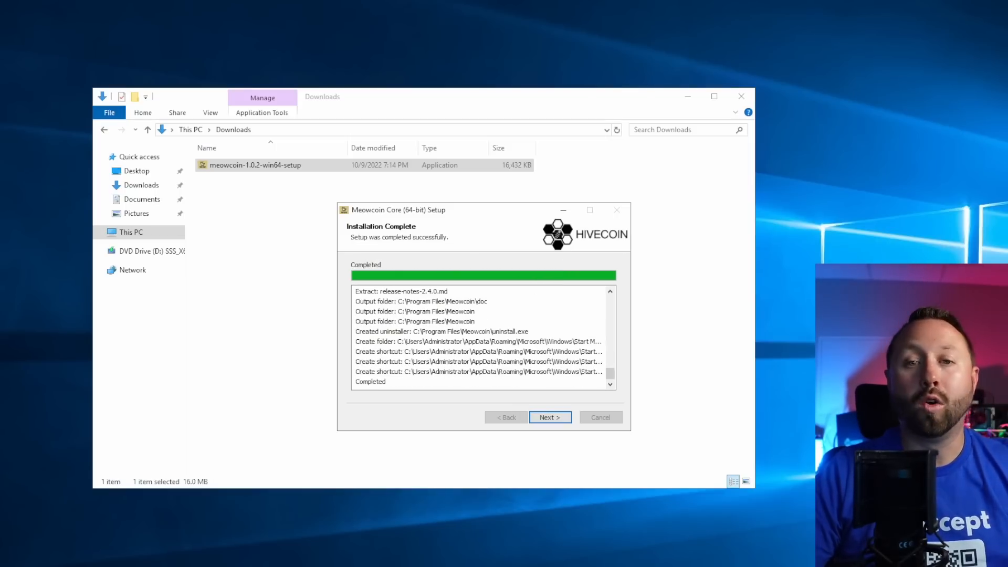
pyautogui.moveTo(551, 465)
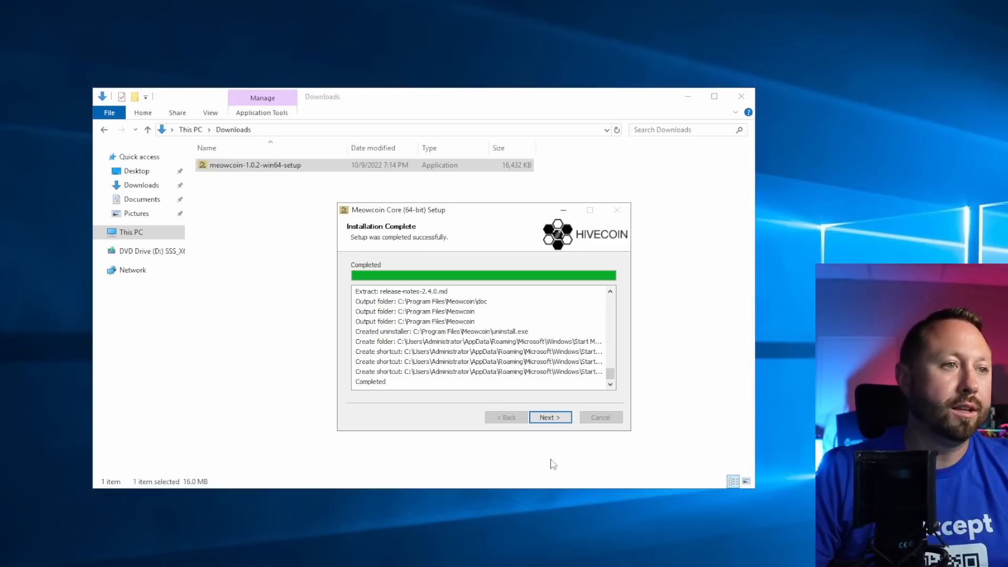
pyautogui.click(549, 417)
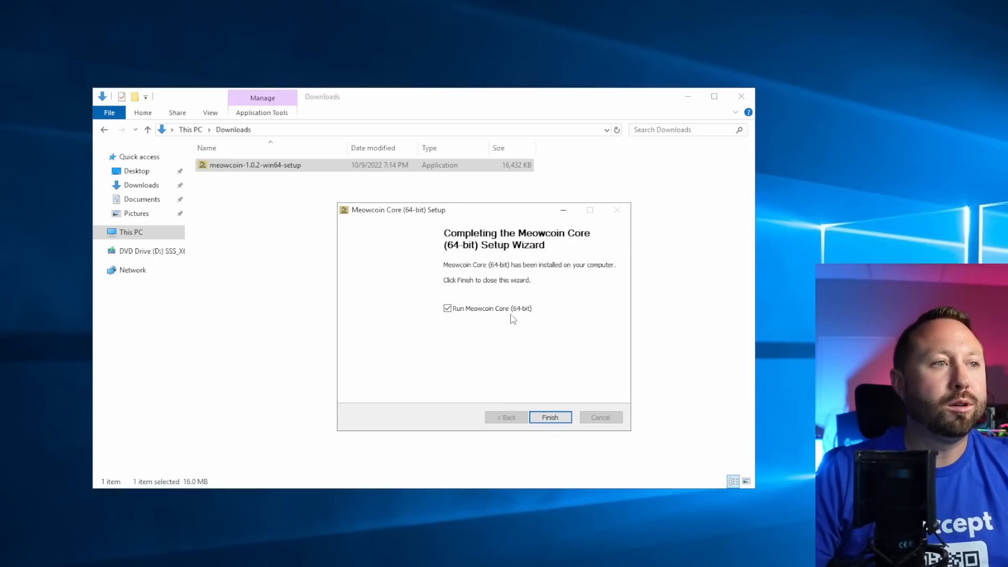
pyautogui.moveTo(550, 417)
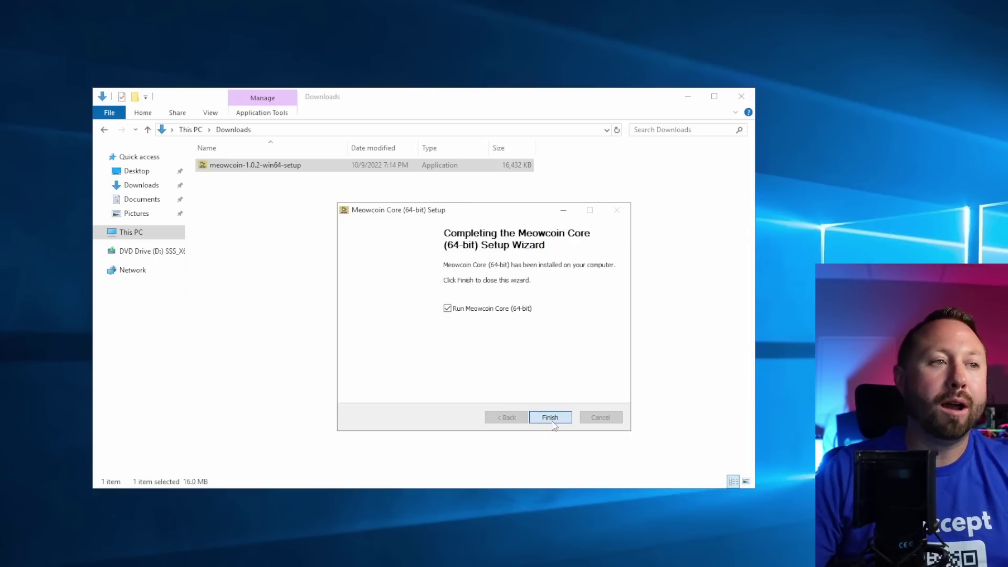
pyautogui.click(549, 417)
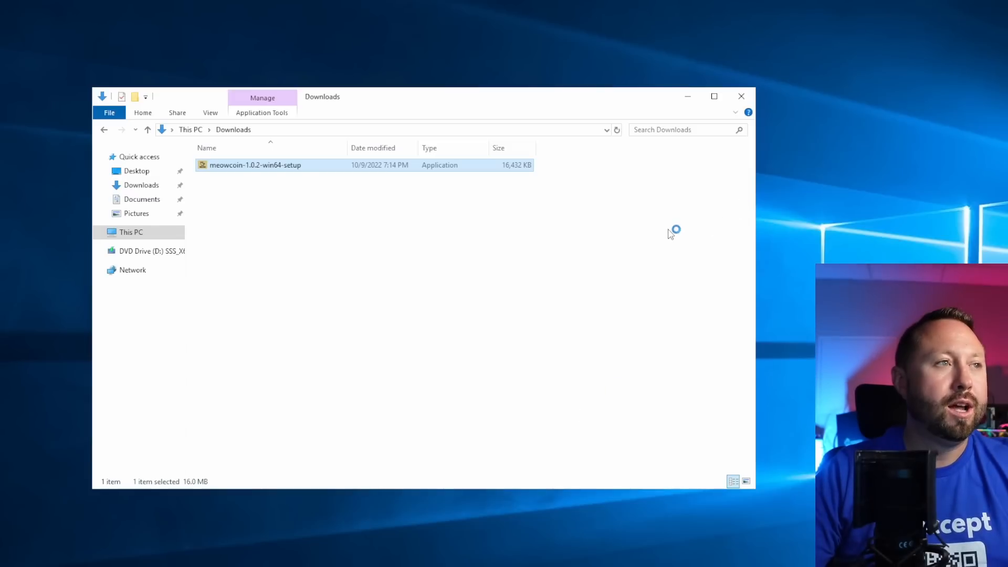
# Step: Accept 'Use the default data directory' so Meowcoin Core begins loading its block index
pyautogui.click(740, 96)
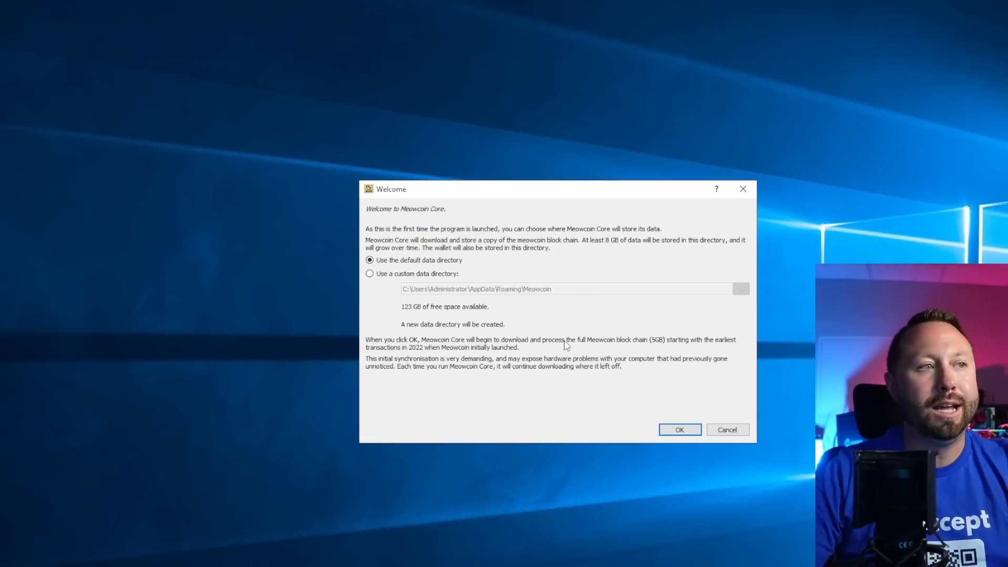
pyautogui.moveTo(508, 294)
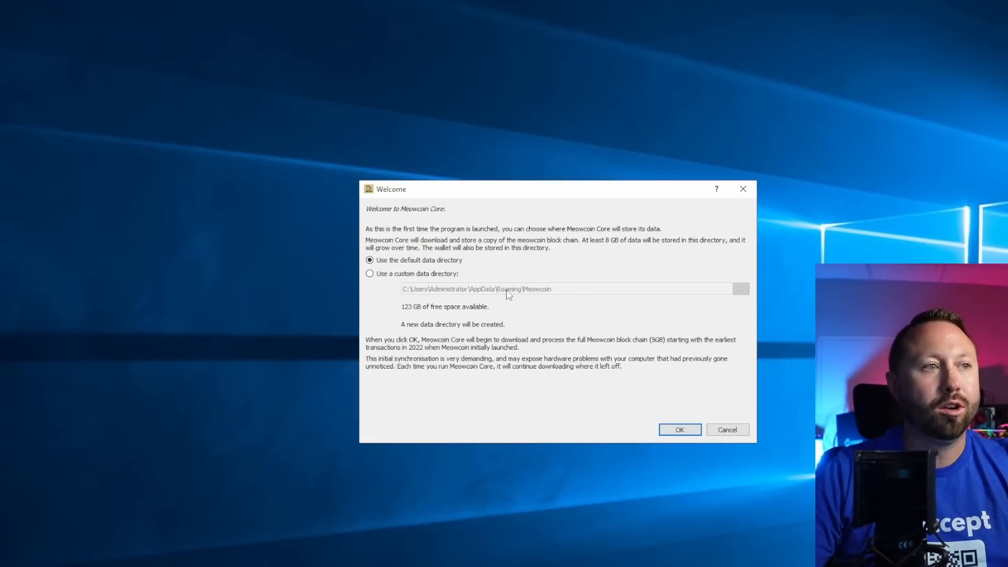
pyautogui.moveTo(560, 308)
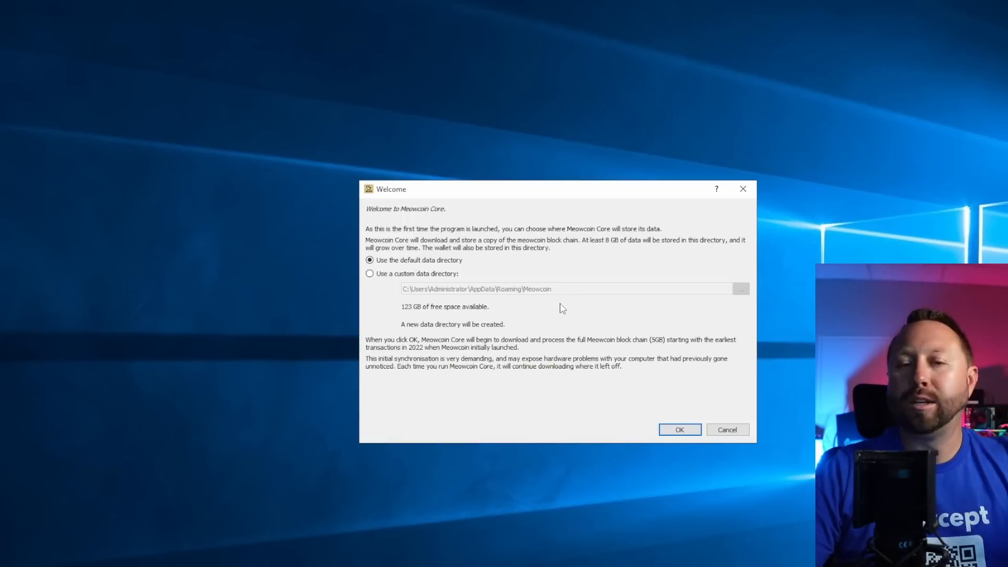
pyautogui.moveTo(586, 335)
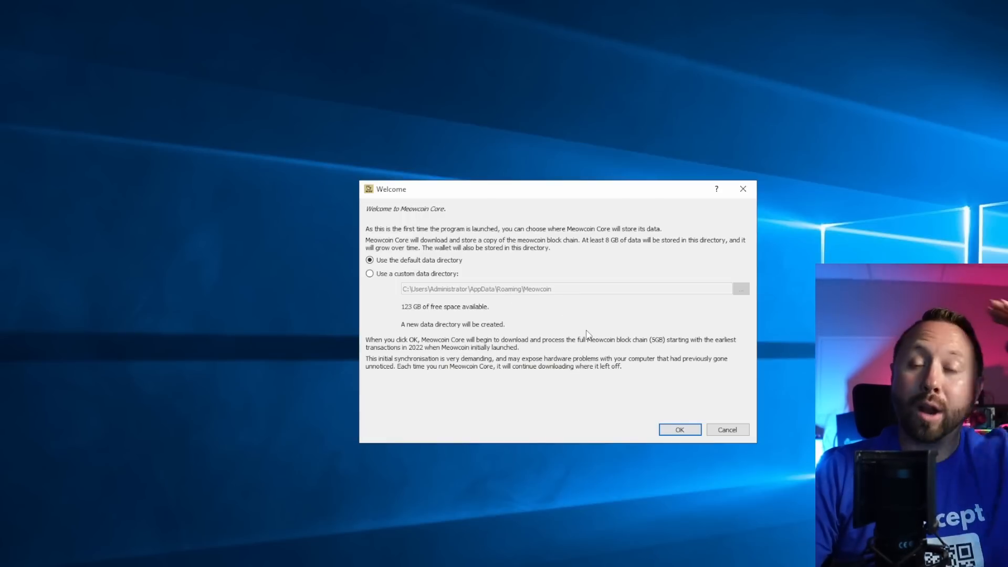
pyautogui.moveTo(591, 331)
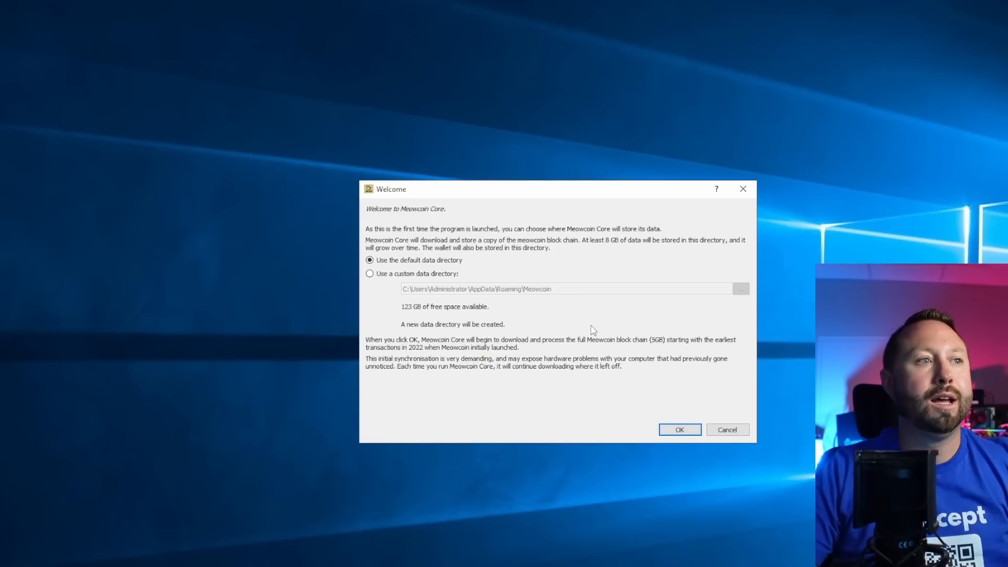
pyautogui.moveTo(612, 334)
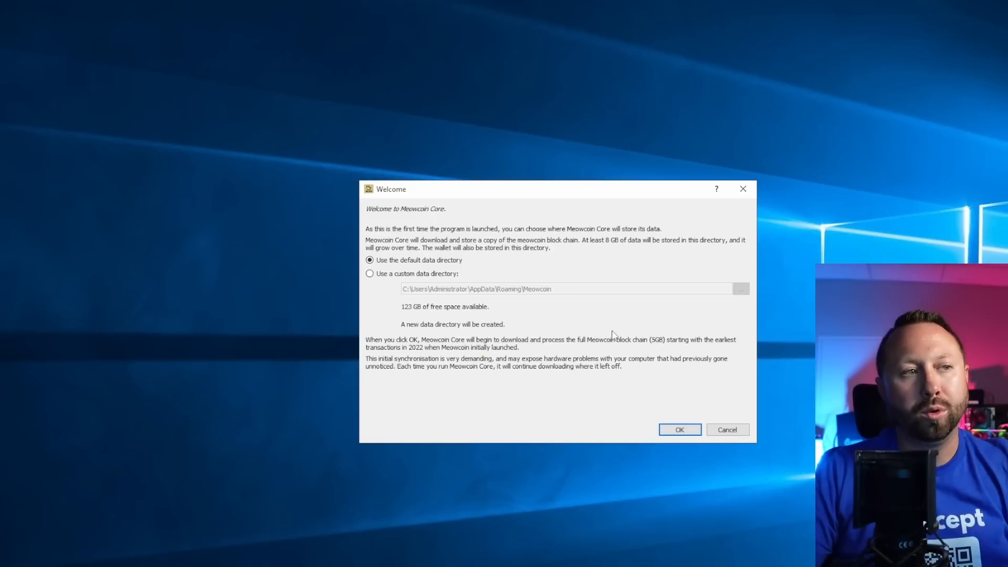
pyautogui.click(679, 430)
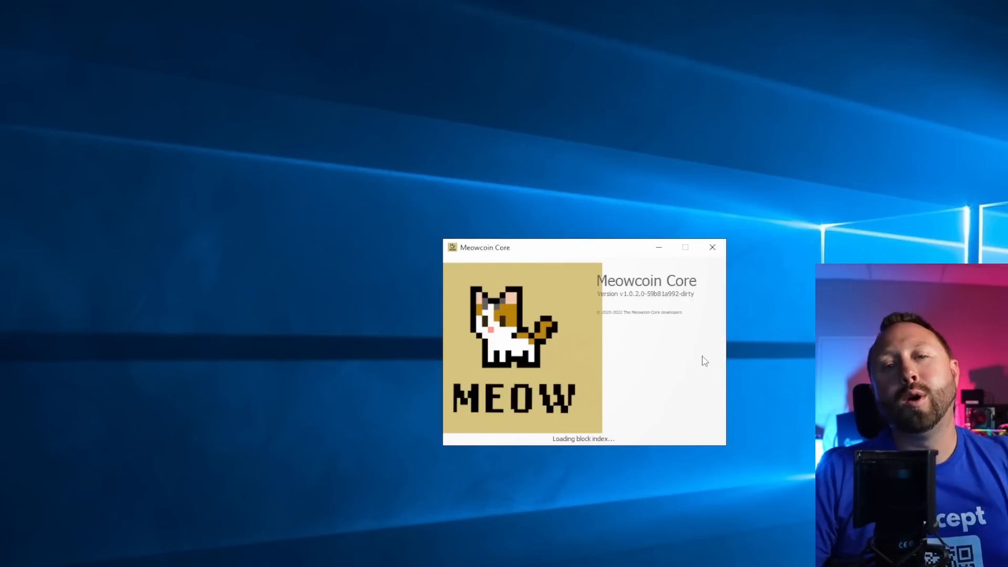
pyautogui.moveTo(715, 291)
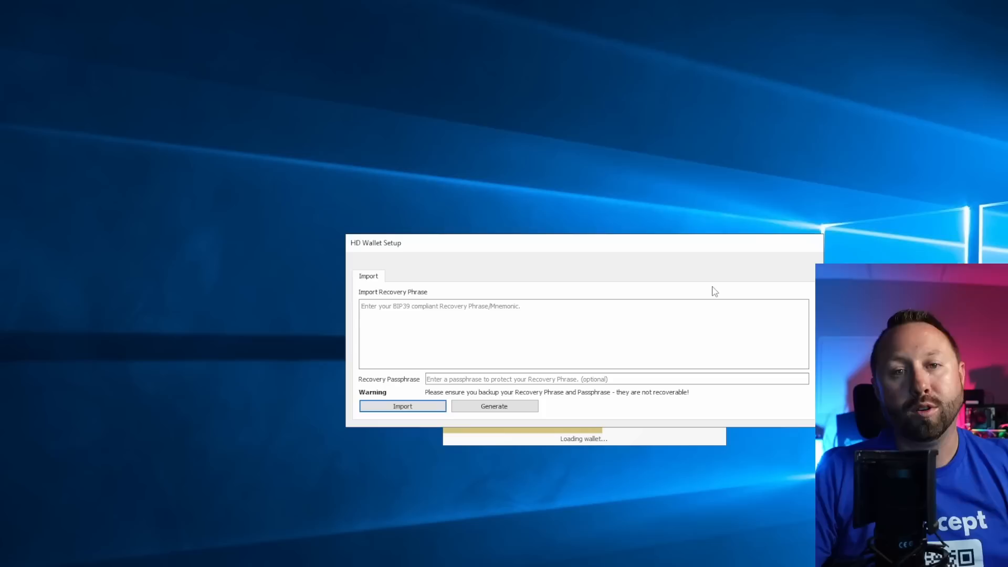
pyautogui.moveTo(380, 297)
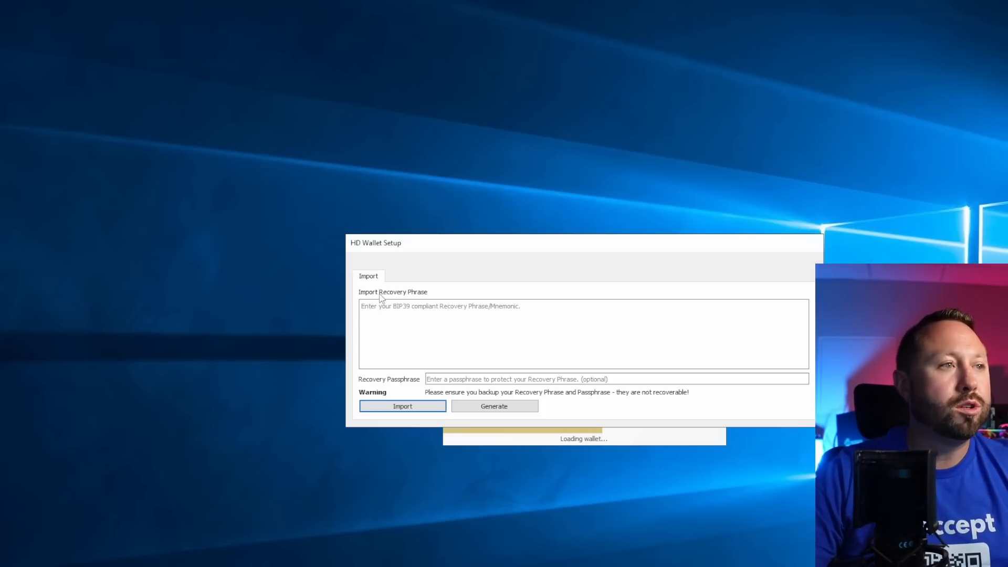
pyautogui.moveTo(440, 325)
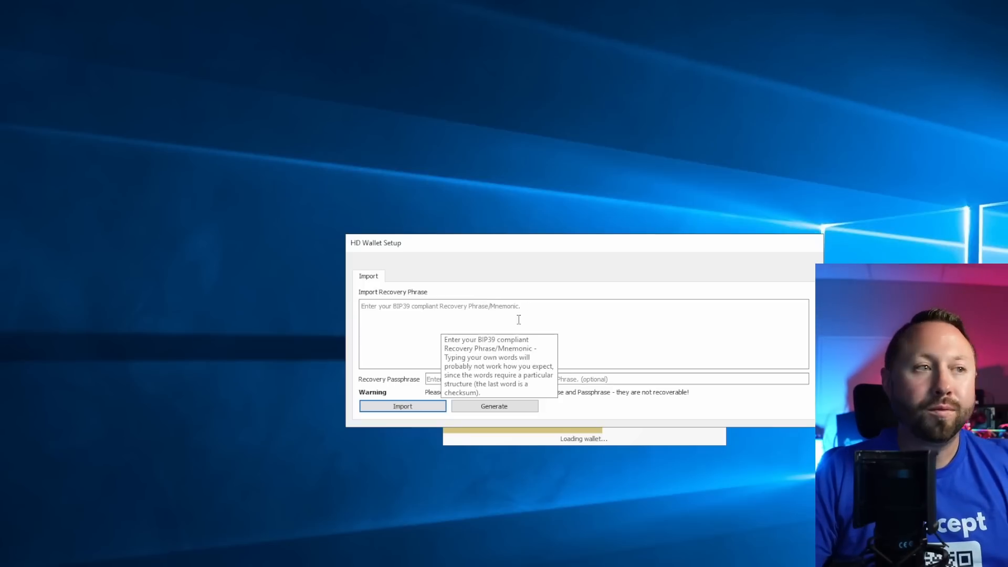
pyautogui.moveTo(495, 406)
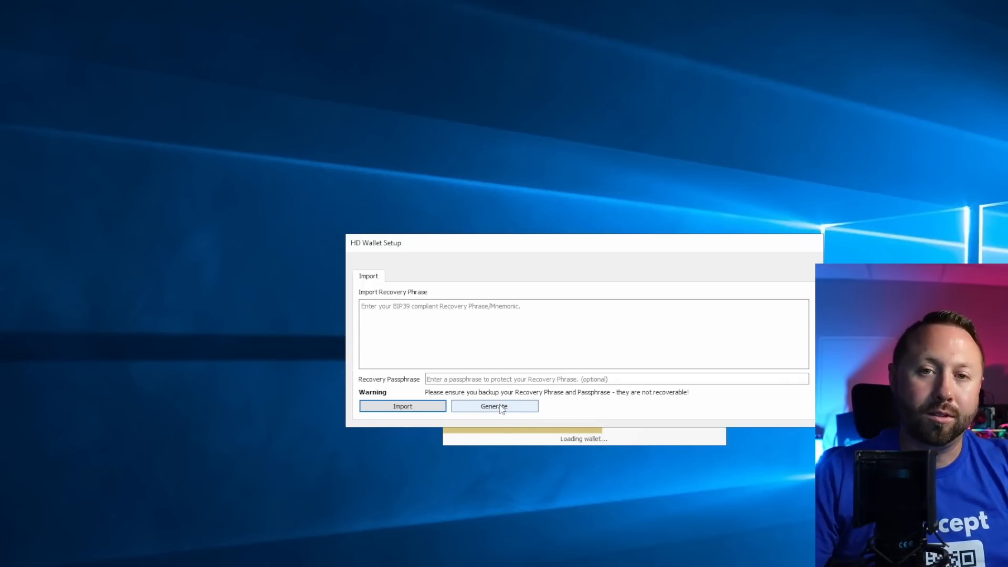
# Step: Generate a brand-new recovery phrase in HD Wallet Setup, leaving the import field empty
pyautogui.click(494, 406)
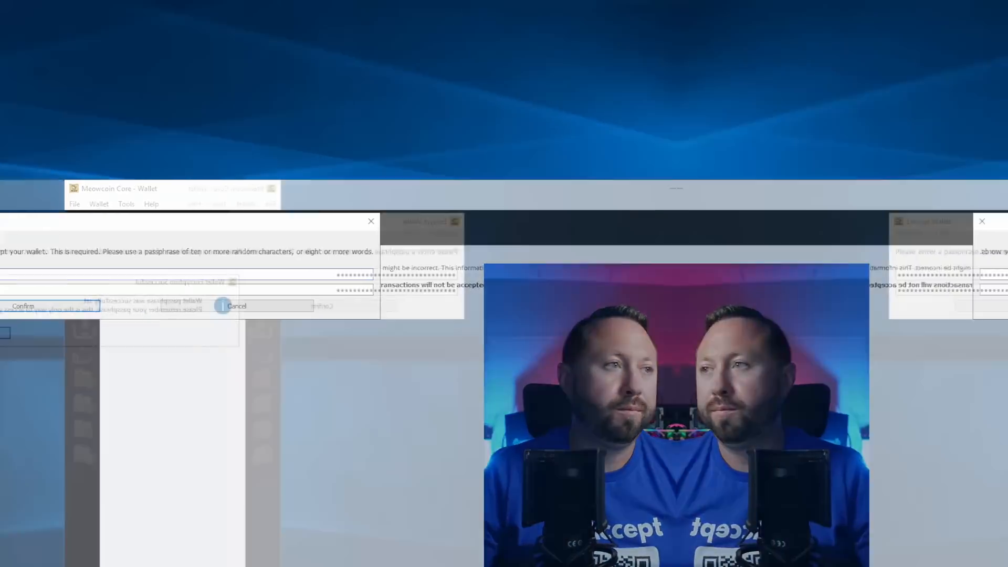
# Step: Confirm the wallet encryption passphrase, acknowledge success and hide the synchronisation notice
pyautogui.click(353, 306)
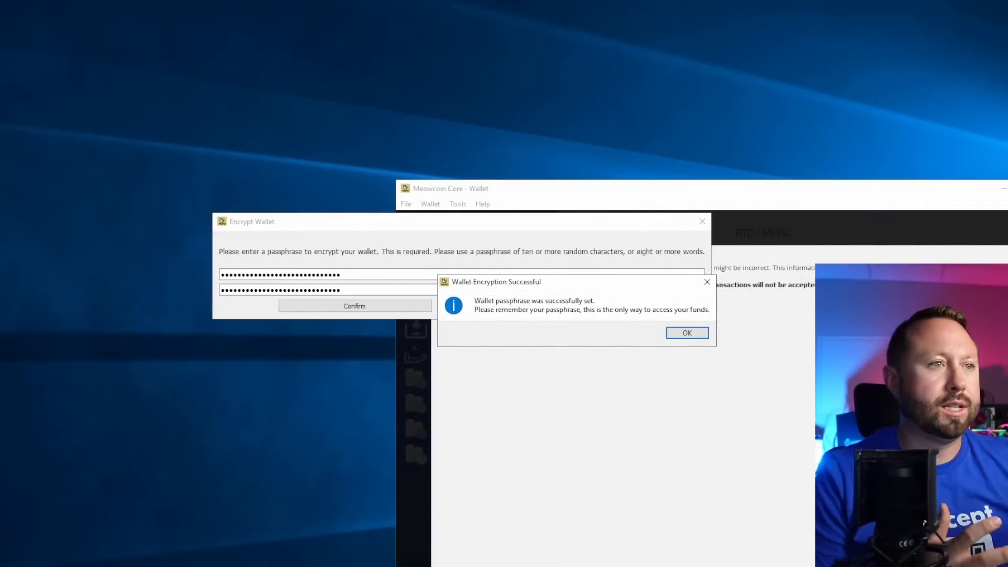
pyautogui.moveTo(743, 331)
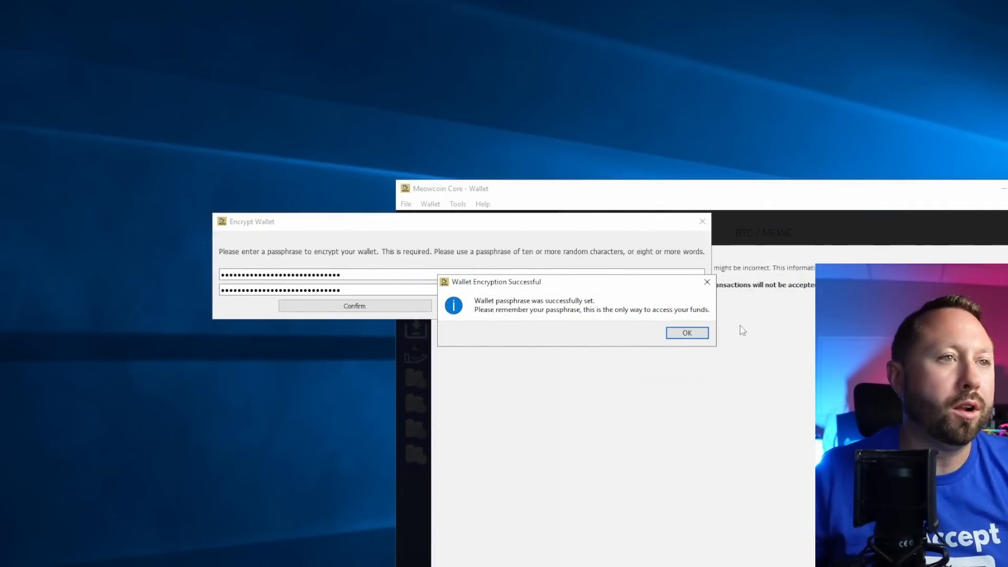
pyautogui.click(686, 333)
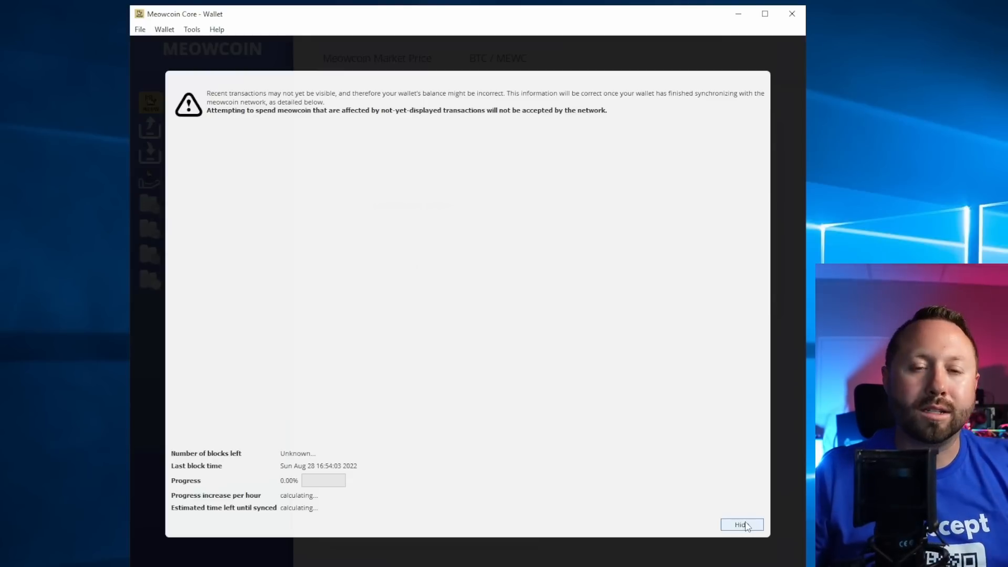
pyautogui.click(742, 525)
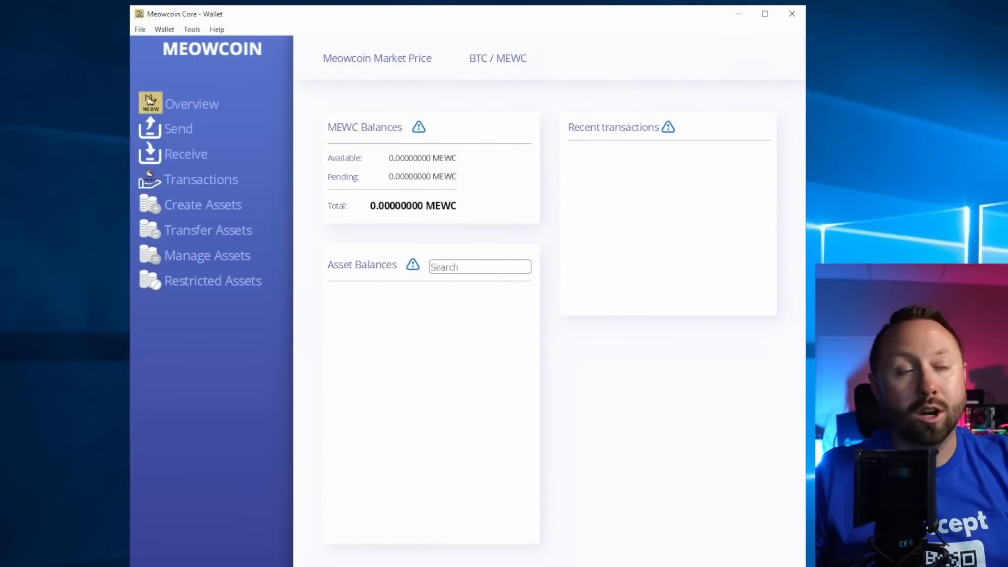
pyautogui.moveTo(458, 250)
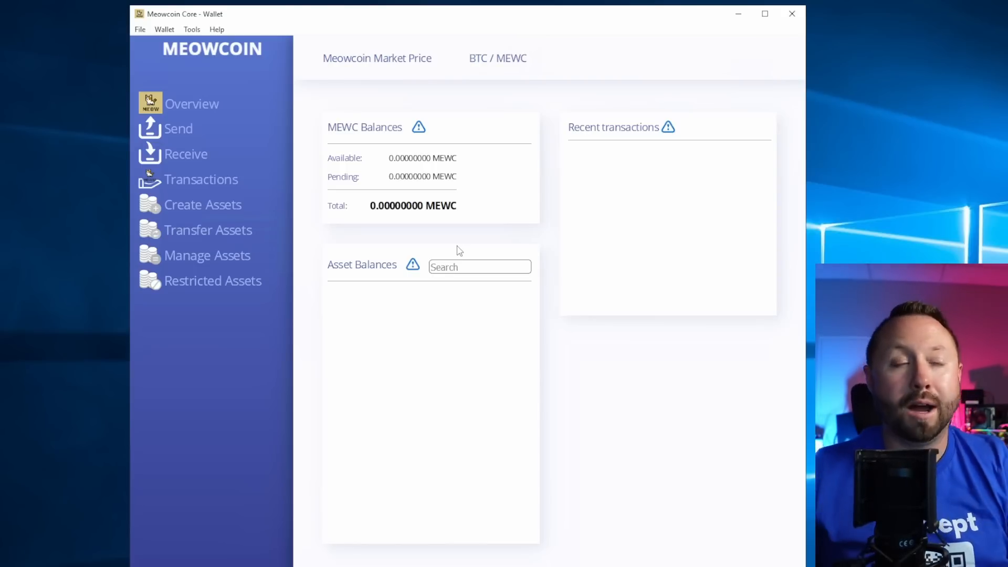
pyautogui.moveTo(118, 126)
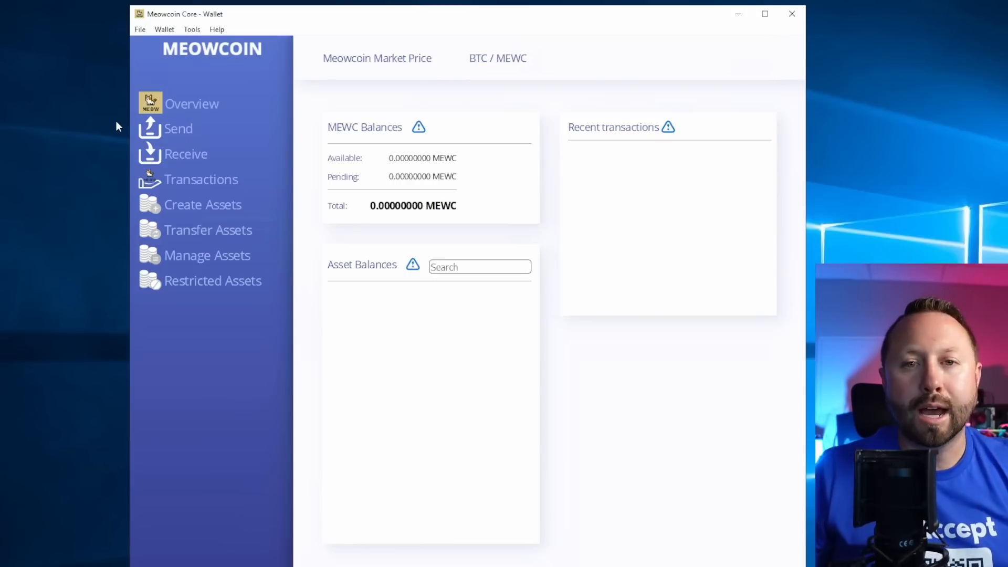
pyautogui.moveTo(179, 155)
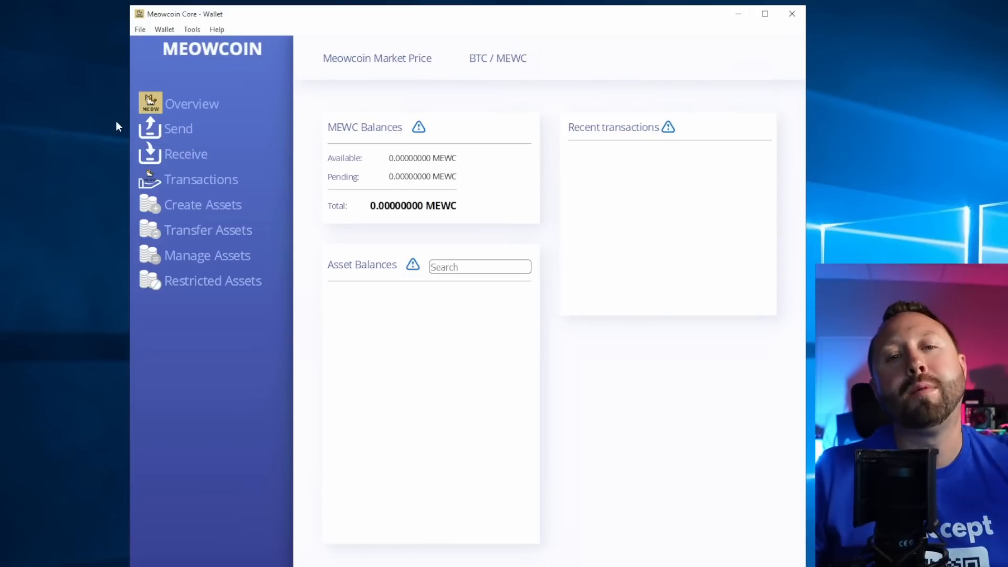
pyautogui.moveTo(217, 153)
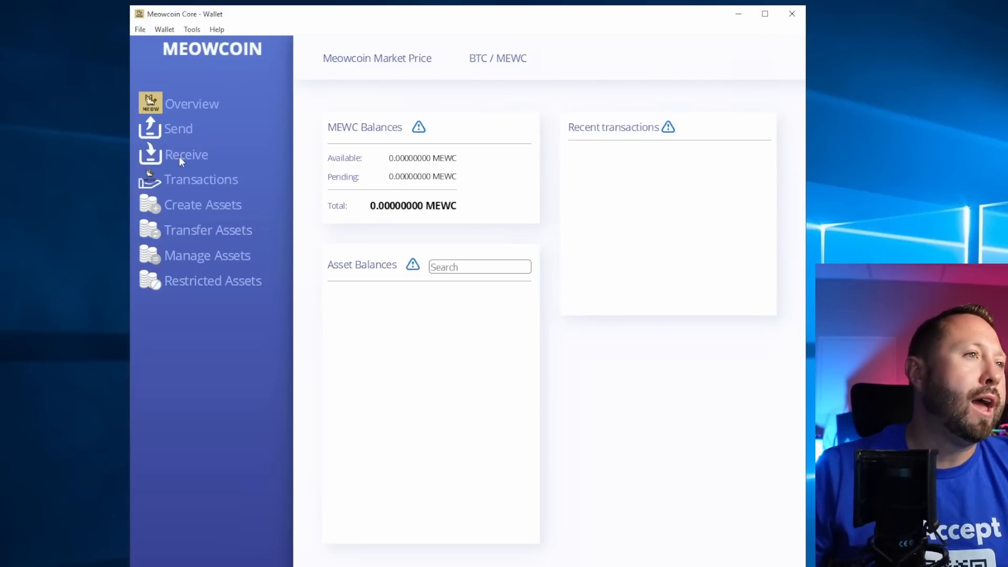
# Step: Show the Receive page with its payment request form and empty history
pyautogui.click(186, 155)
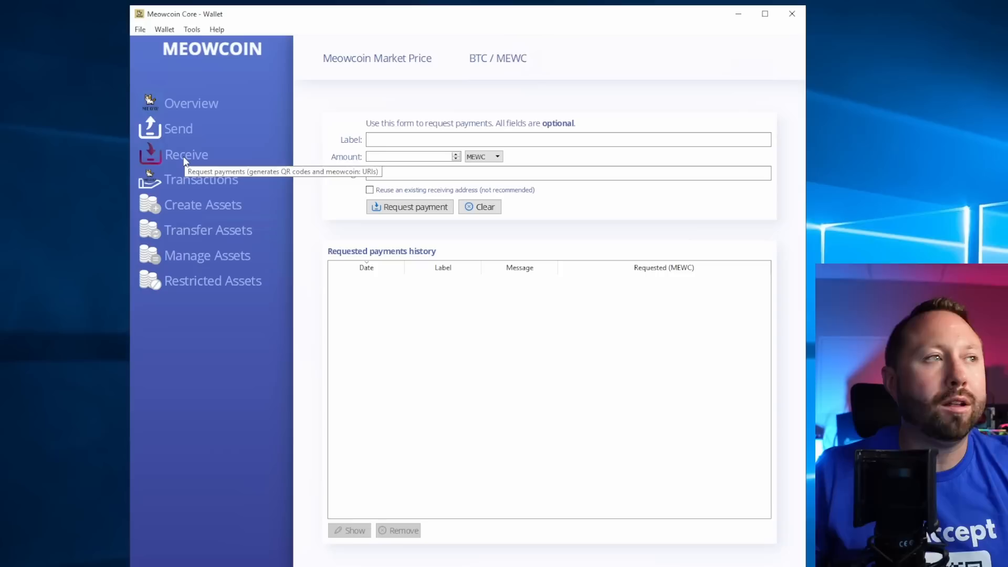
pyautogui.moveTo(510, 214)
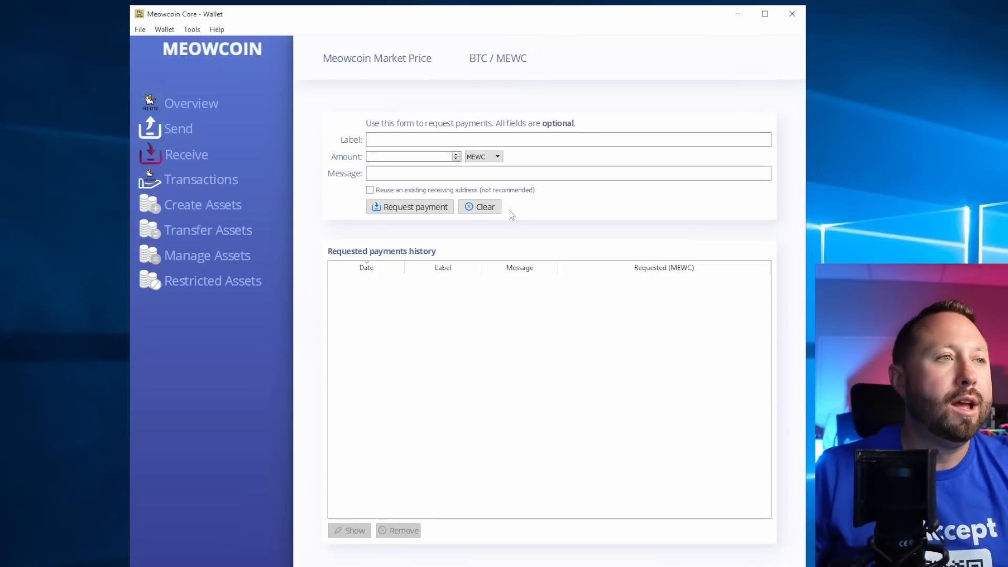
pyautogui.moveTo(202, 165)
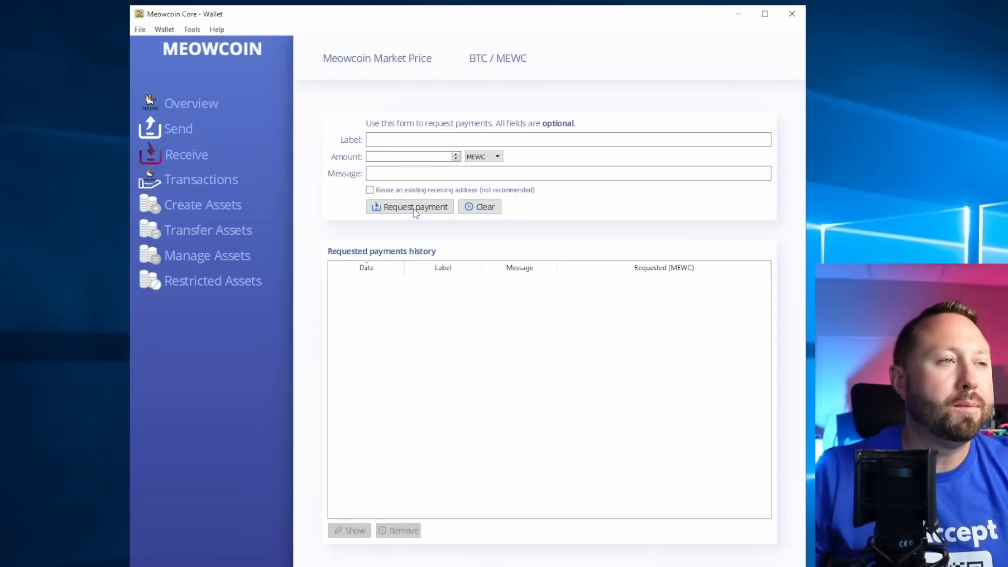
# Step: Request payment to create a new receiving address with QR code, and copy the address
pyautogui.click(409, 207)
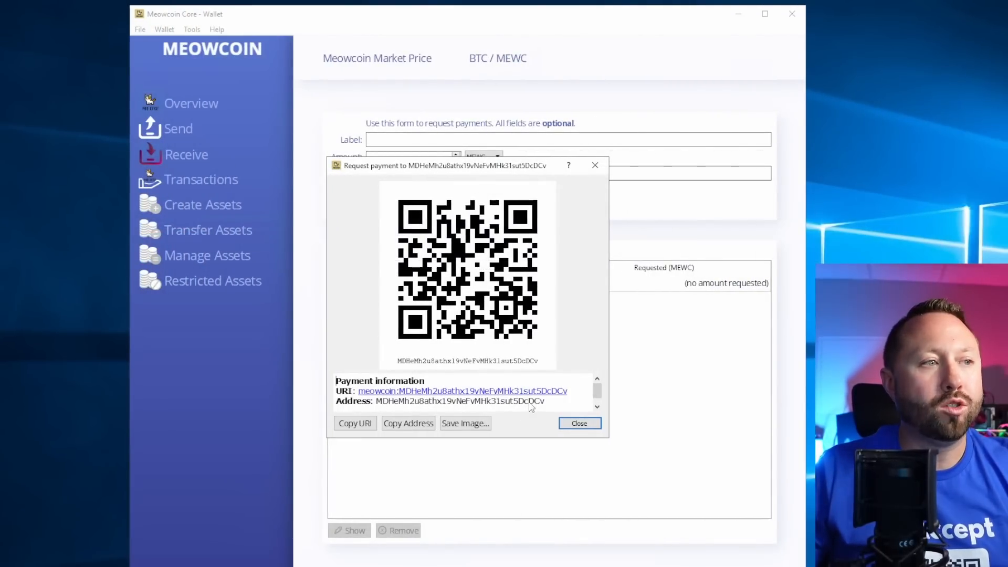
pyautogui.click(407, 423)
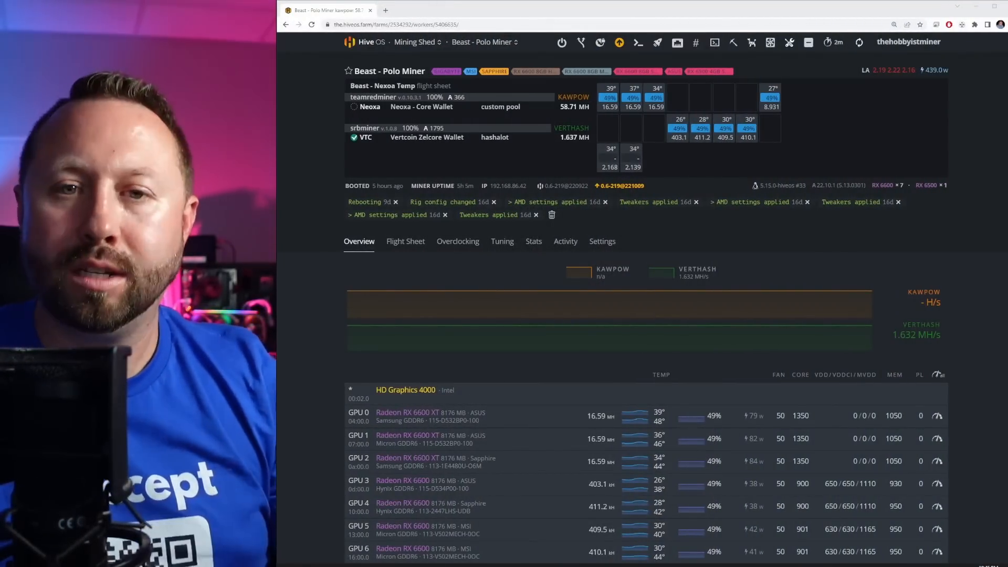
# Step: Review the Beast - Polo Miner worker overview and switch to its Flight Sheet view
pyautogui.scroll(-3)
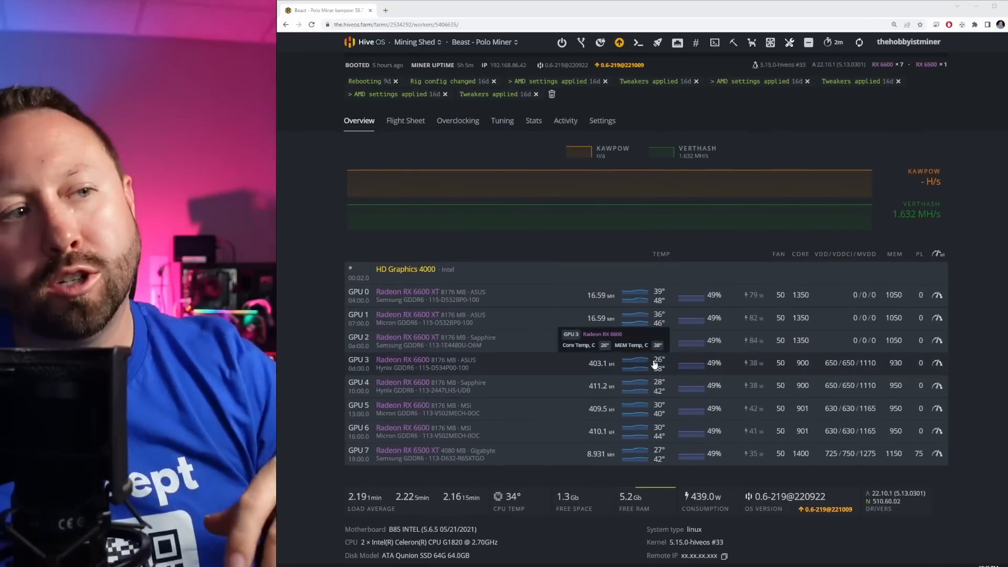
pyautogui.moveTo(580, 408)
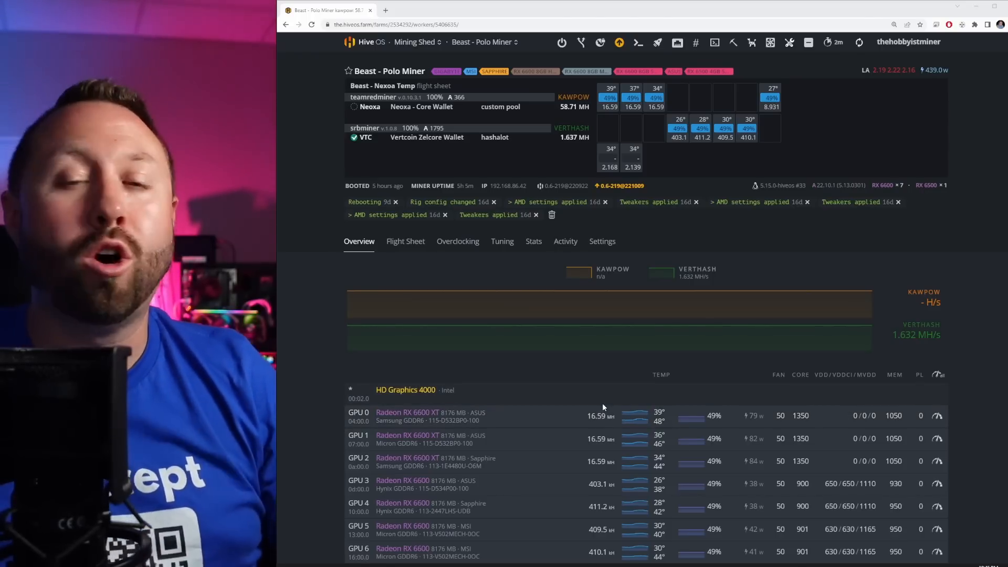
pyautogui.moveTo(581, 387)
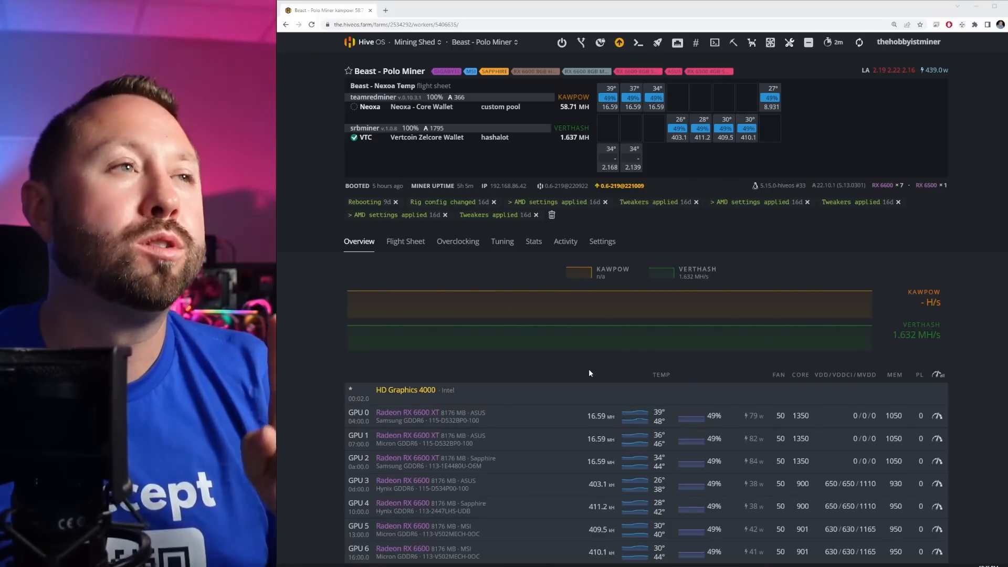
pyautogui.scroll(-3)
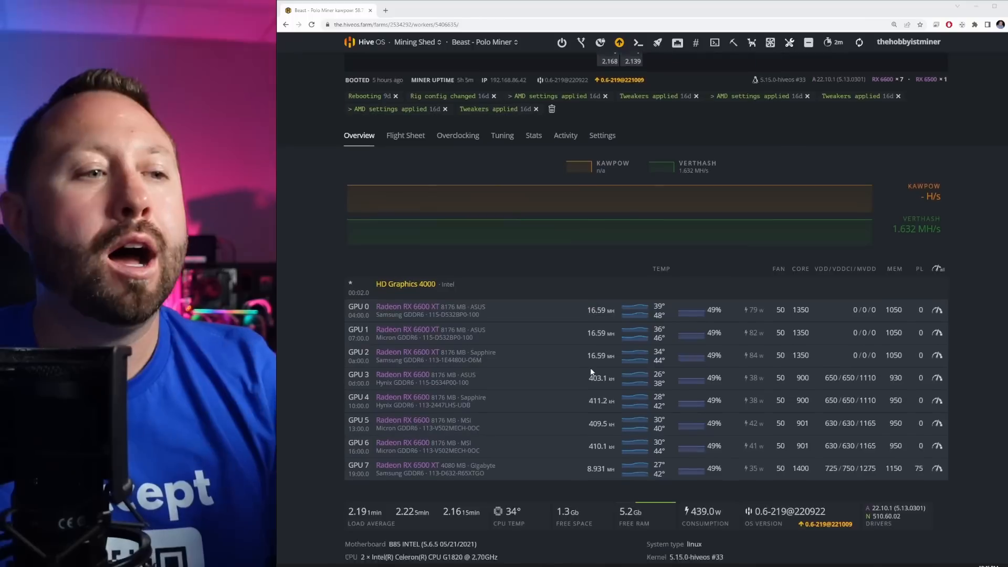
pyautogui.scroll(-3)
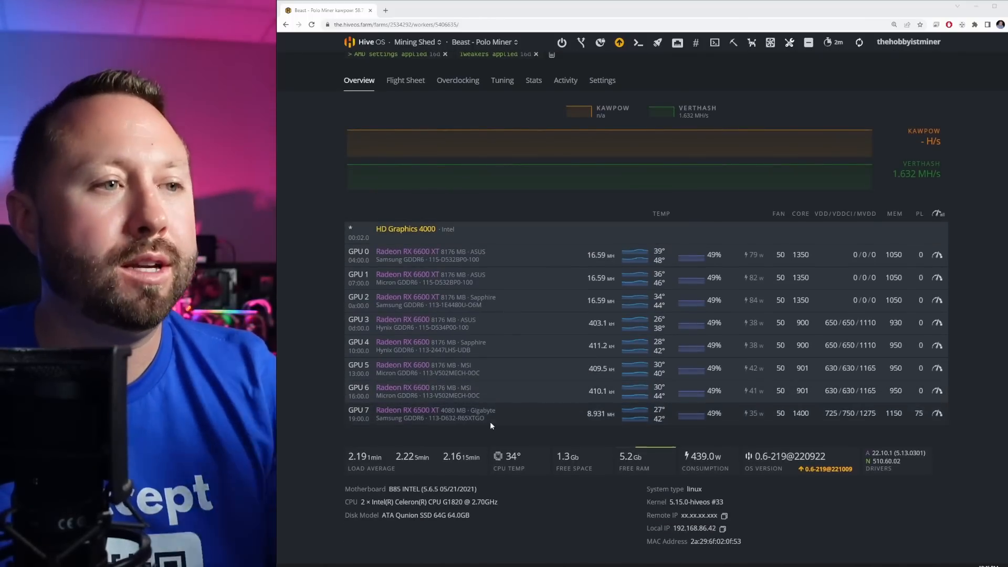
pyautogui.scroll(3)
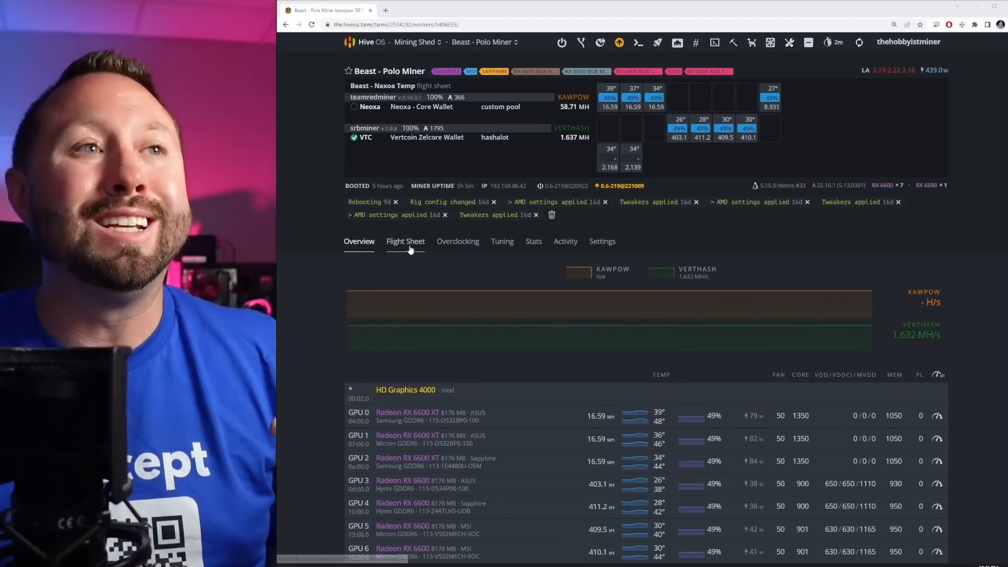
pyautogui.click(406, 241)
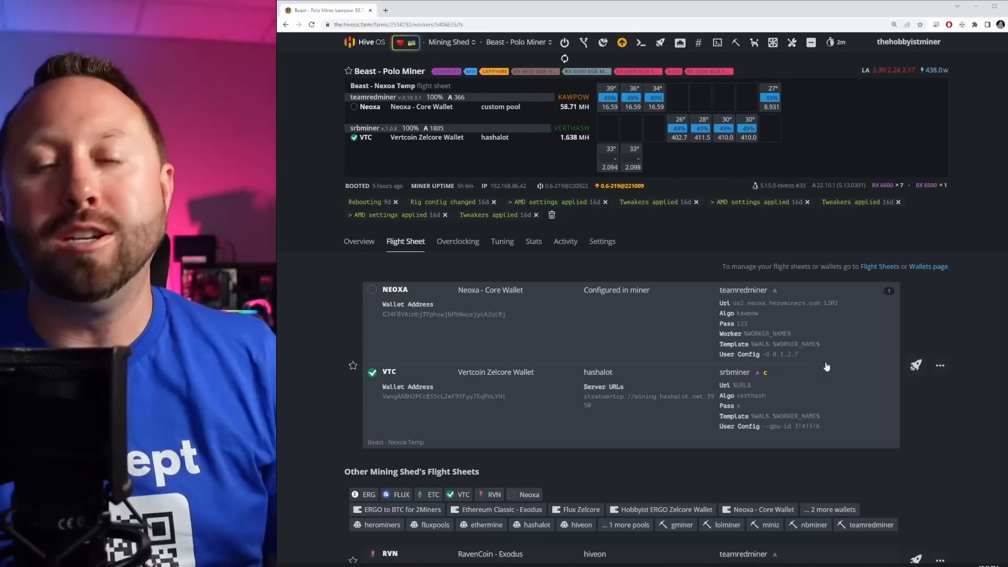
# Step: Edit the flight sheet's TeamRedMiner extra arguments from -d 0,1,2,7 to -d 1,2,7
pyautogui.scroll(-3)
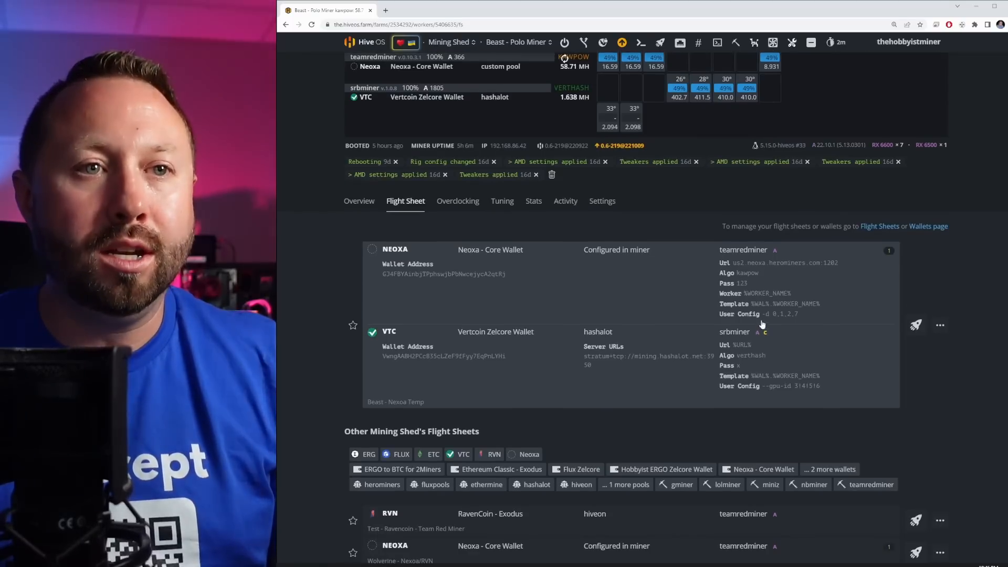
pyautogui.click(939, 325)
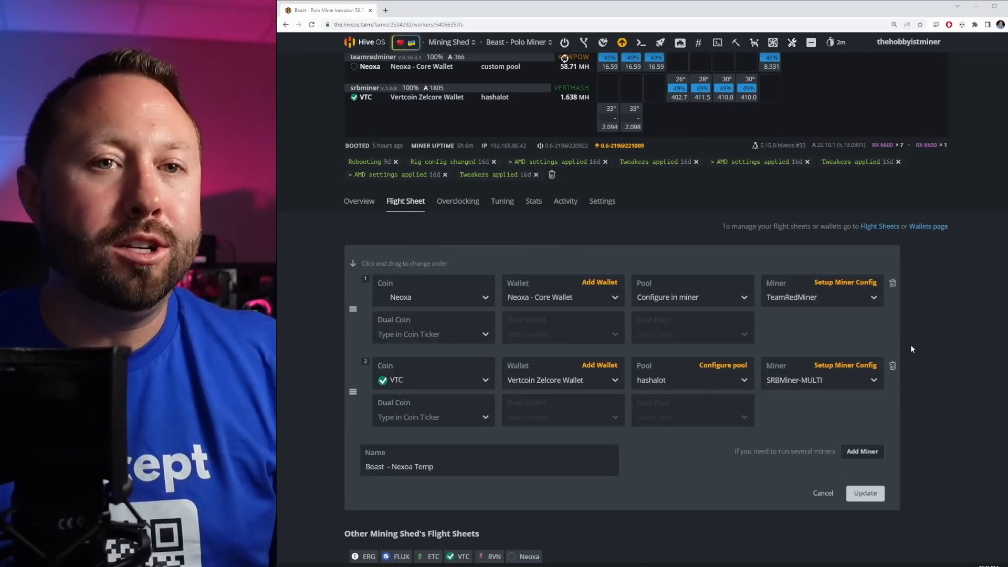
pyautogui.moveTo(844, 282)
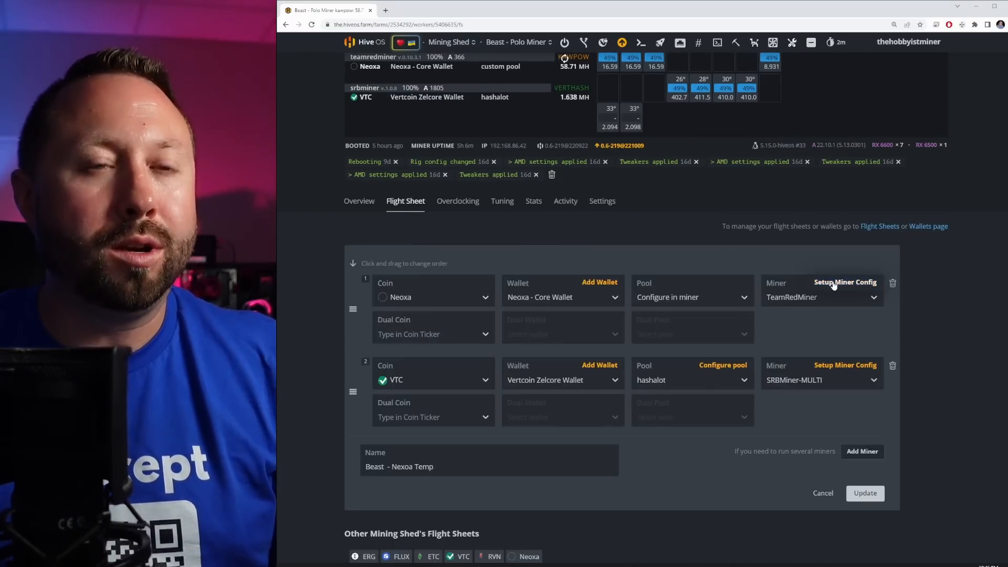
pyautogui.click(845, 283)
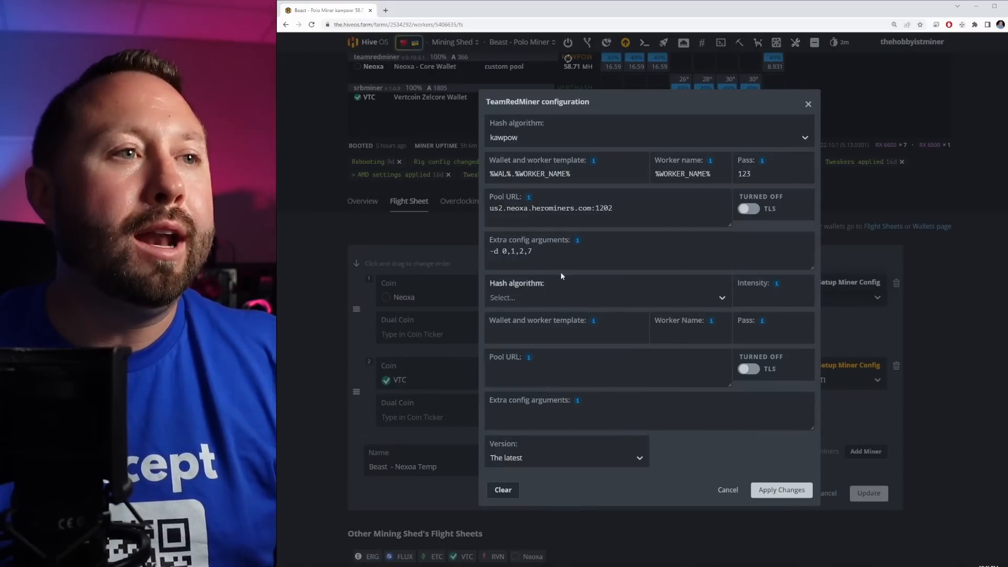
pyautogui.click(505, 251)
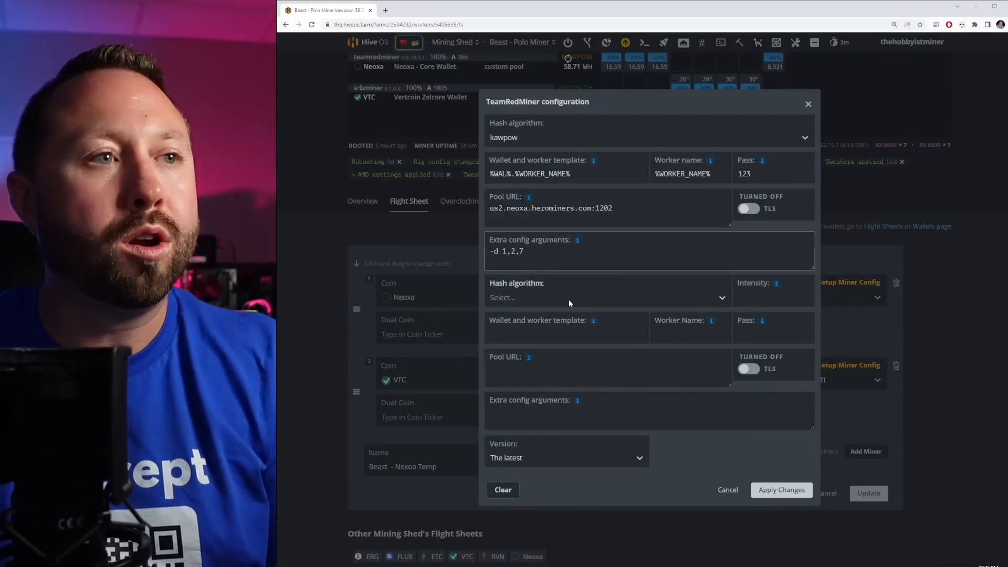
pyautogui.click(781, 489)
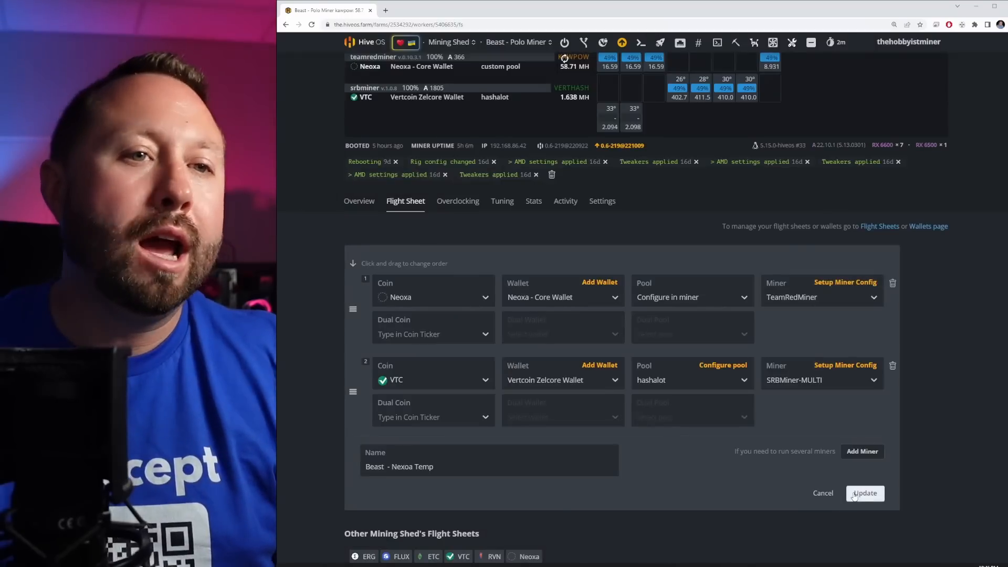
# Step: Update the flight sheet on all attached workers and return to the farms overview
pyautogui.click(865, 493)
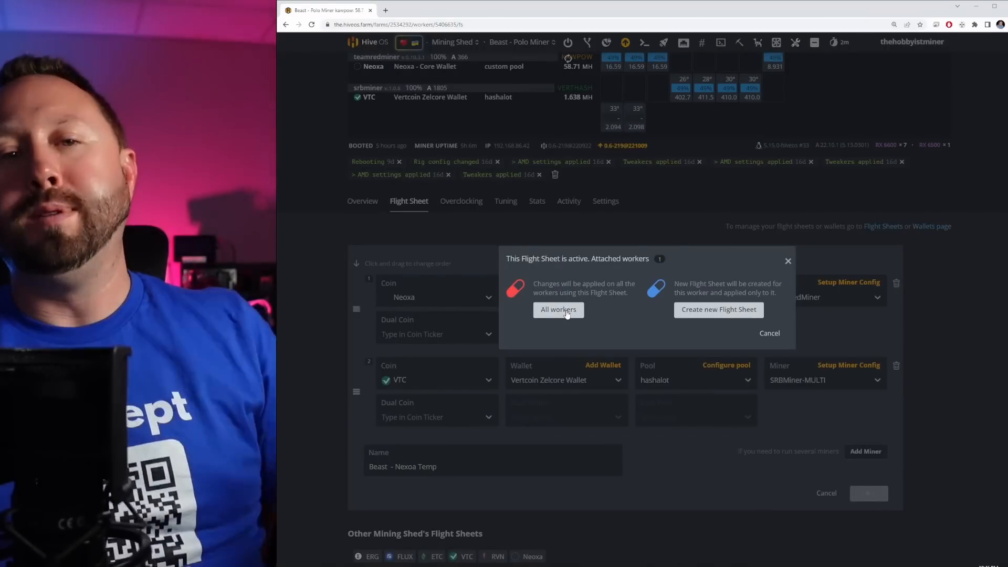
pyautogui.click(558, 309)
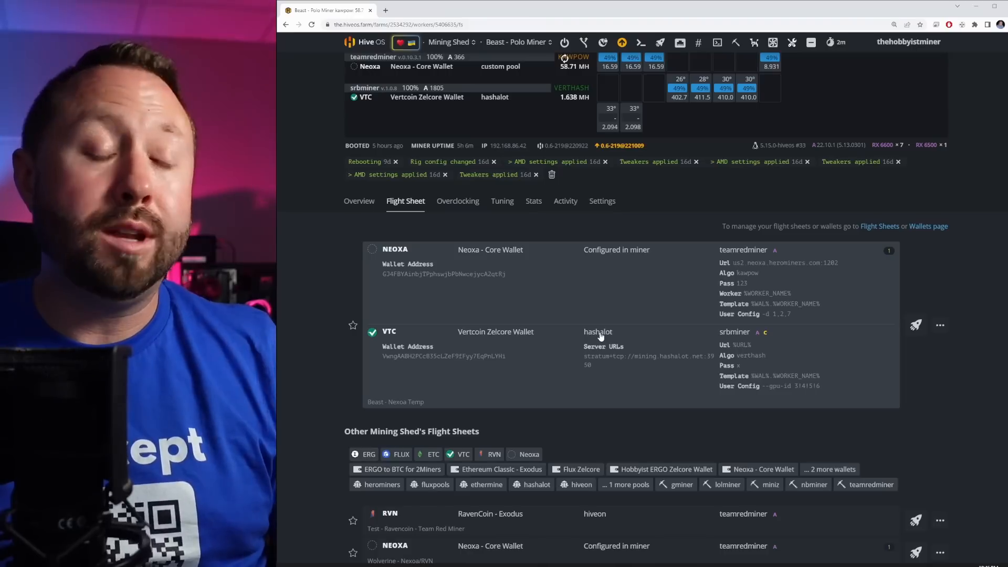
pyautogui.moveTo(605, 346)
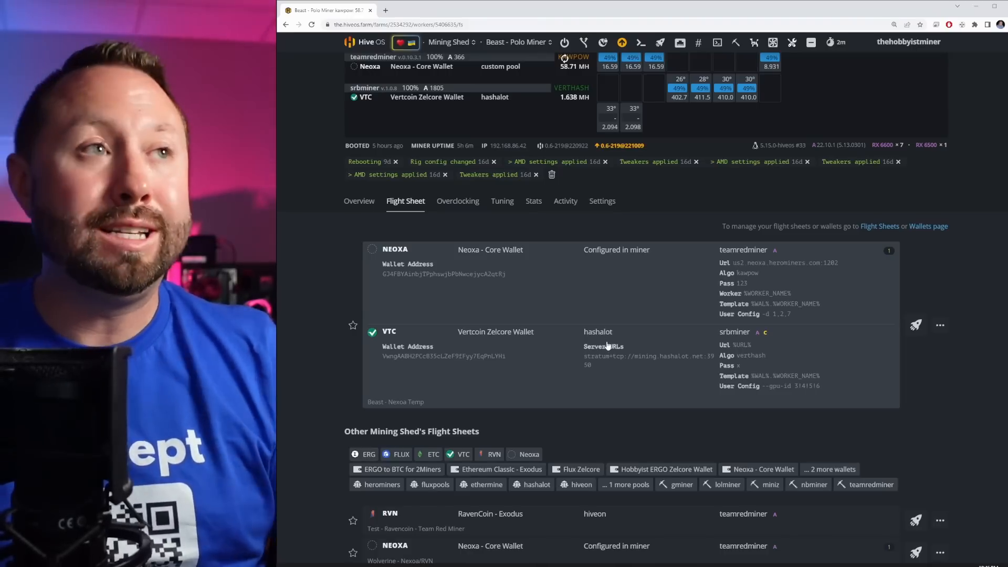
pyautogui.scroll(3)
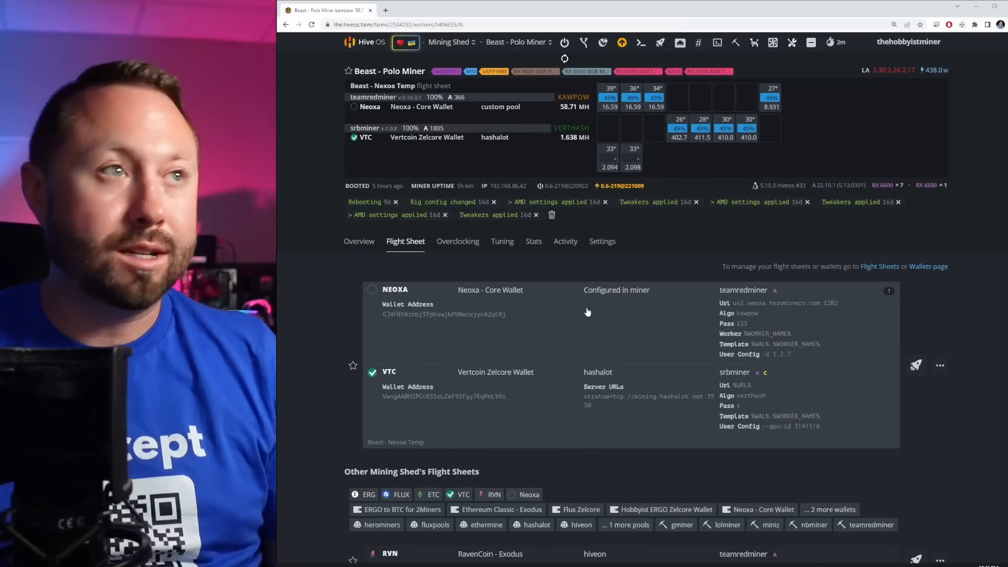
pyautogui.moveTo(366, 42)
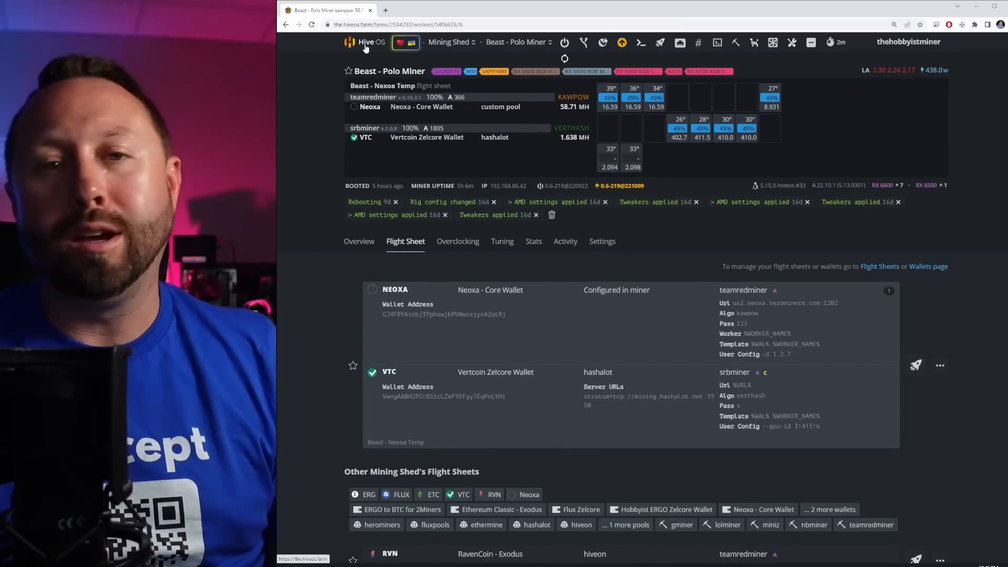
pyautogui.click(370, 42)
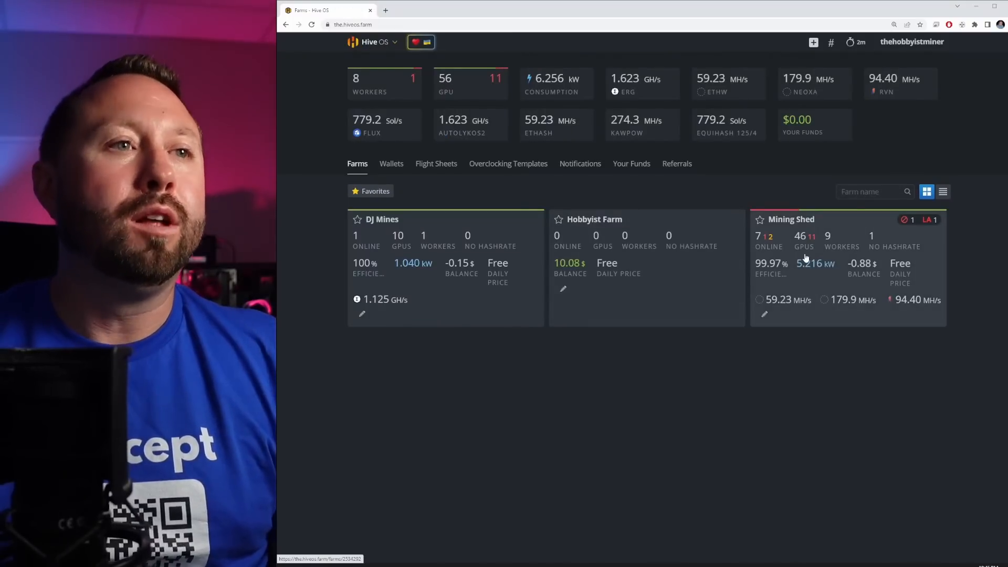
# Step: Go to the owner's Wallets page and start a blank New Wallet form
pyautogui.click(791, 220)
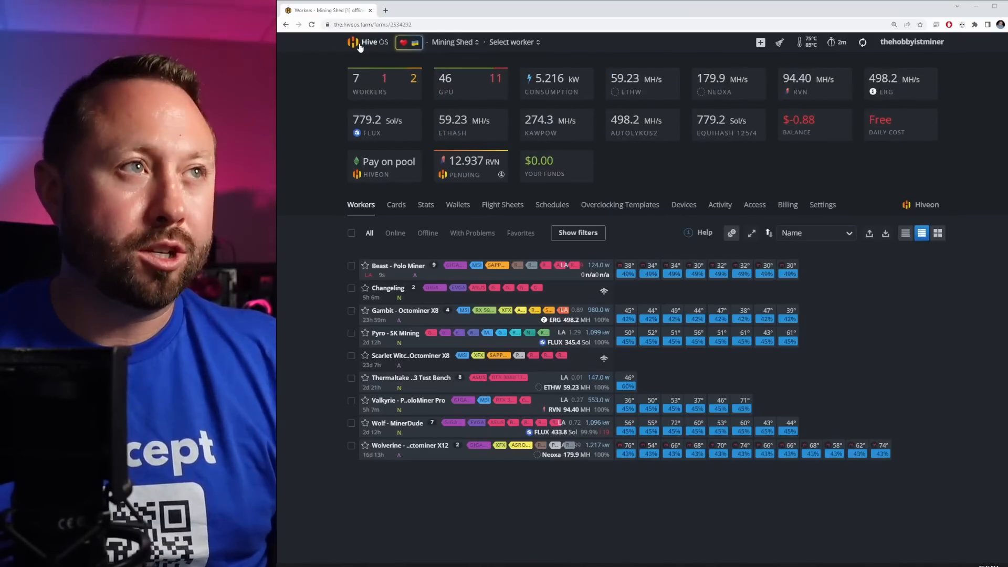
pyautogui.click(376, 42)
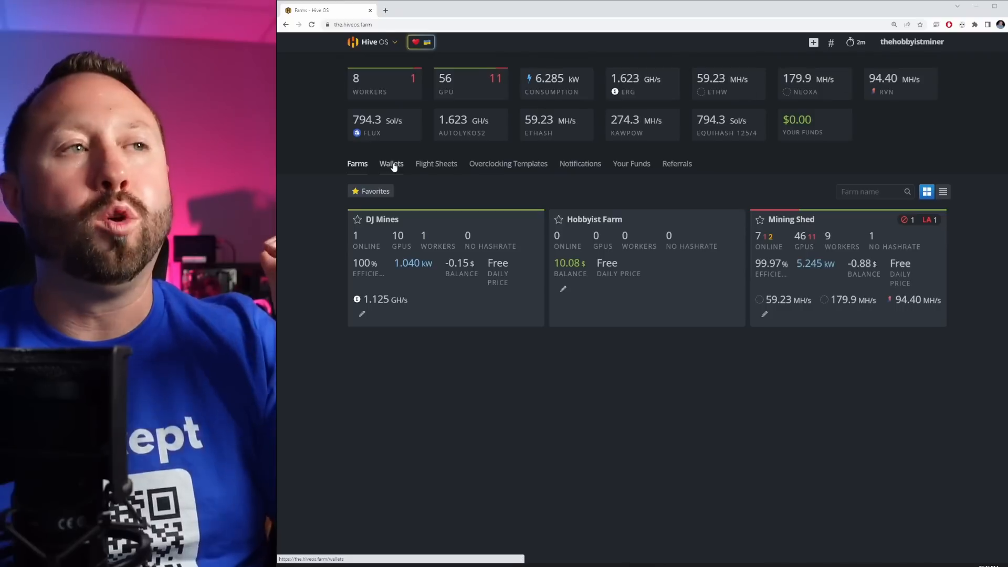
pyautogui.click(390, 164)
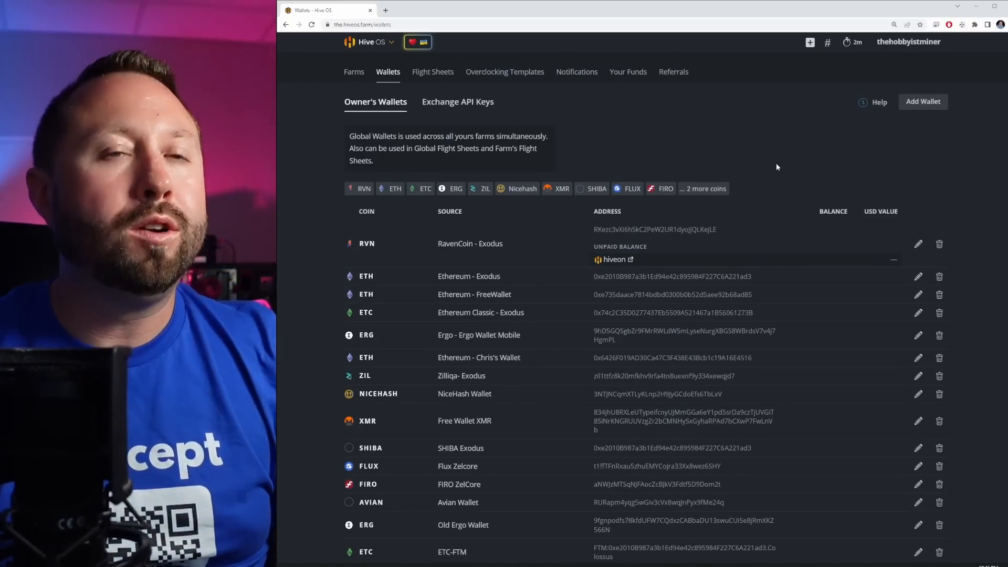
pyautogui.click(923, 102)
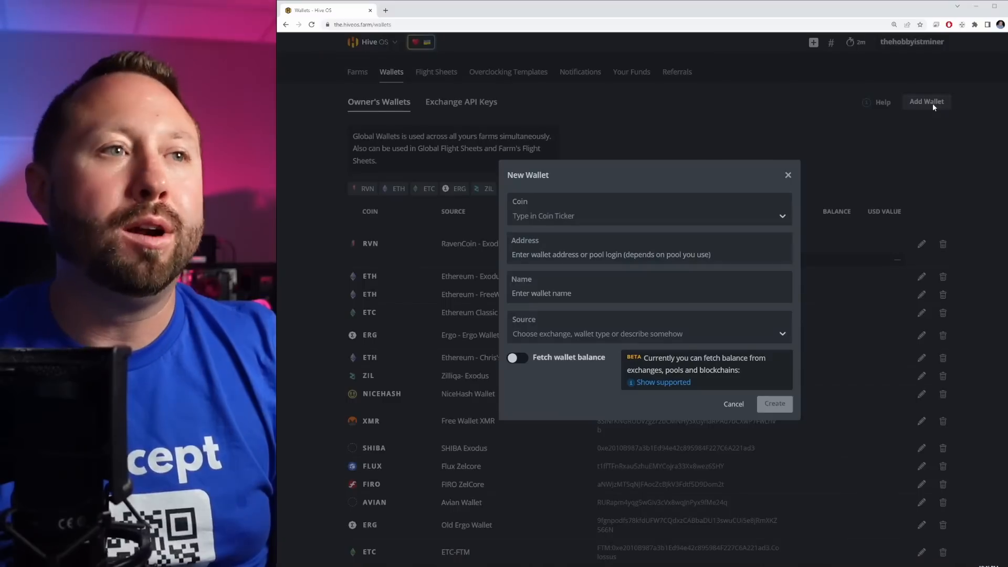
pyautogui.click(649, 216)
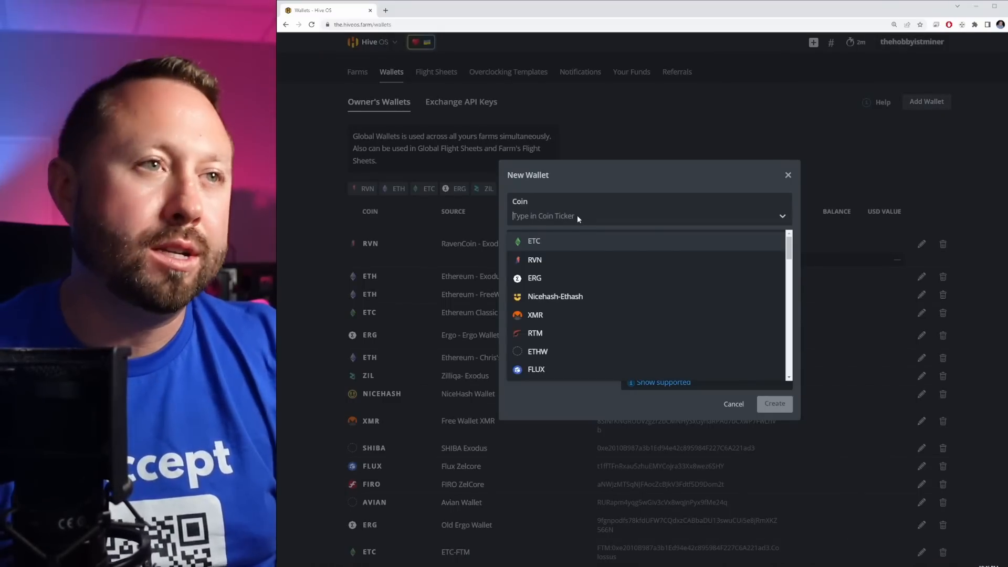
pyautogui.write('meow')
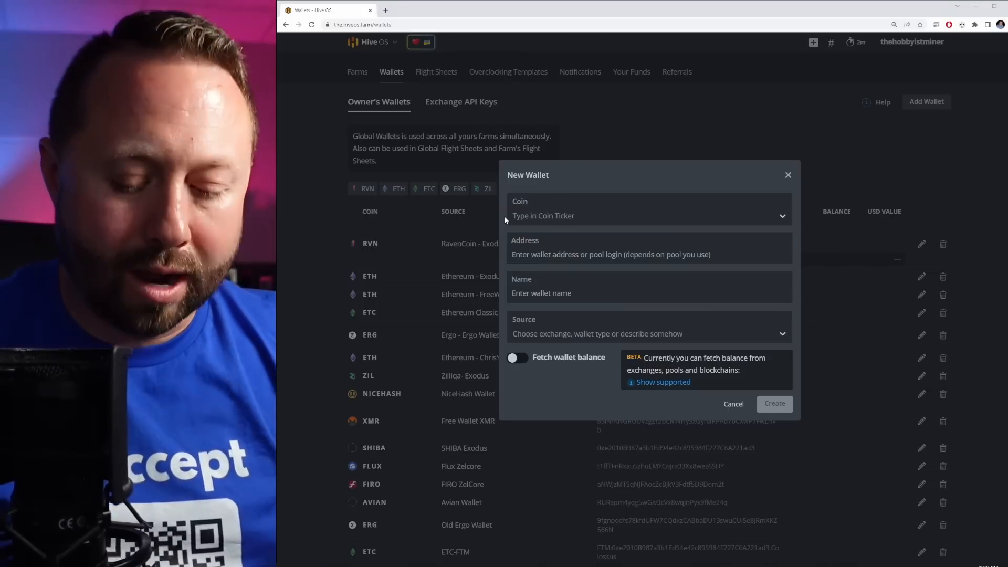
pyautogui.write('MEOW')
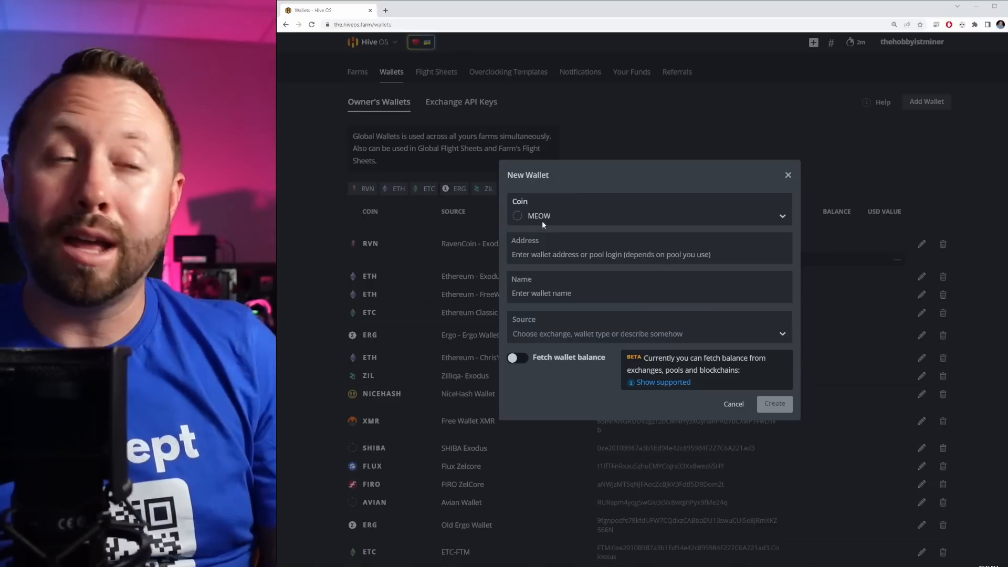
pyautogui.click(649, 254)
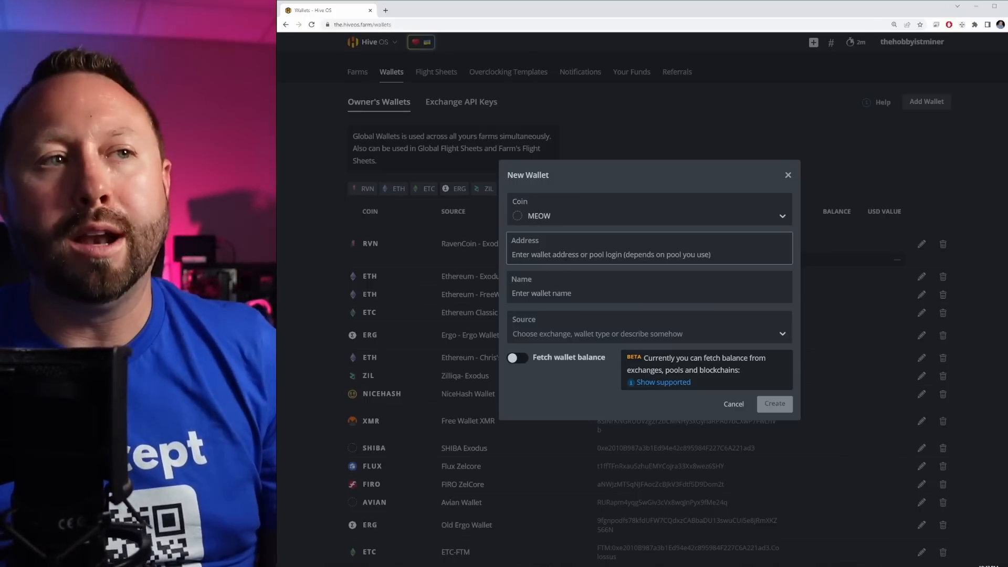
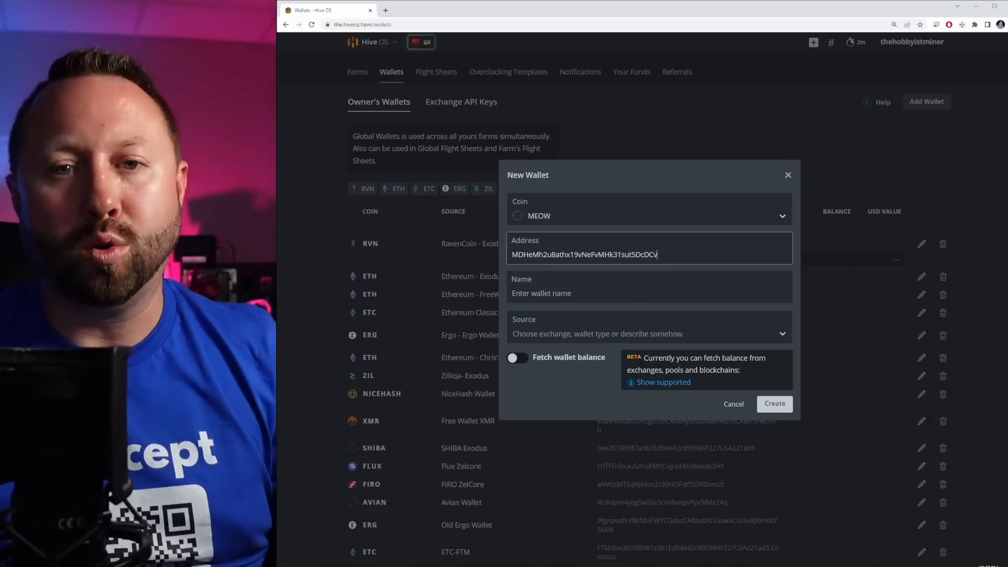
pyautogui.click(649, 293)
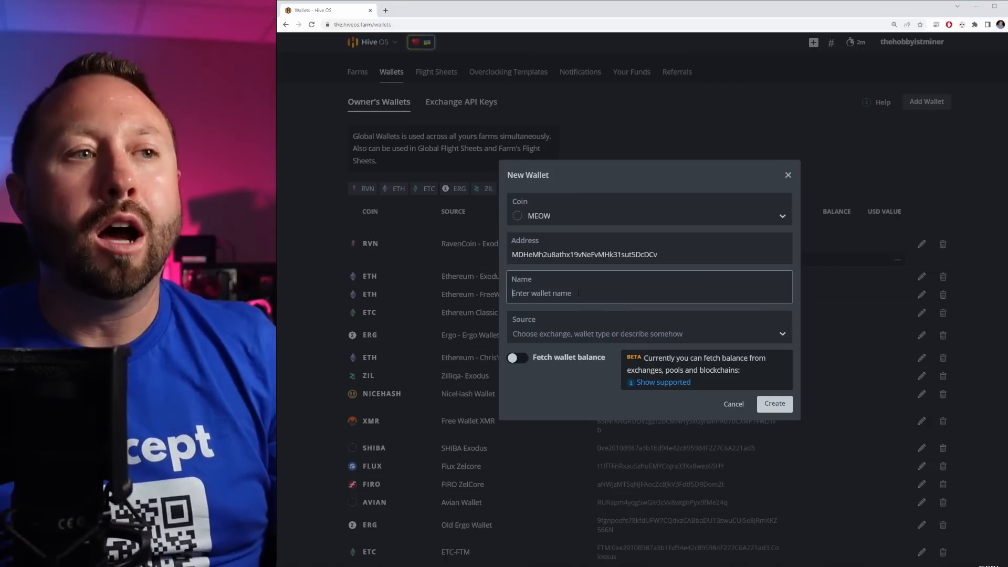
pyautogui.write('m')
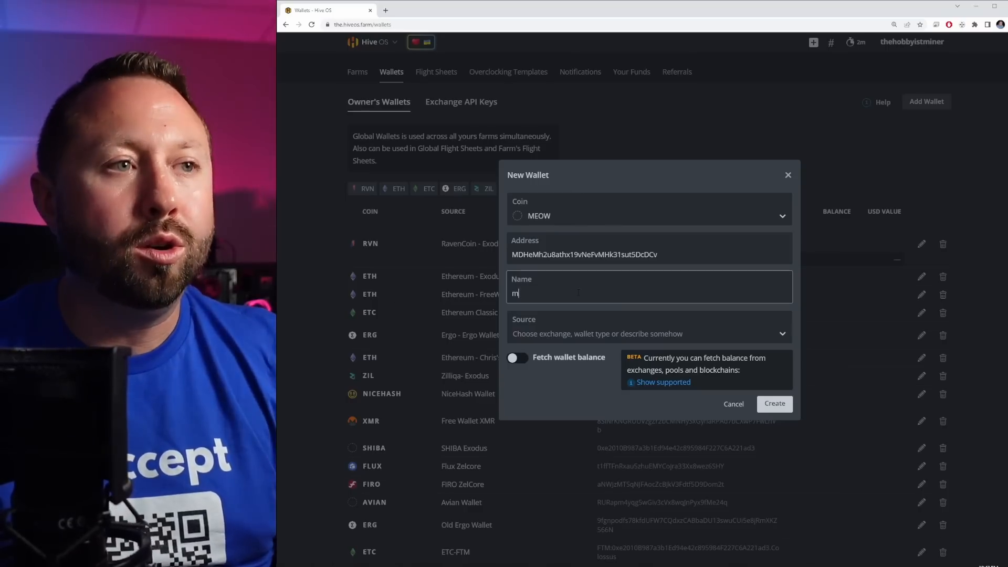
pyautogui.write('eowCoin -')
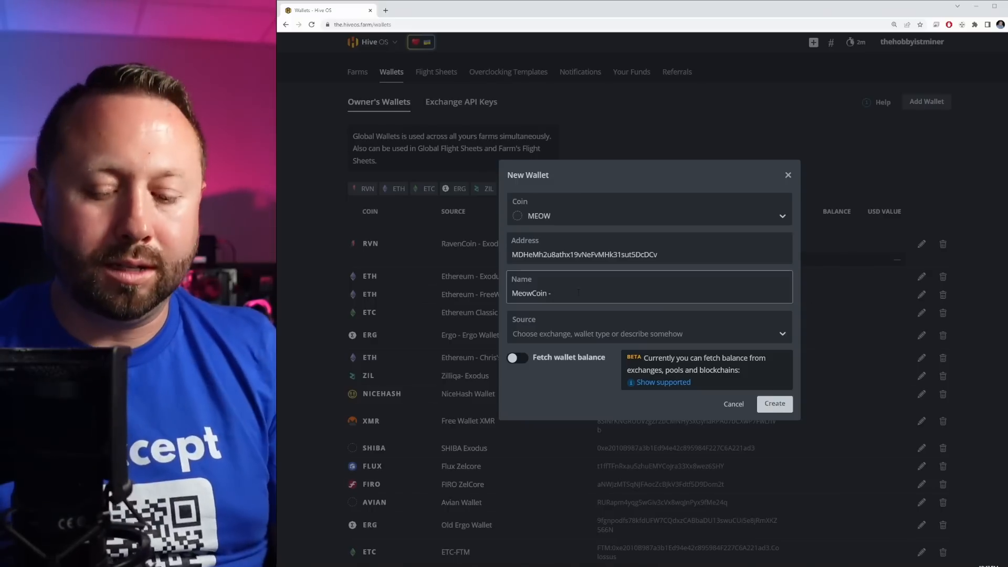
pyautogui.write('Core Wallet')
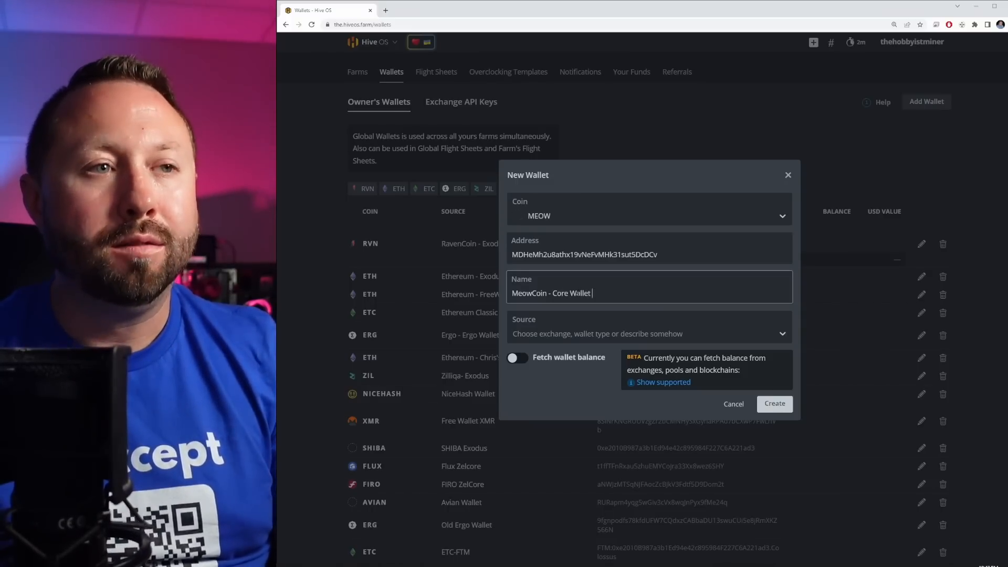
pyautogui.write('VM')
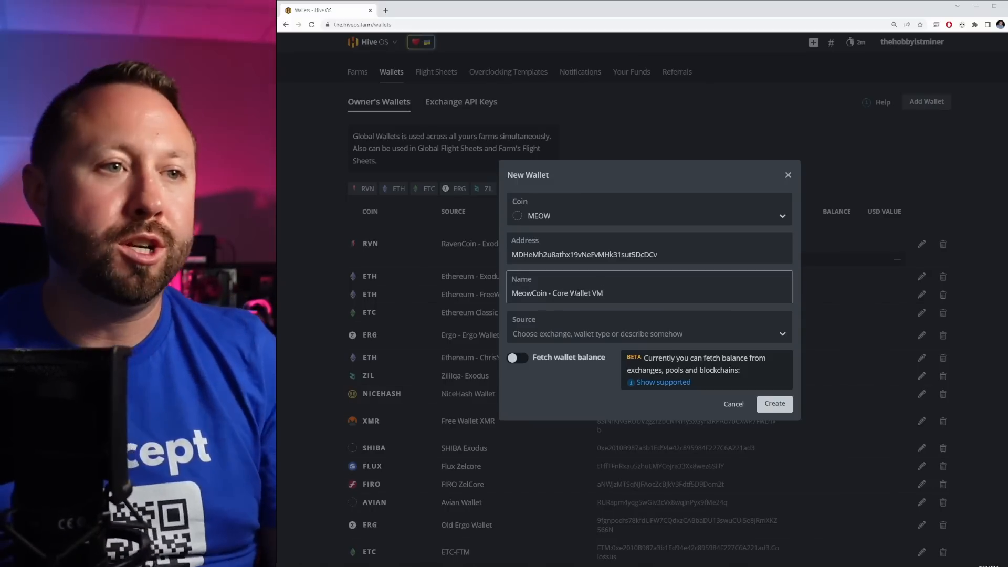
pyautogui.click(774, 403)
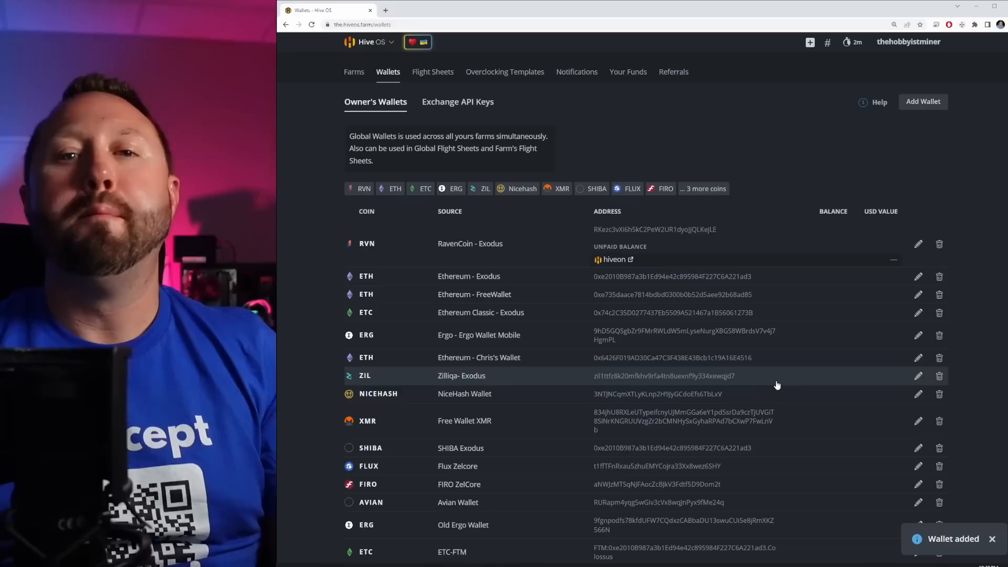
pyautogui.moveTo(815, 347)
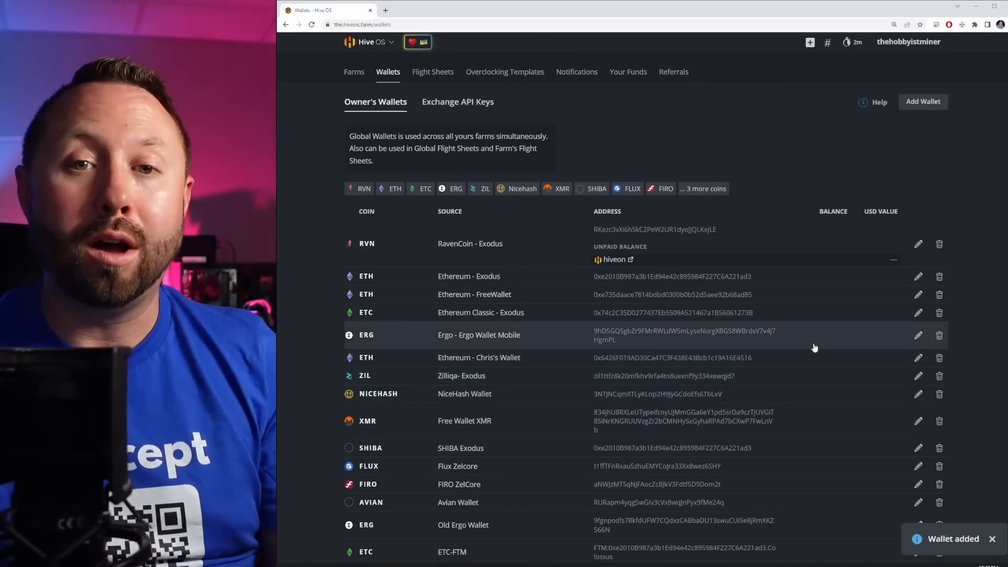
# Step: Go to the Beast - Polo Miner rig and open its Beast - Nexoa Temp flight sheet for editing
pyautogui.click(369, 42)
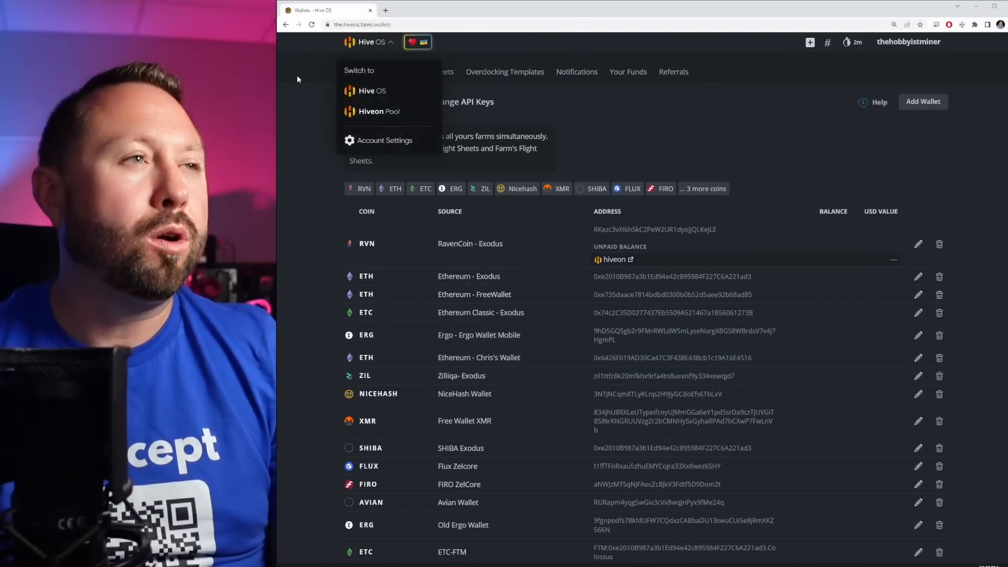
pyautogui.click(372, 90)
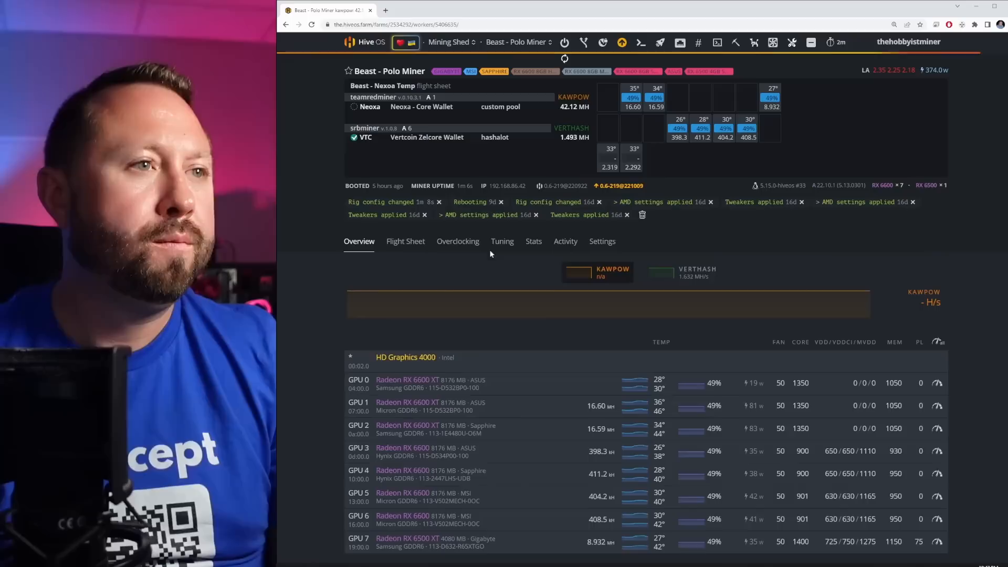
pyautogui.scroll(-3)
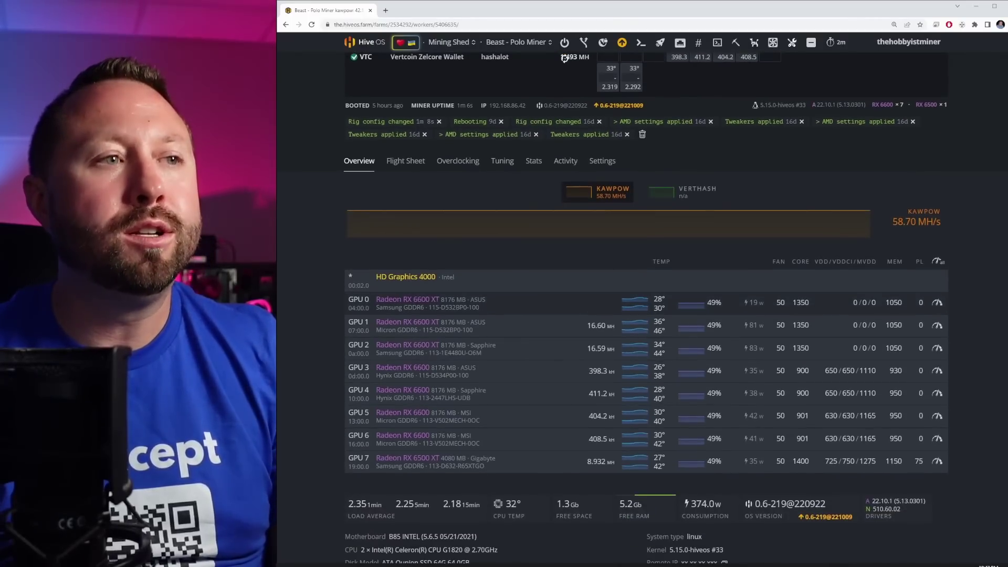
pyautogui.scroll(3)
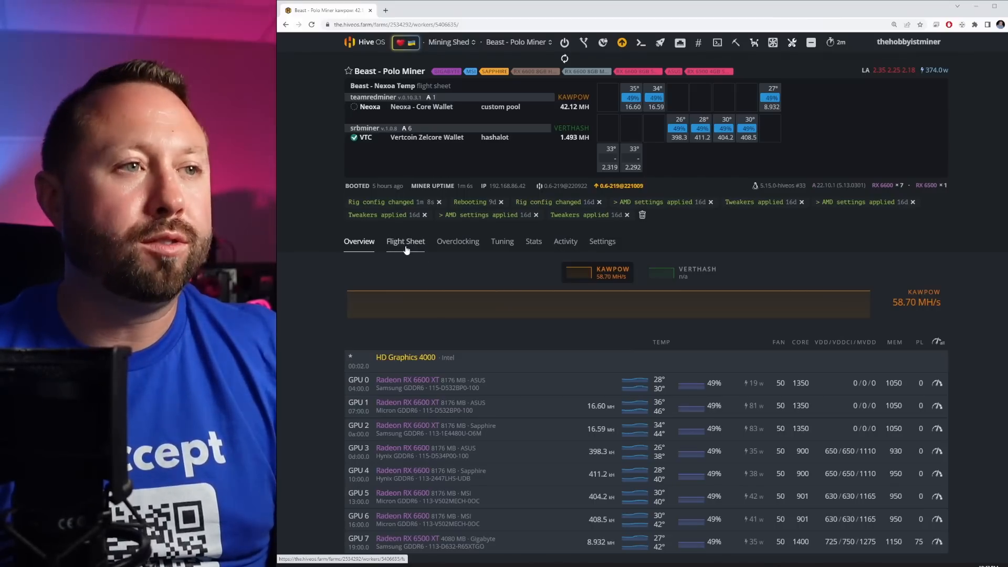
pyautogui.click(406, 242)
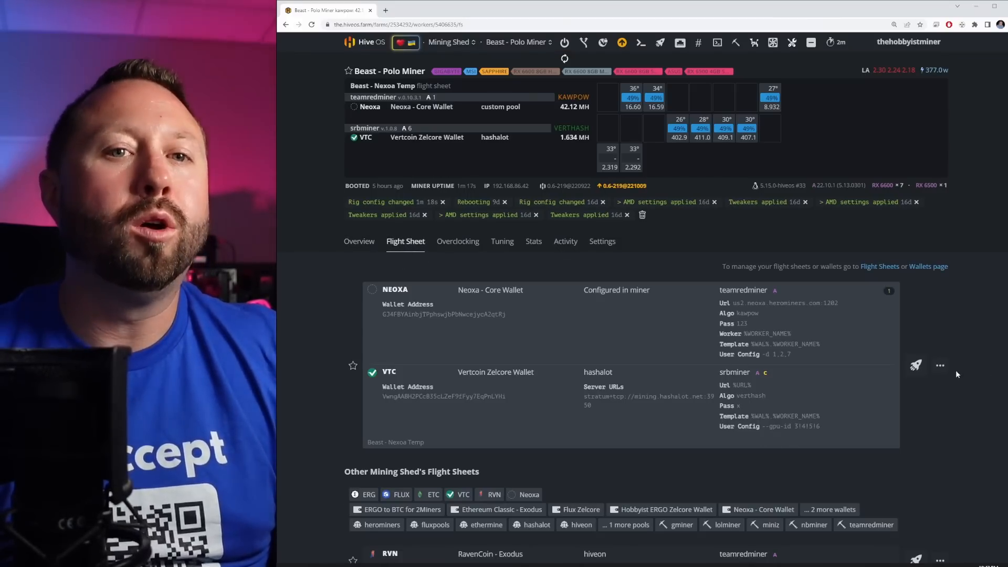
pyautogui.click(939, 366)
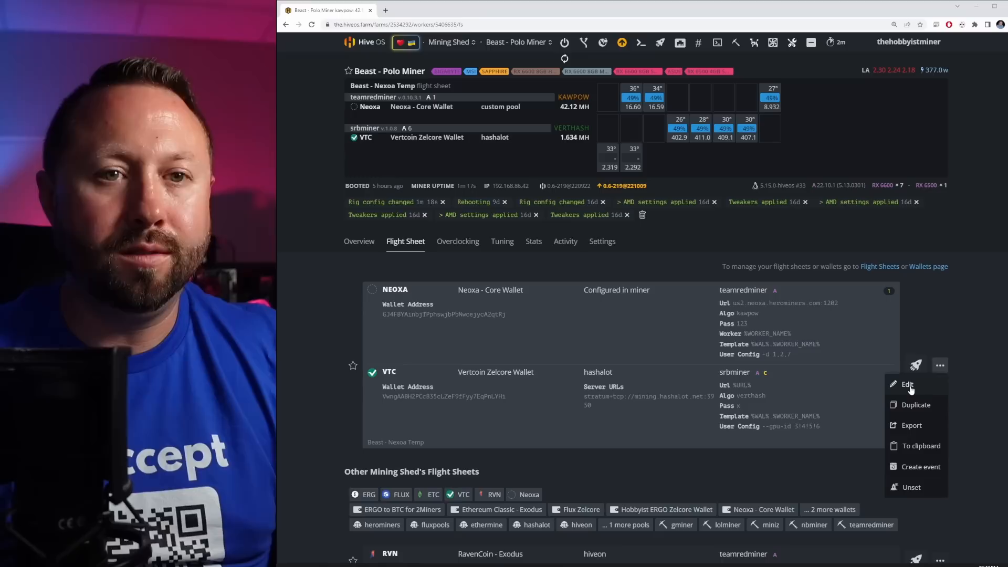
pyautogui.click(907, 384)
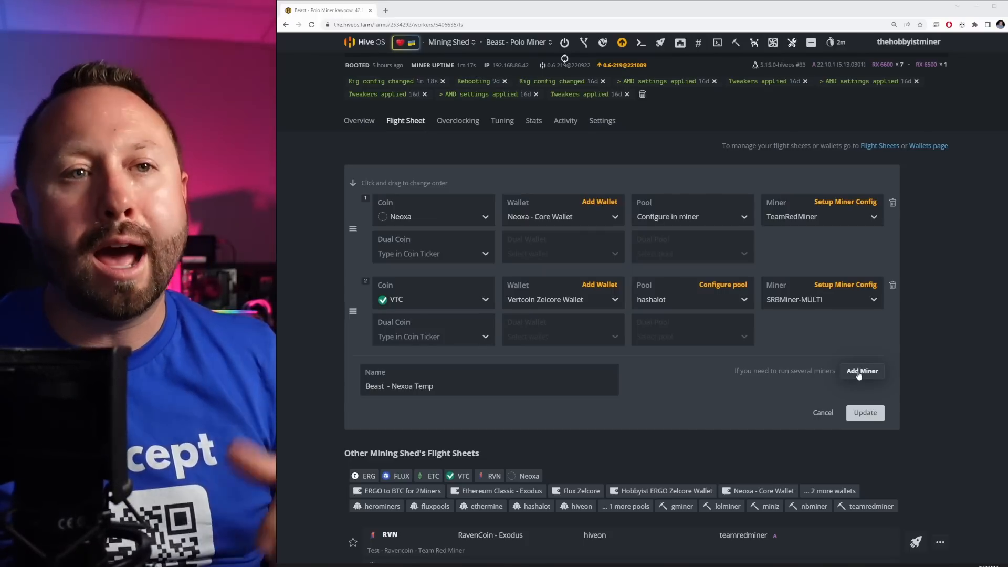
# Step: Add a third miner row for MEOW using the MeowCoin - Core Wallet VM wallet
pyautogui.click(862, 371)
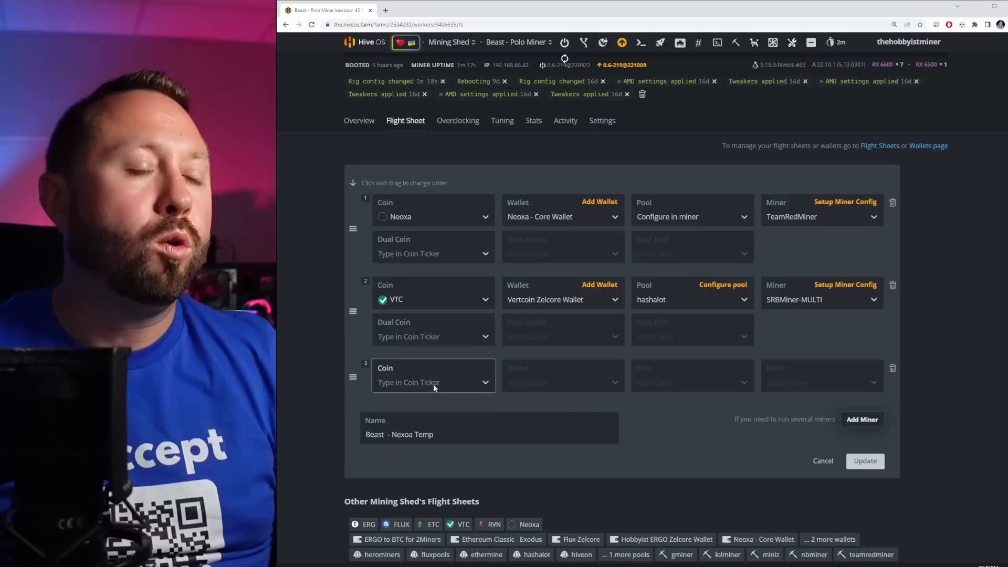
pyautogui.write('meo')
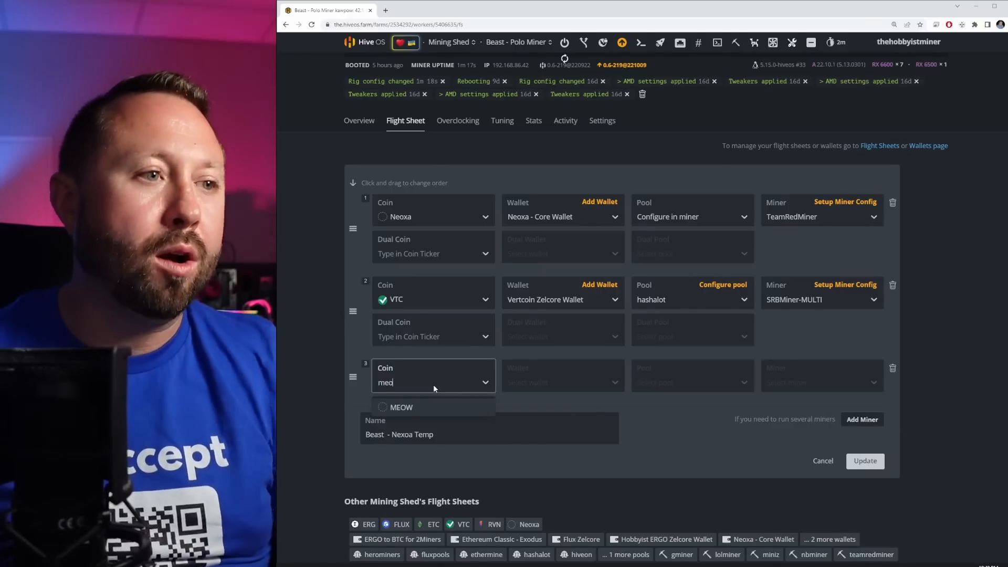
pyautogui.click(401, 407)
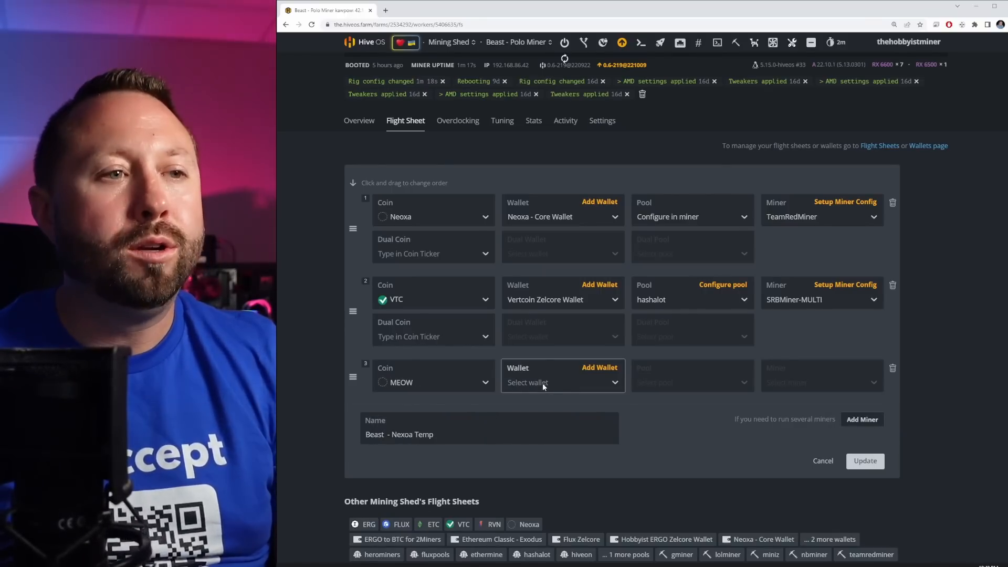
pyautogui.click(561, 382)
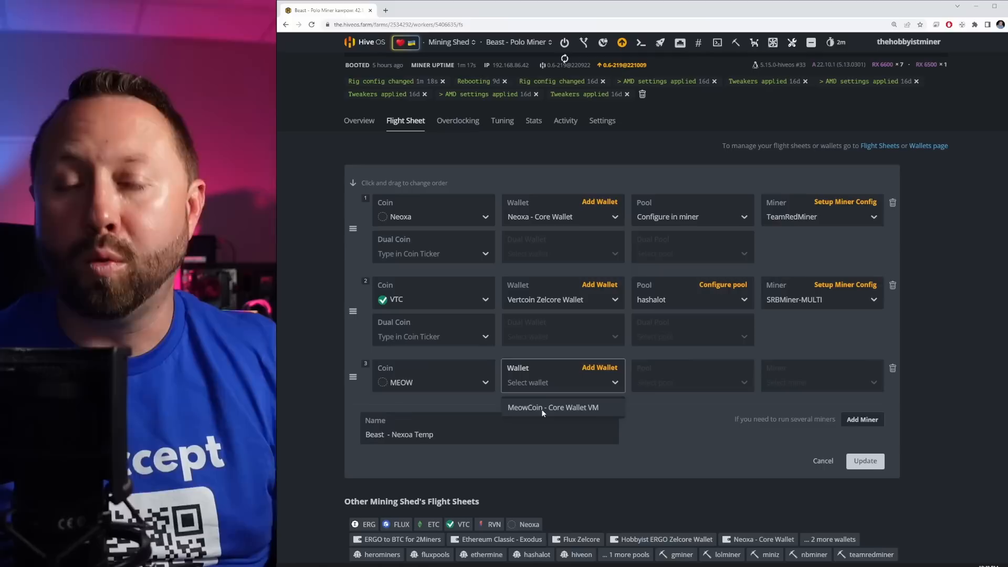
pyautogui.click(552, 408)
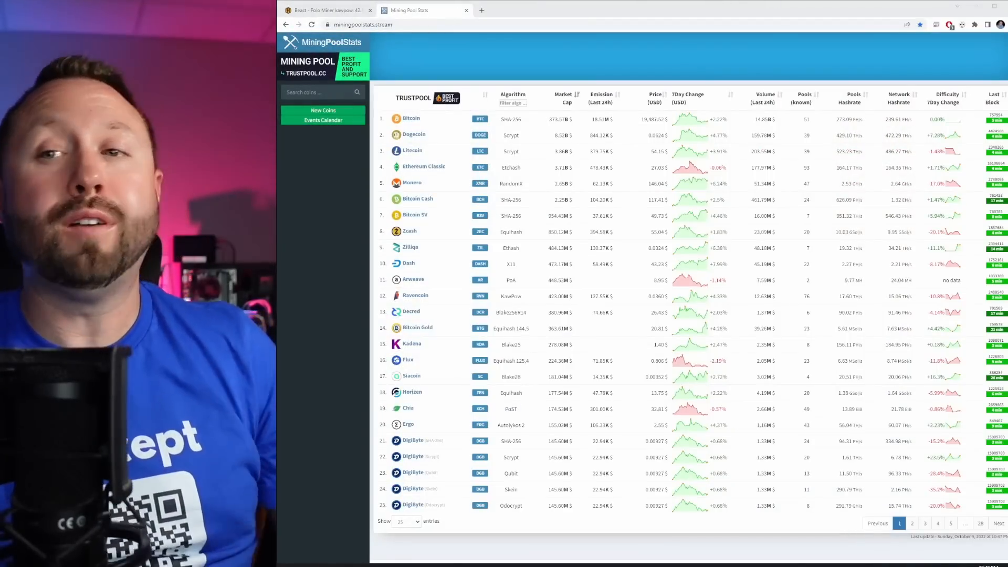
# Step: Search MiningPoolStats for meowcoin, view its pool list and open the zergpool.com site
pyautogui.click(322, 92)
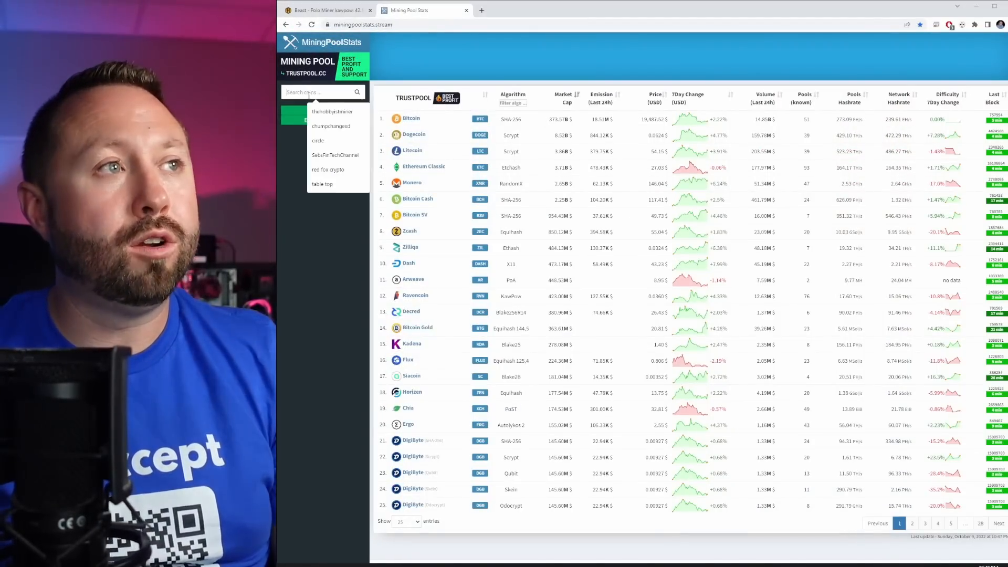
pyautogui.write('meowcoin')
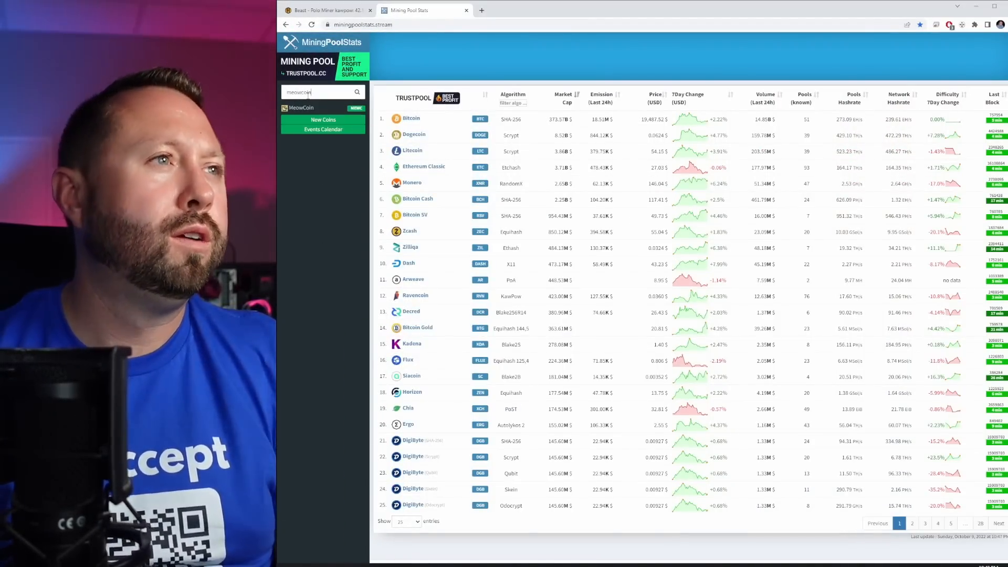
pyautogui.click(301, 108)
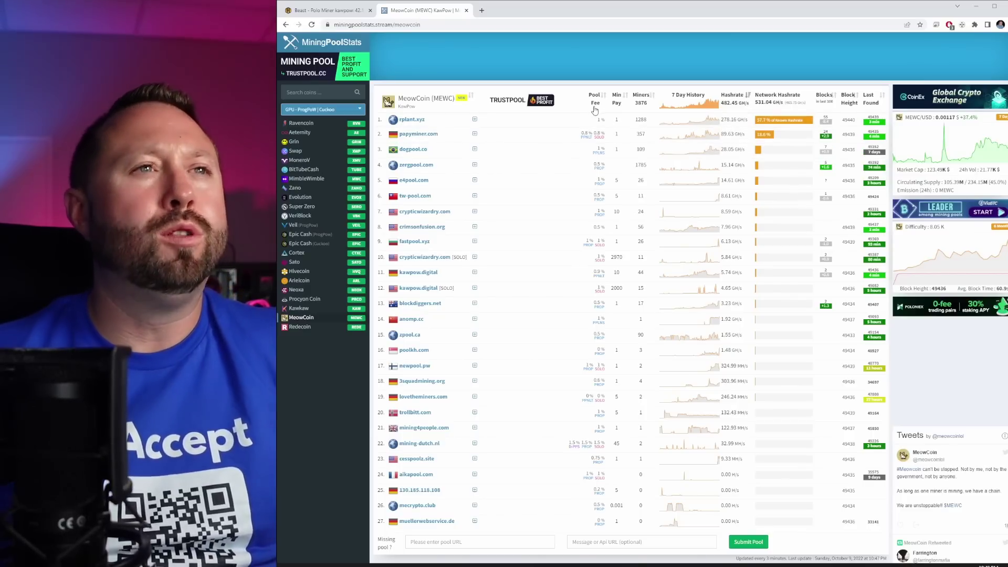
pyautogui.moveTo(653, 127)
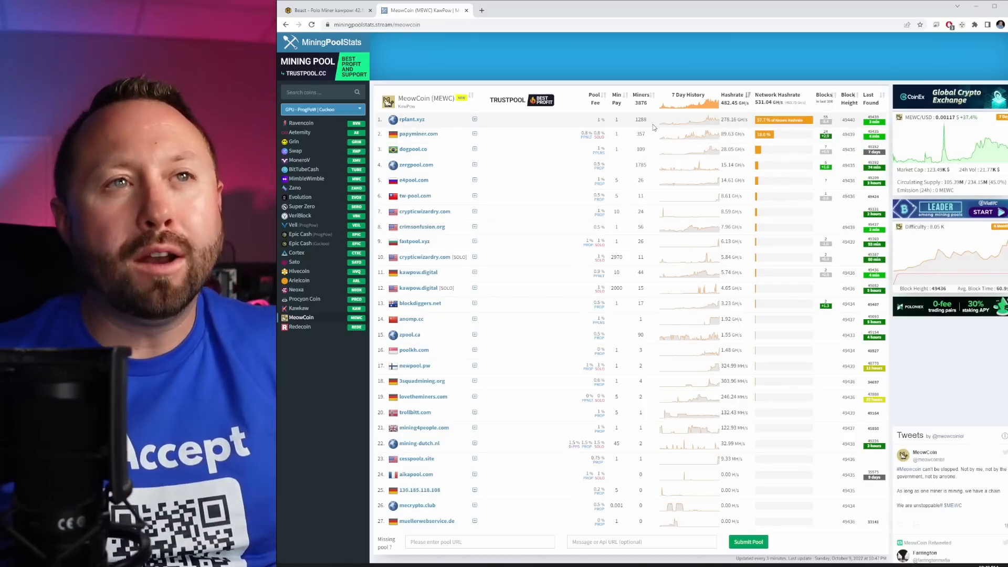
pyautogui.moveTo(699, 67)
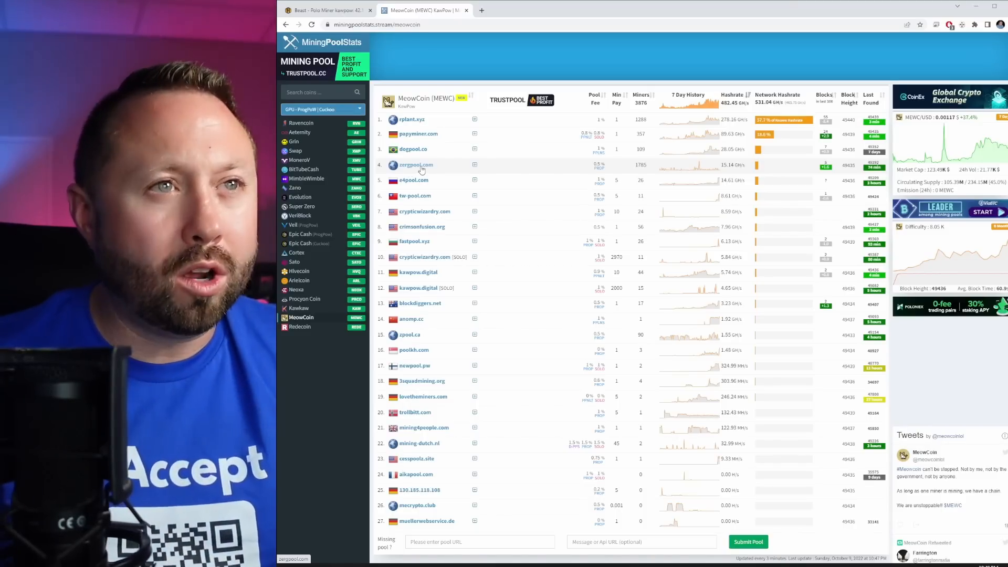
pyautogui.click(416, 165)
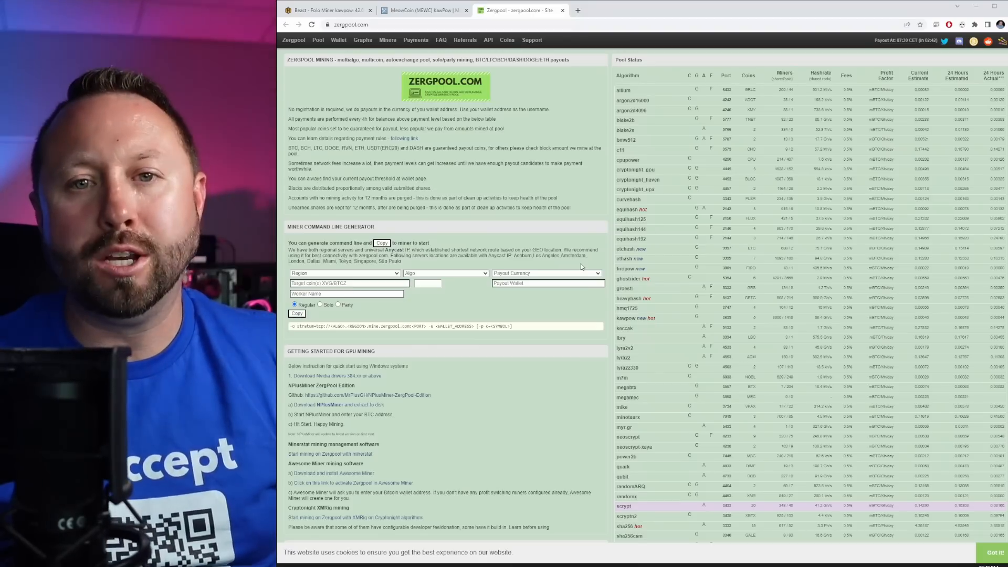
# Step: Set Zergpool's miner command generator to North America and kawpow, then choose a payout currency
pyautogui.scroll(-3)
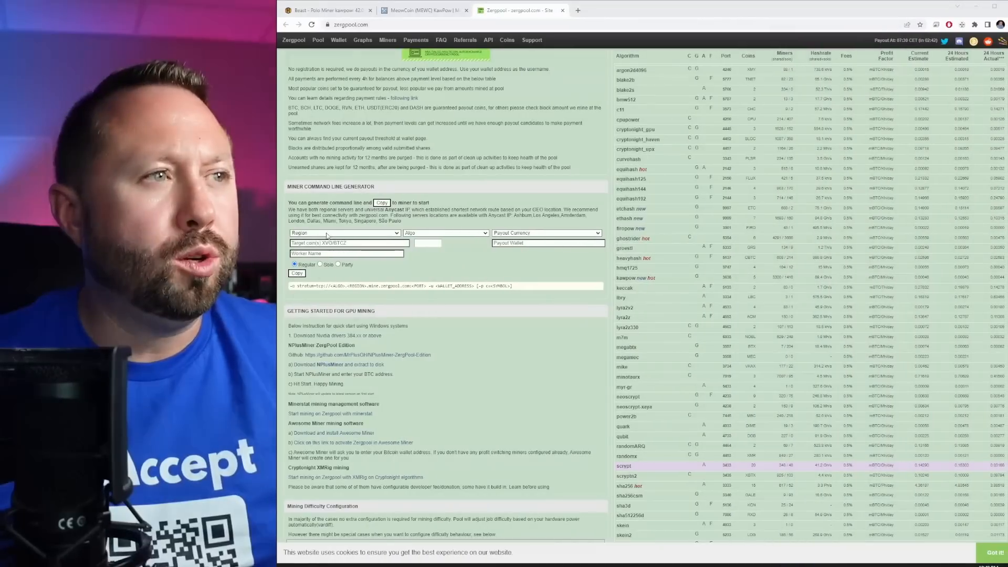
pyautogui.click(344, 233)
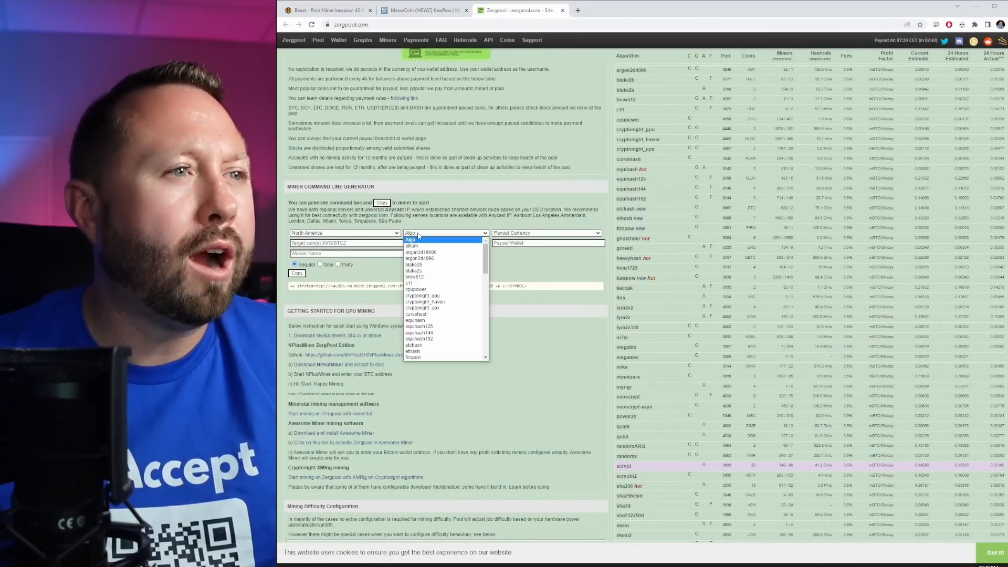
pyautogui.moveTo(442, 258)
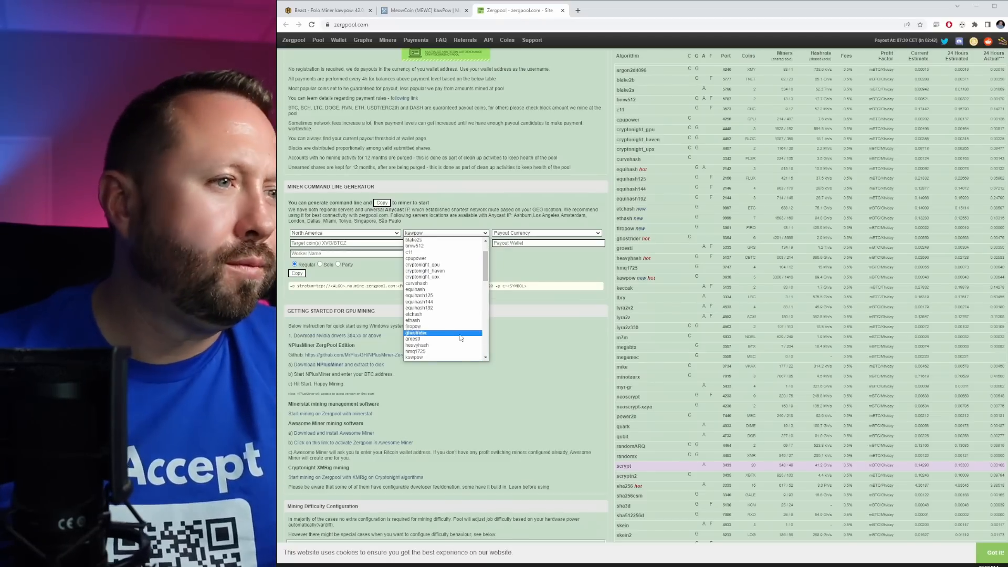
pyautogui.click(545, 233)
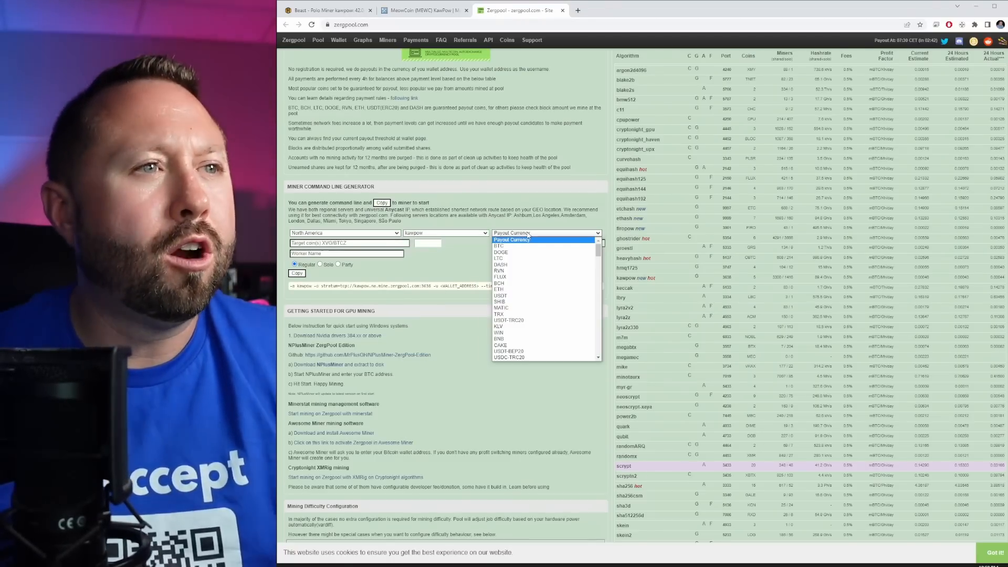
pyautogui.moveTo(533, 271)
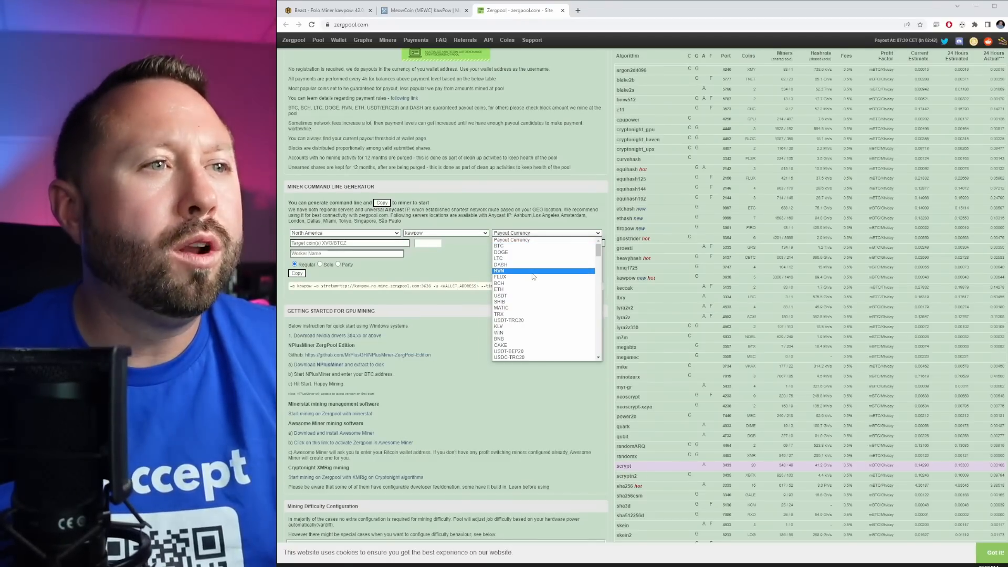
pyautogui.click(616, 9)
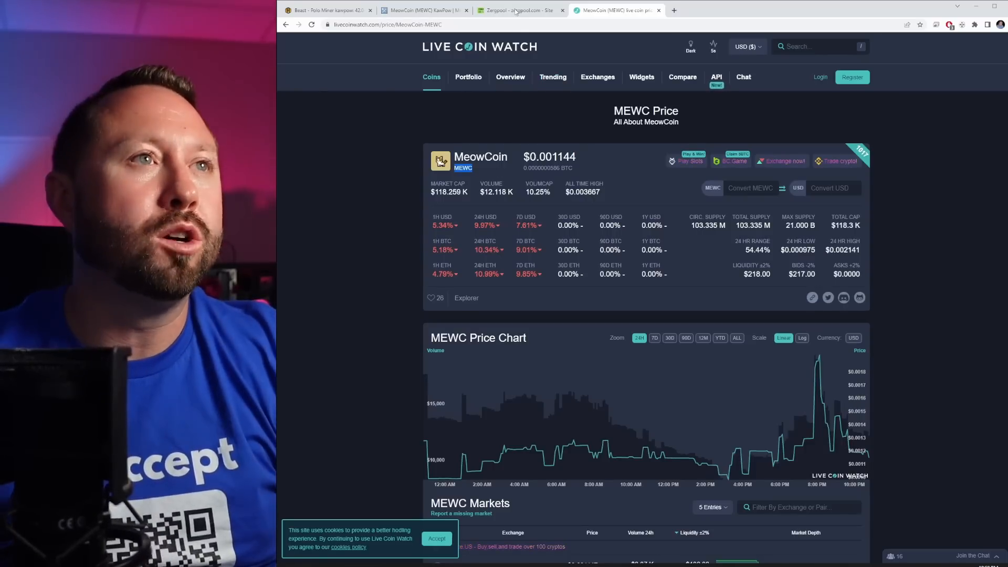
# Step: Return from the Live Coin Watch MEWC price page to the Hive OS flight sheet tab
pyautogui.click(517, 10)
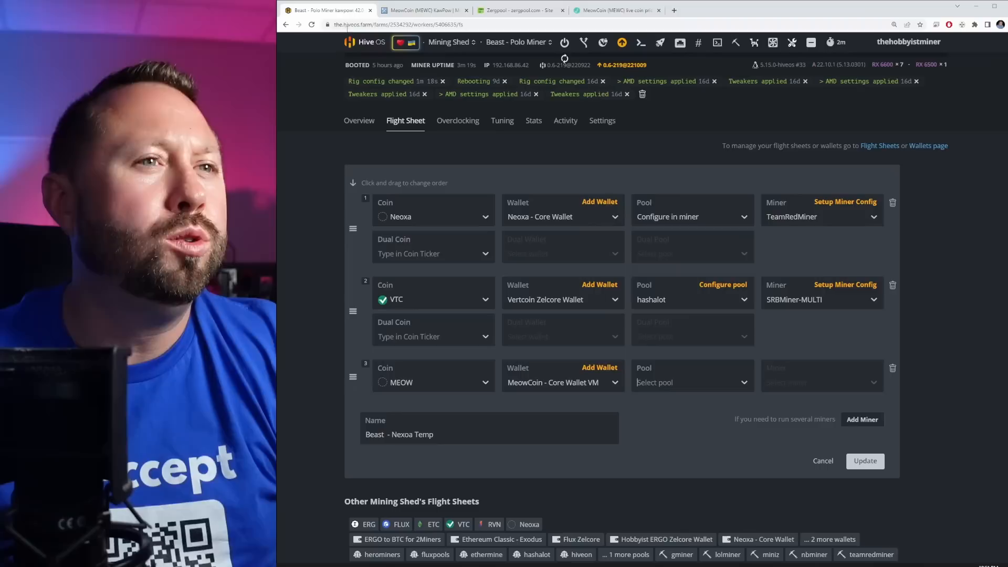
# Step: Set the MEOW row's pool to Configure in miner and select NBMiner as its miner
pyautogui.click(691, 382)
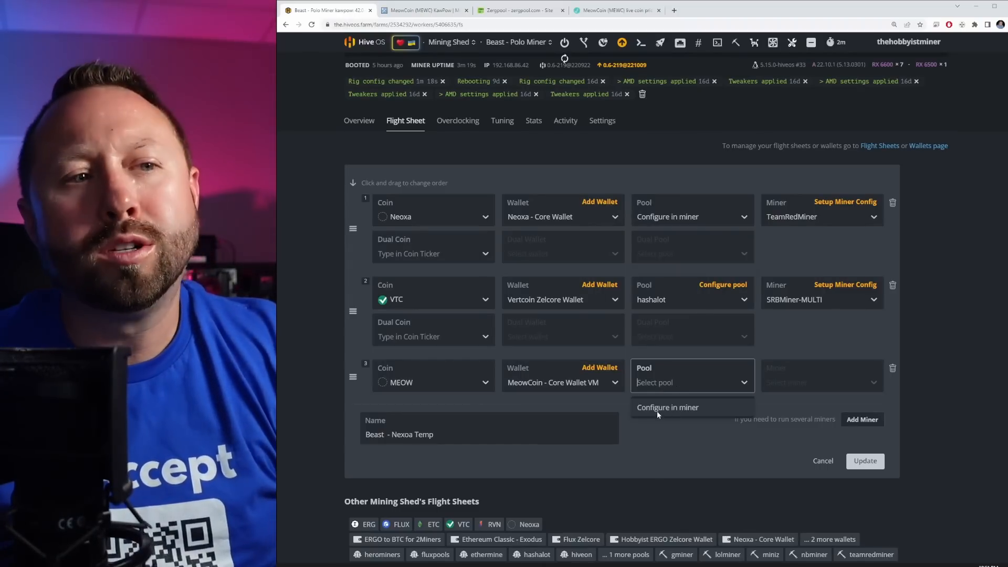
pyautogui.moveTo(679, 415)
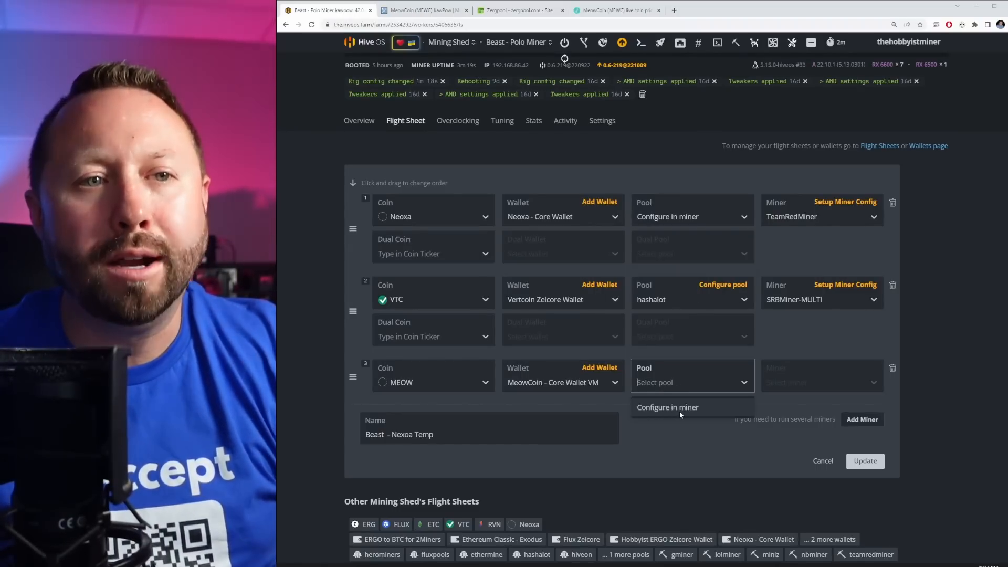
pyautogui.click(668, 407)
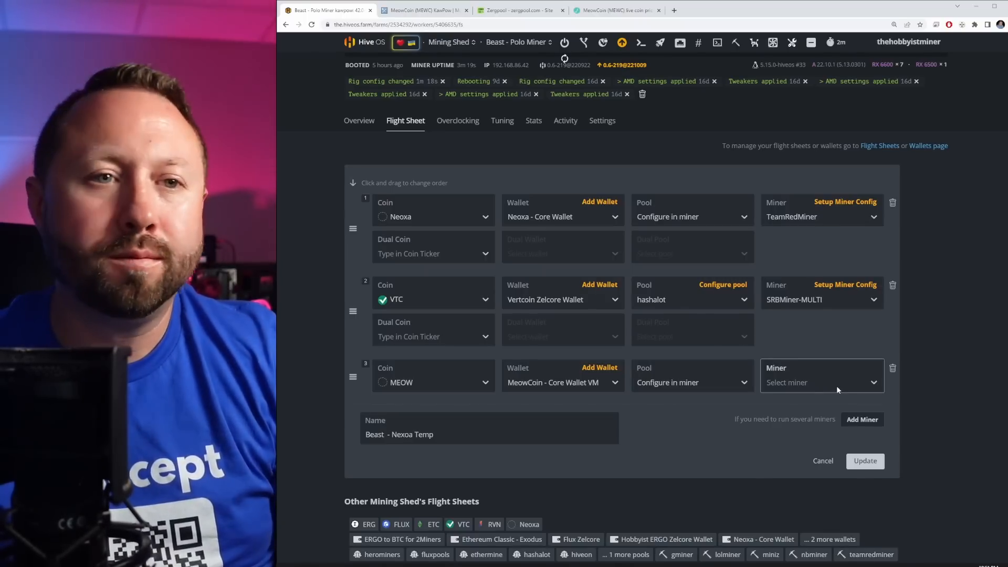
pyautogui.click(821, 382)
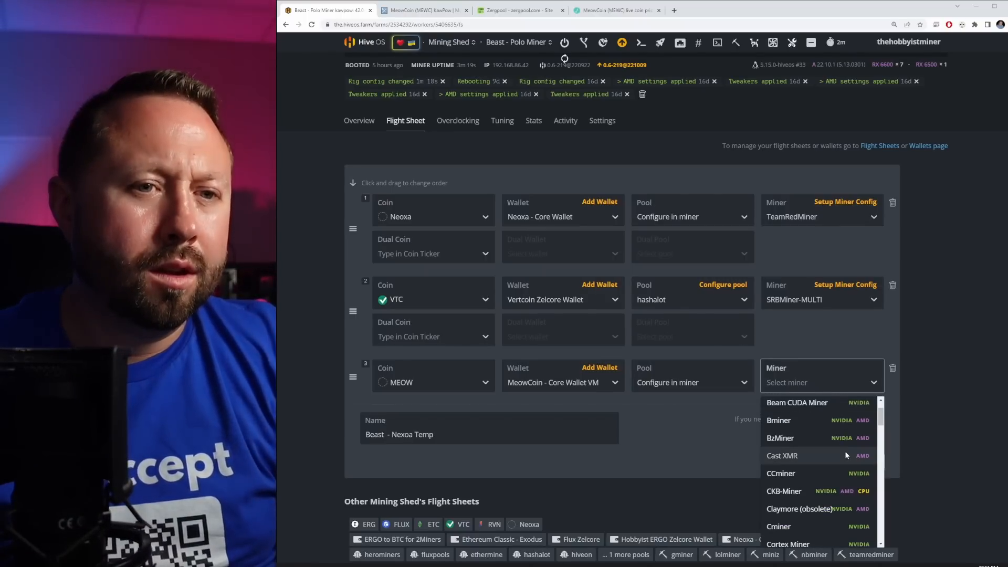
pyautogui.scroll(-3)
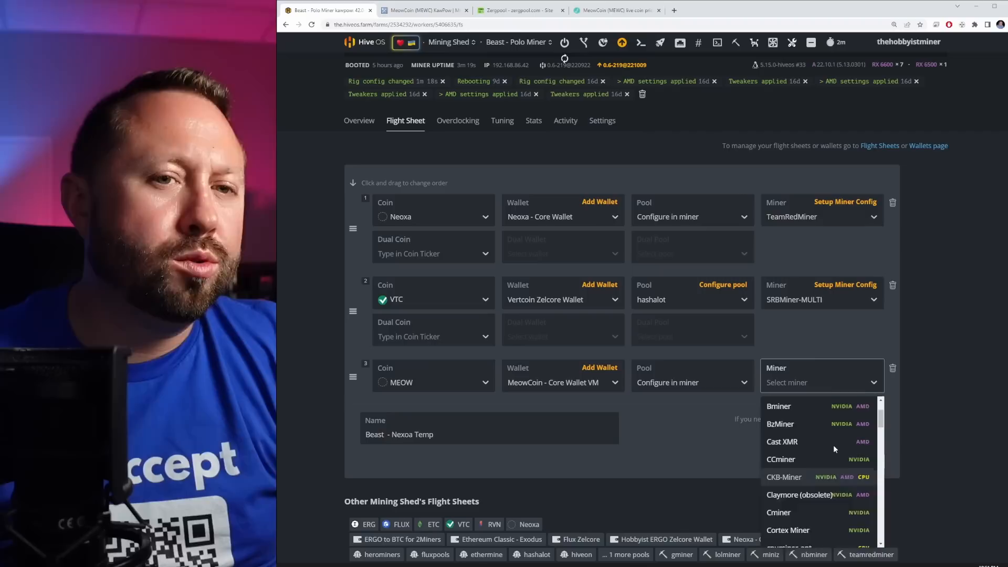
pyautogui.scroll(-3)
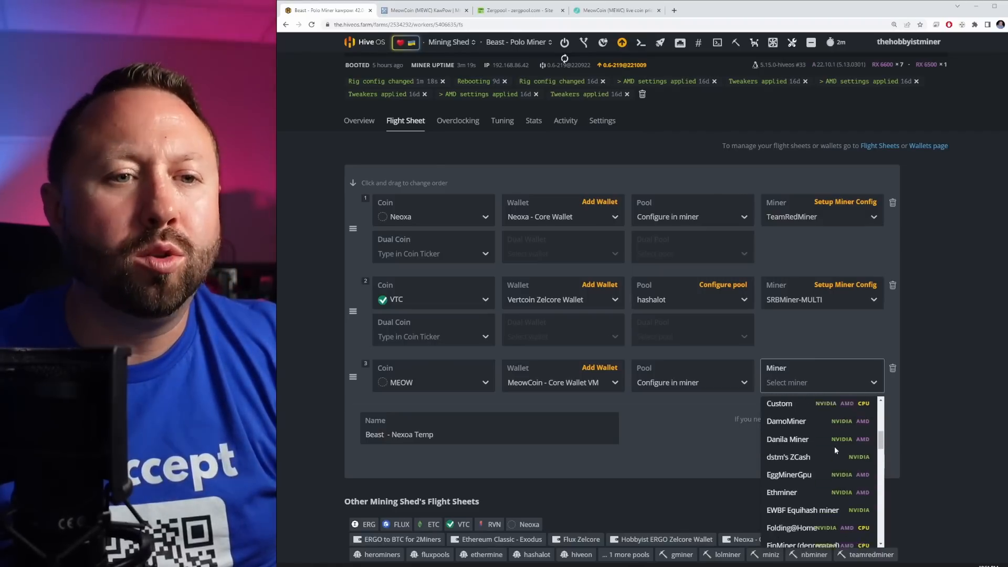
pyautogui.scroll(-3)
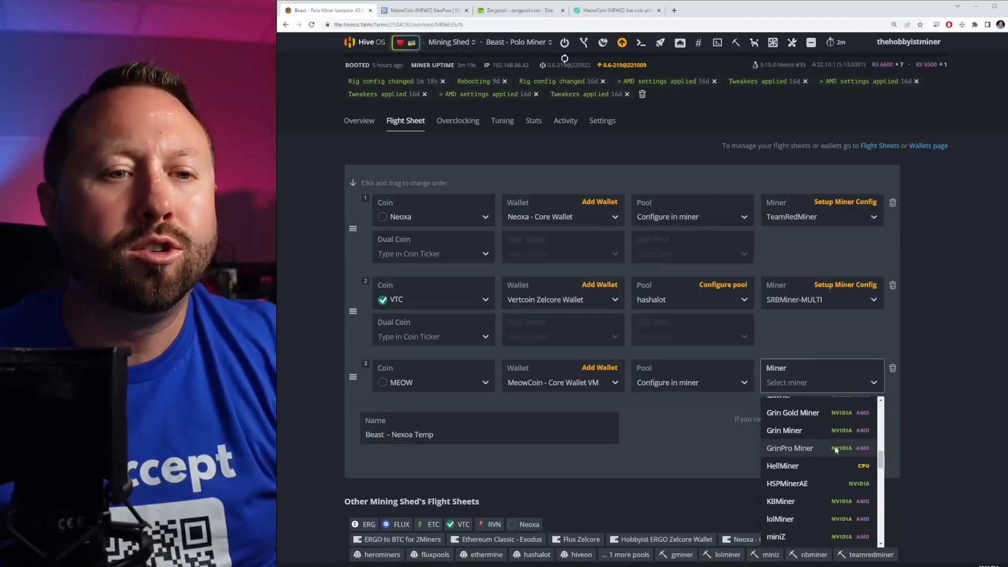
pyautogui.scroll(-3)
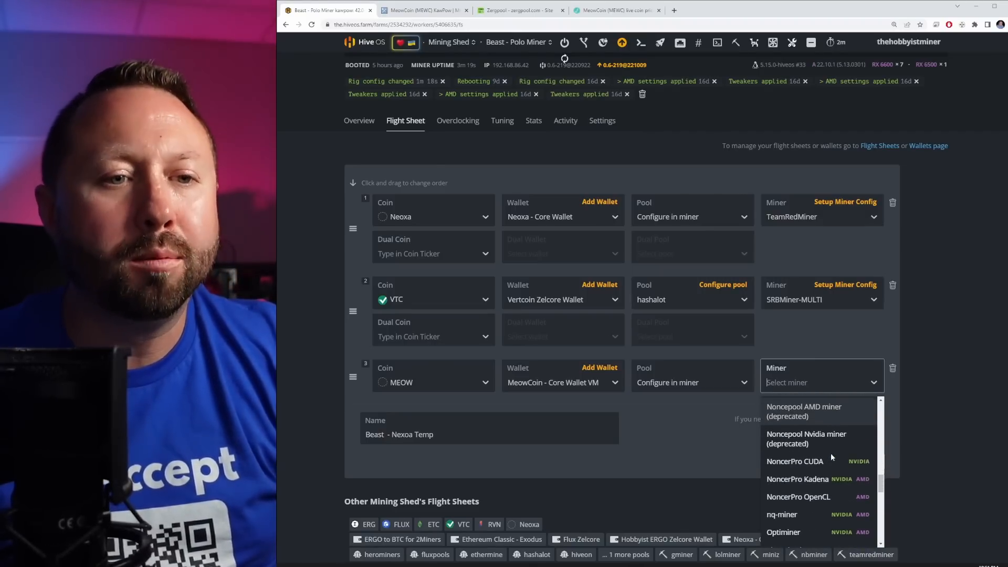
pyautogui.scroll(-3)
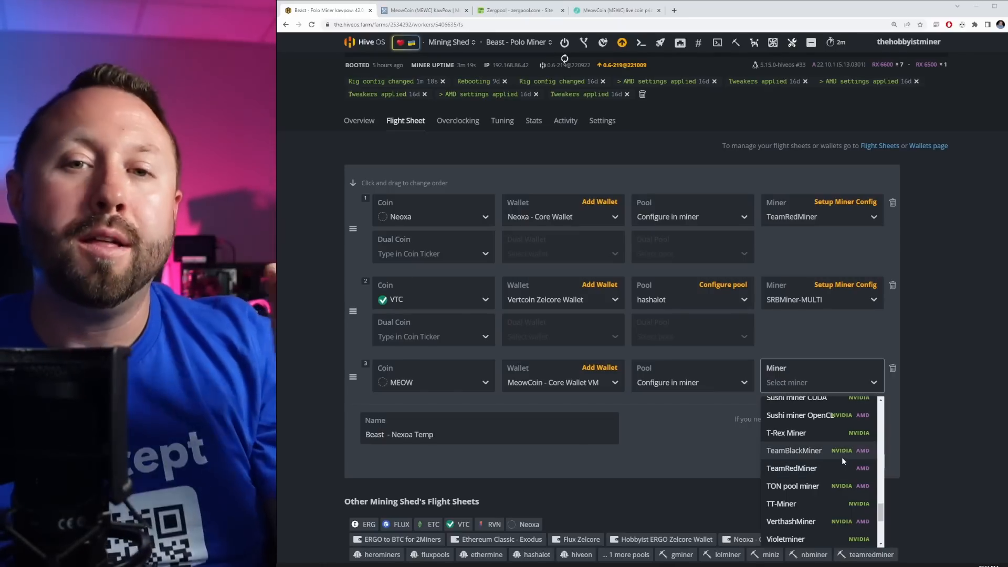
pyautogui.scroll(3)
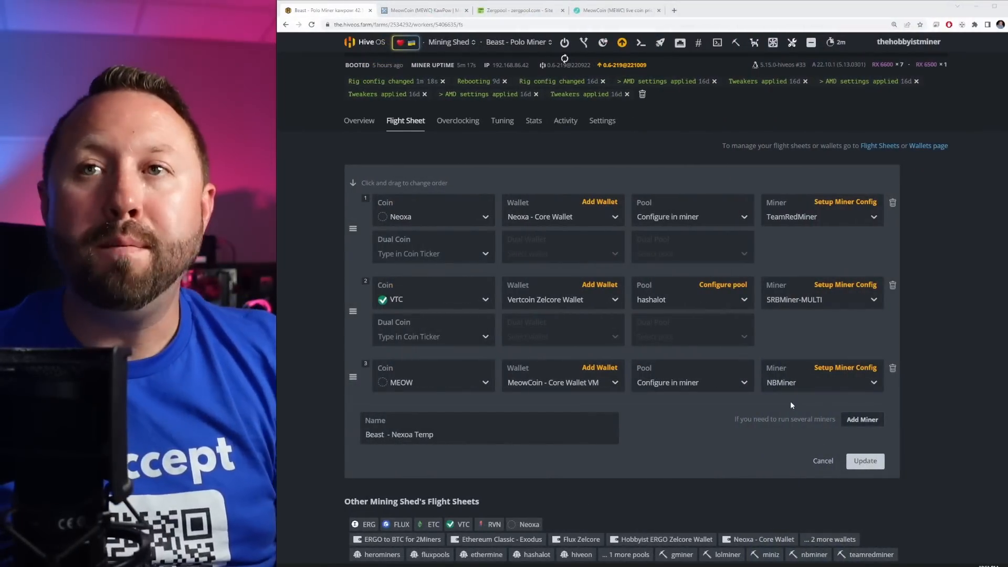
pyautogui.moveTo(793, 371)
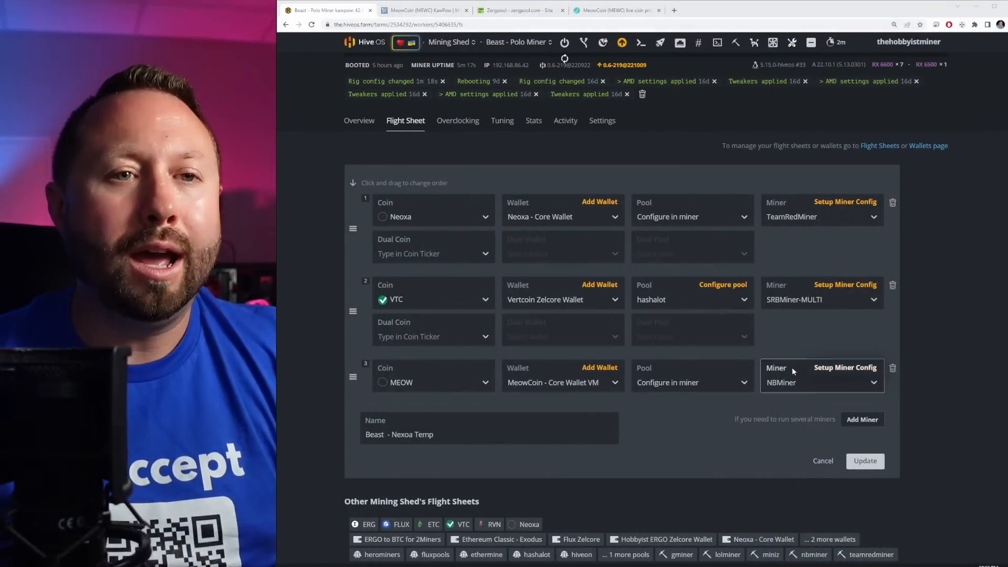
pyautogui.moveTo(861, 373)
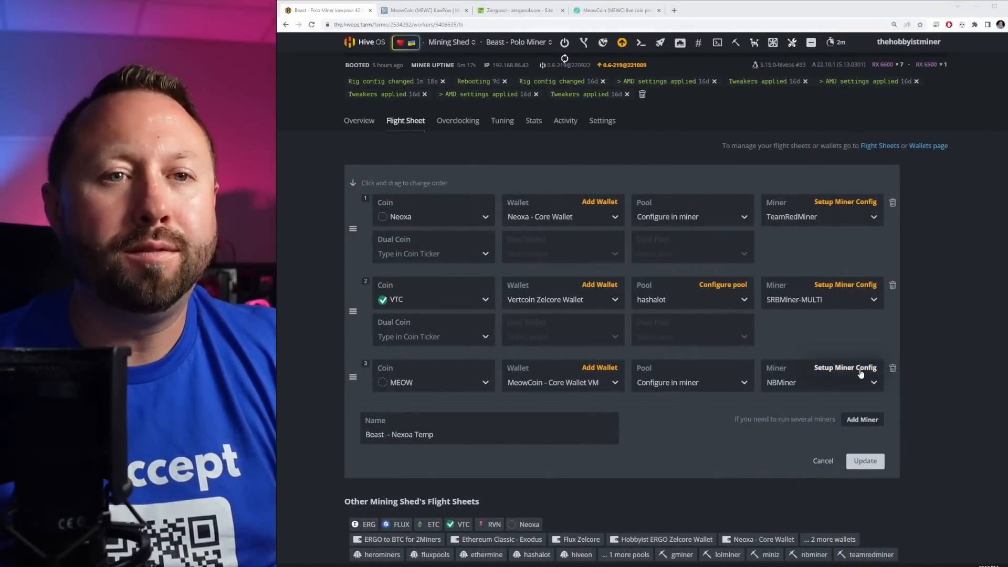
pyautogui.click(844, 368)
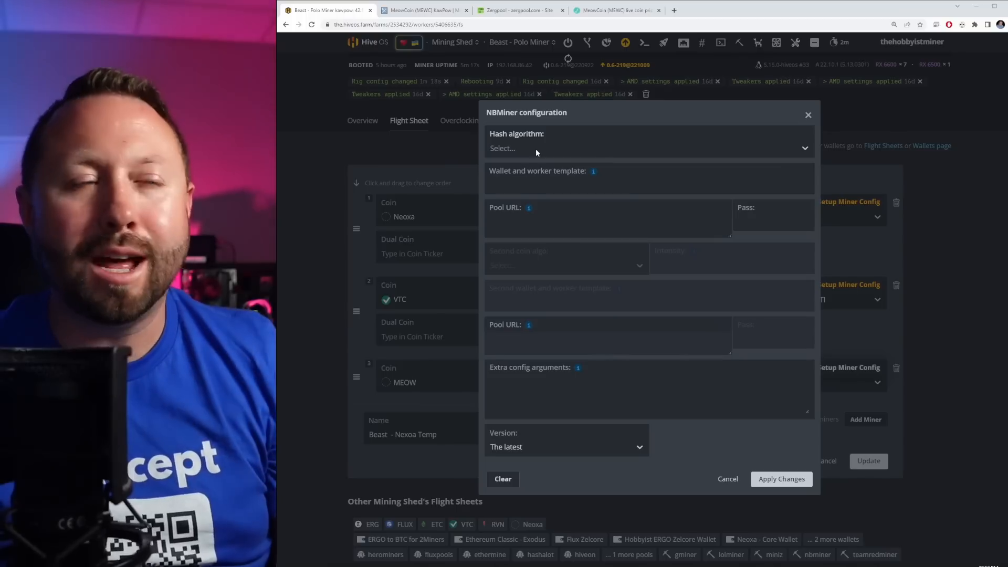
pyautogui.click(648, 148)
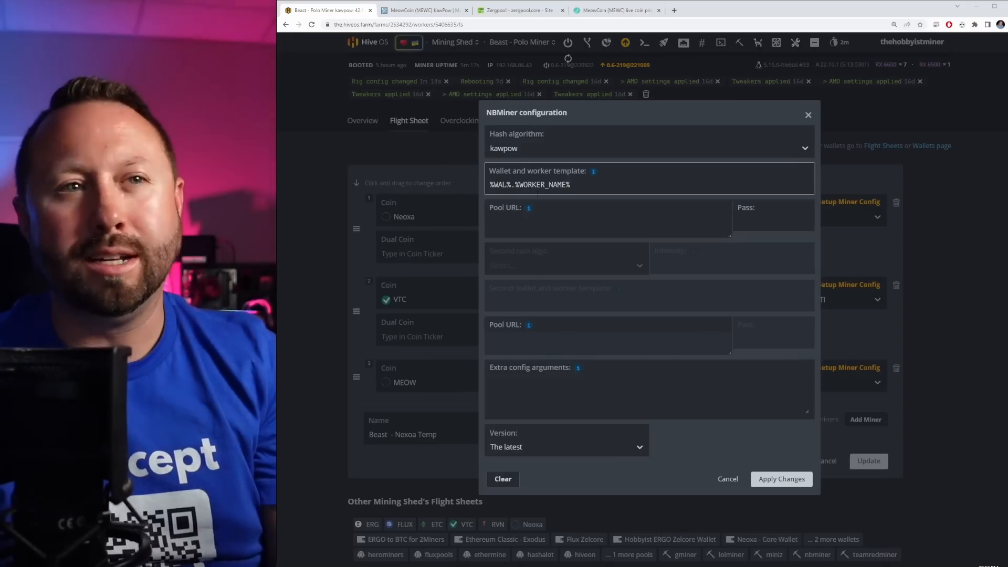
pyautogui.click(529, 207)
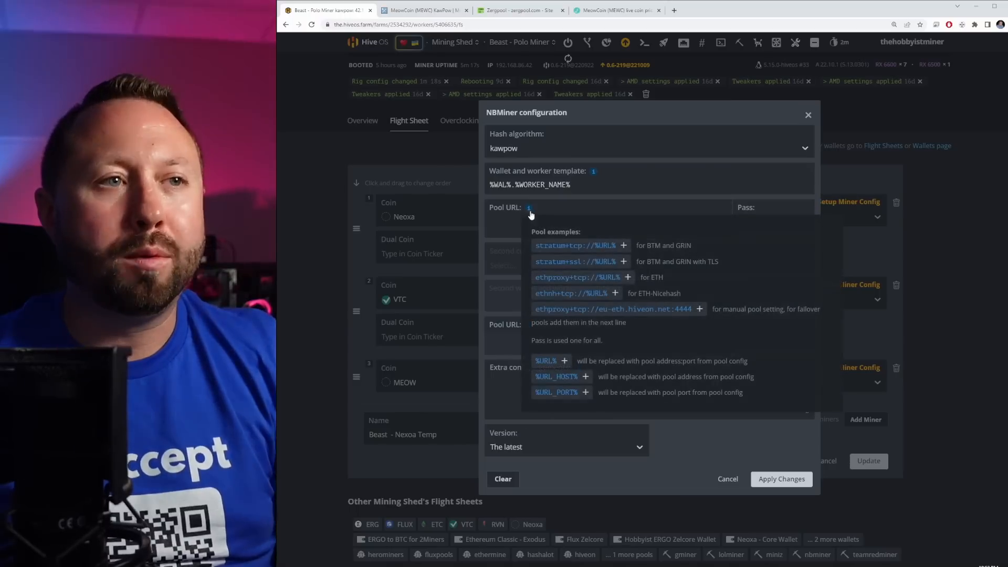
pyautogui.click(608, 222)
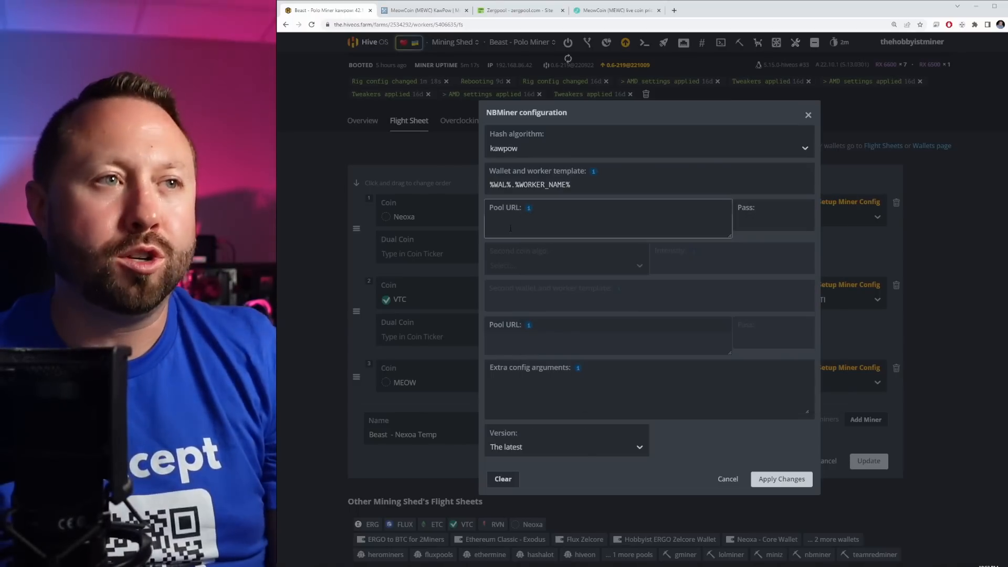
pyautogui.write('stratum+tcp://kawpow.na.mine.zergpool.com:3638')
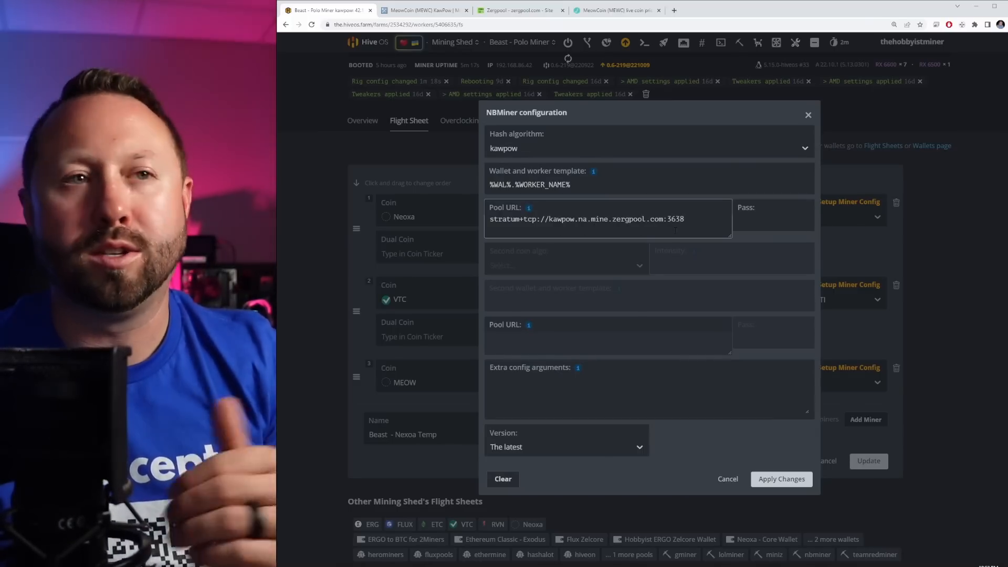
pyautogui.click(774, 216)
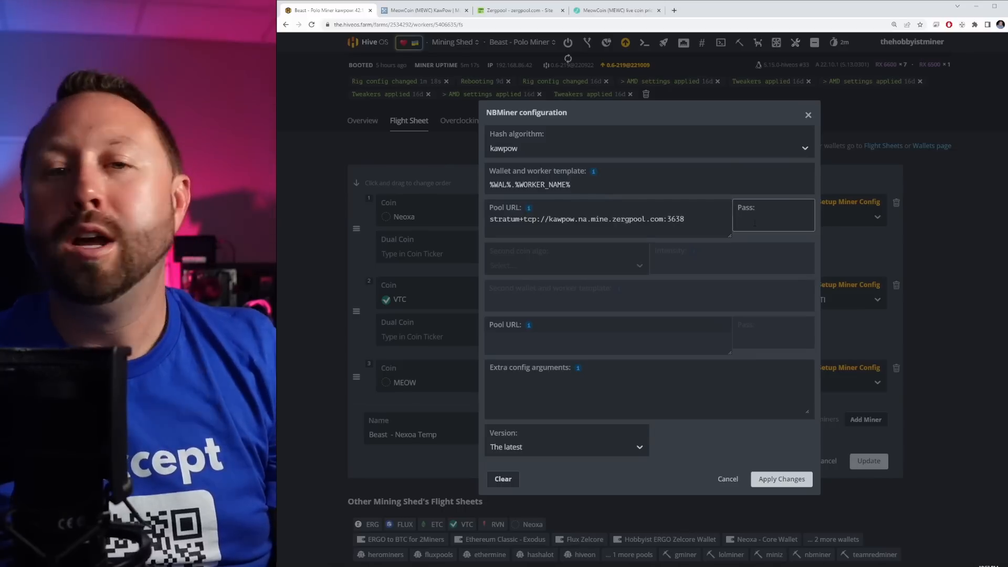
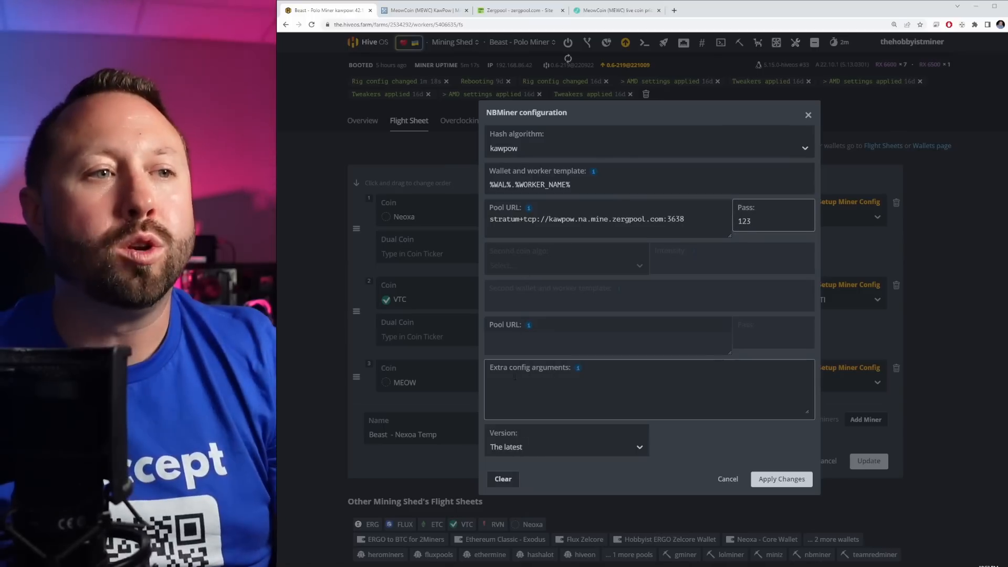
# Step: Add the extra config argument "devices": "0" from the help examples
pyautogui.click(576, 367)
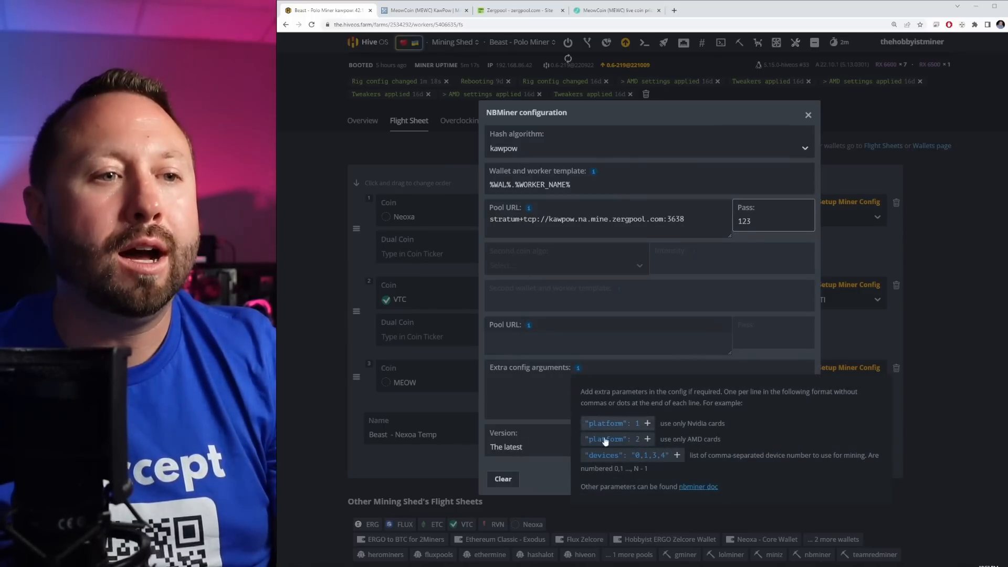
pyautogui.moveTo(617, 463)
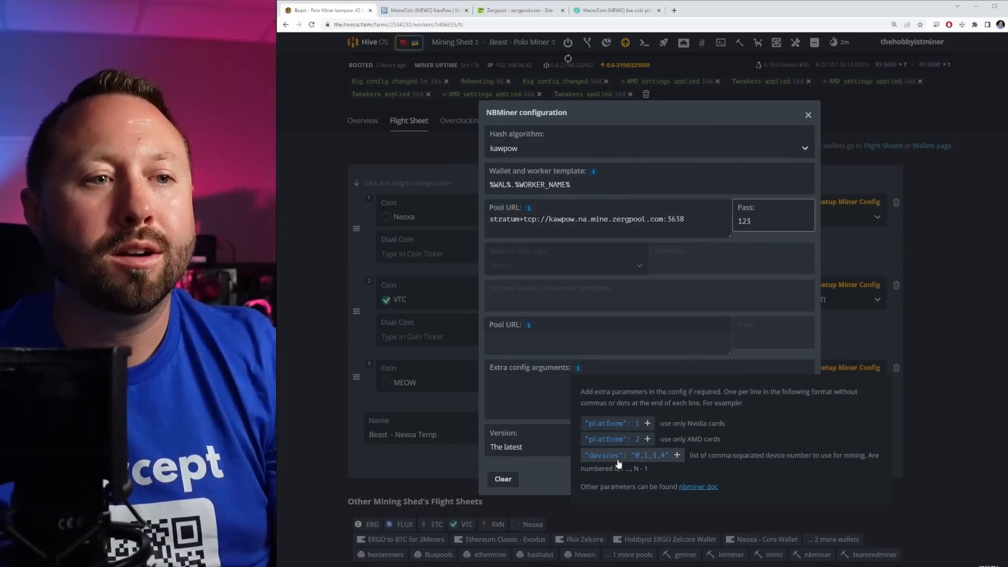
pyautogui.click(677, 455)
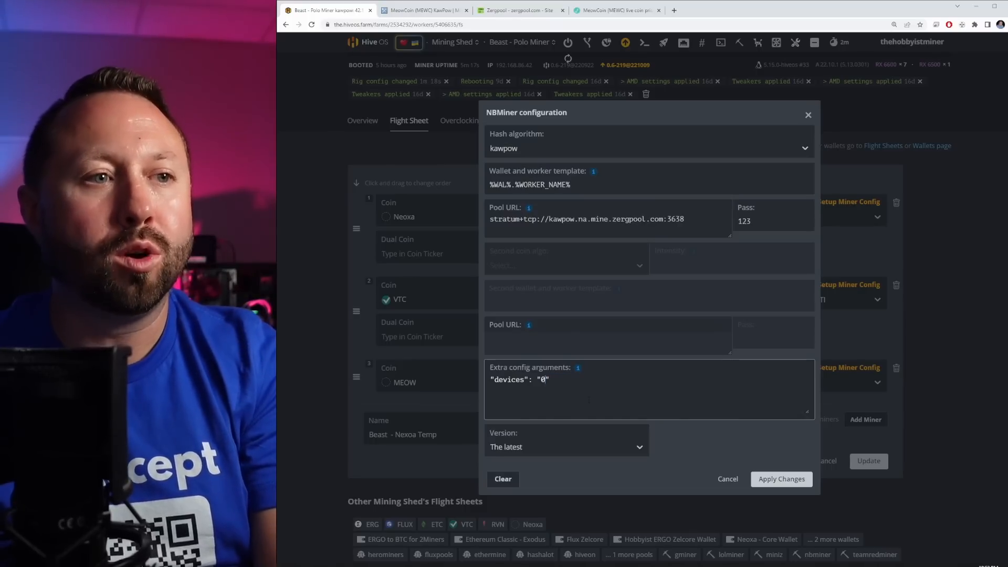
pyautogui.doubleClick(520, 379)
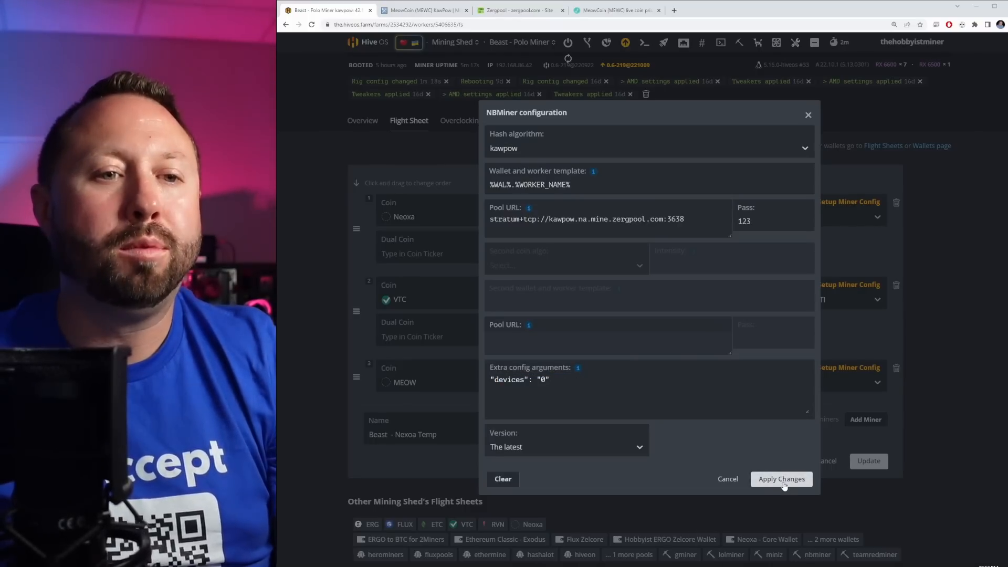
# Step: Apply the miner config, update the flight sheet for all workers, then view the MeowCoin pool rankings
pyautogui.click(780, 479)
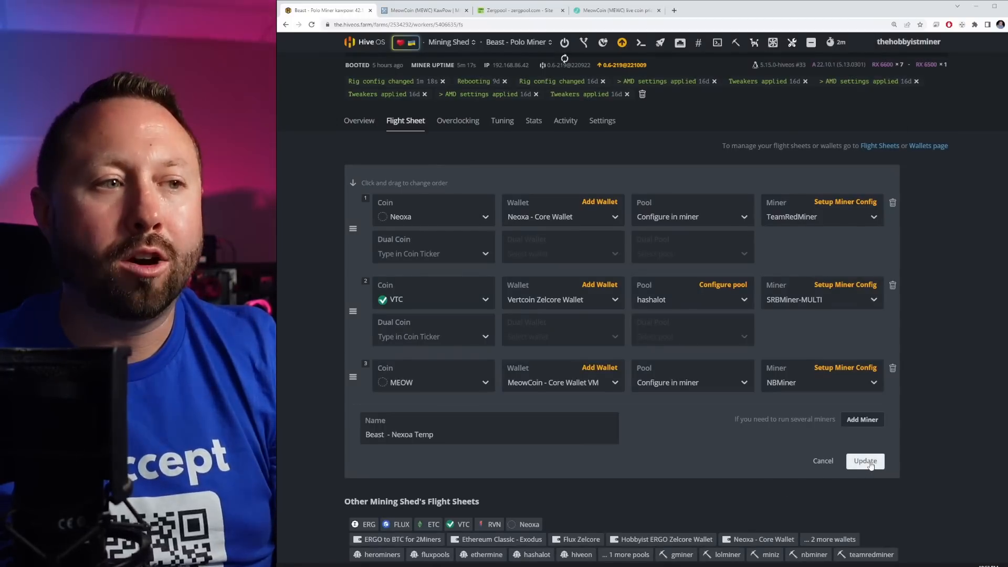
pyautogui.click(865, 462)
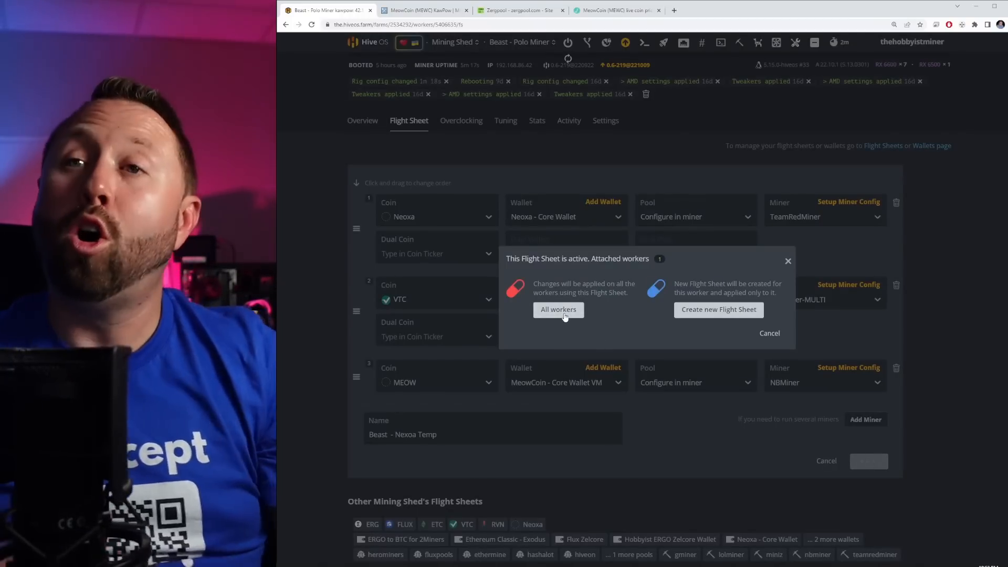
pyautogui.click(558, 308)
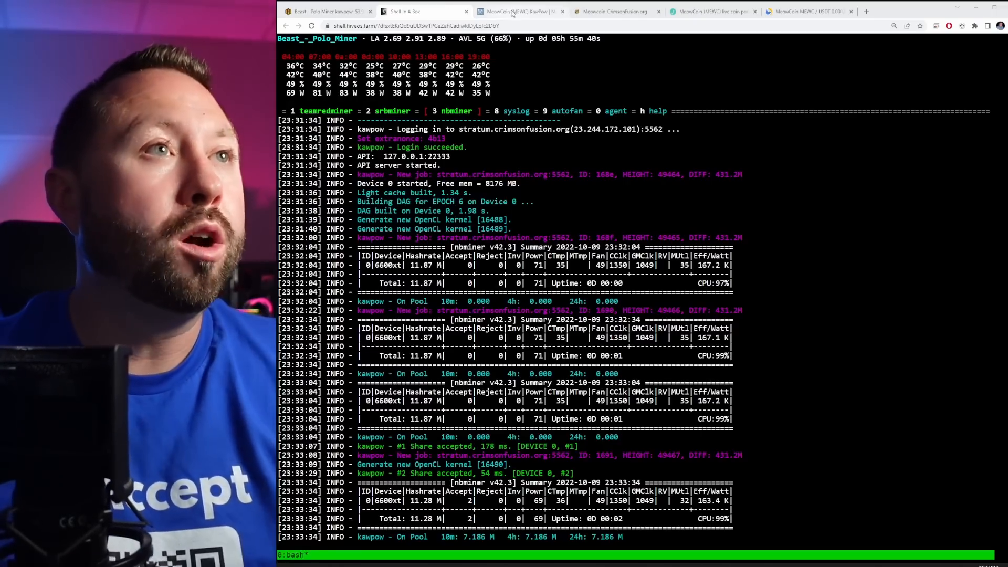
pyautogui.click(520, 11)
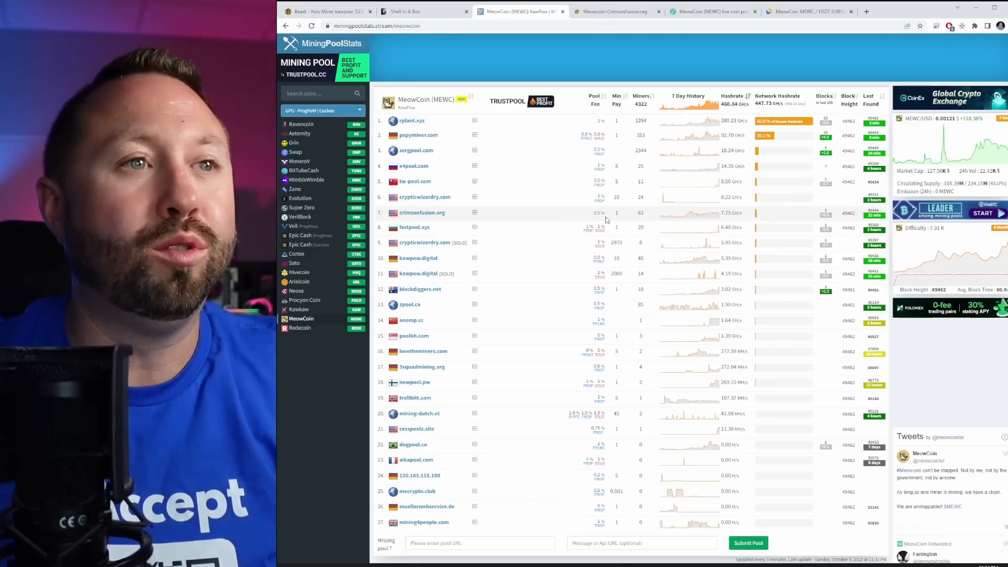
pyautogui.moveTo(638, 219)
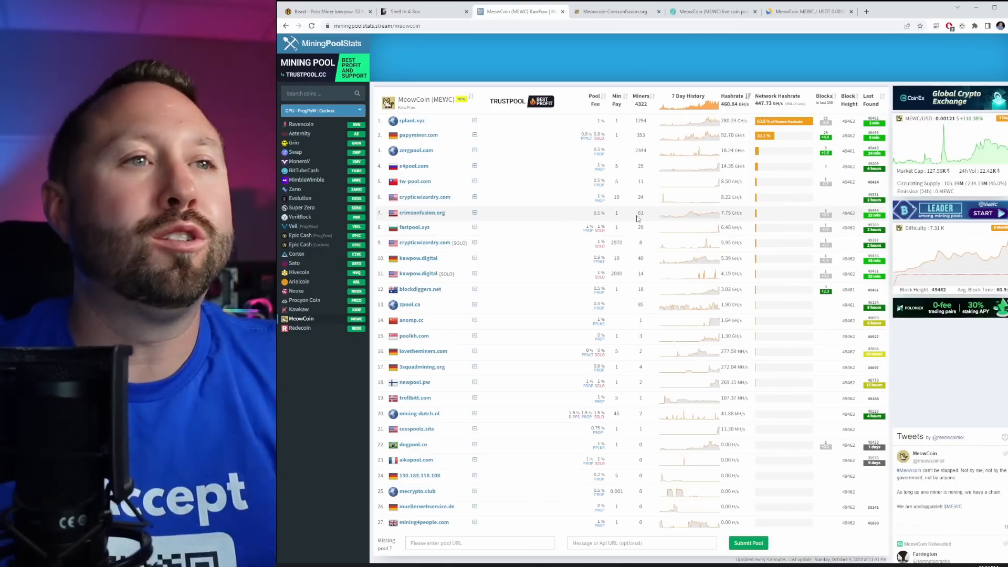
pyautogui.moveTo(737, 225)
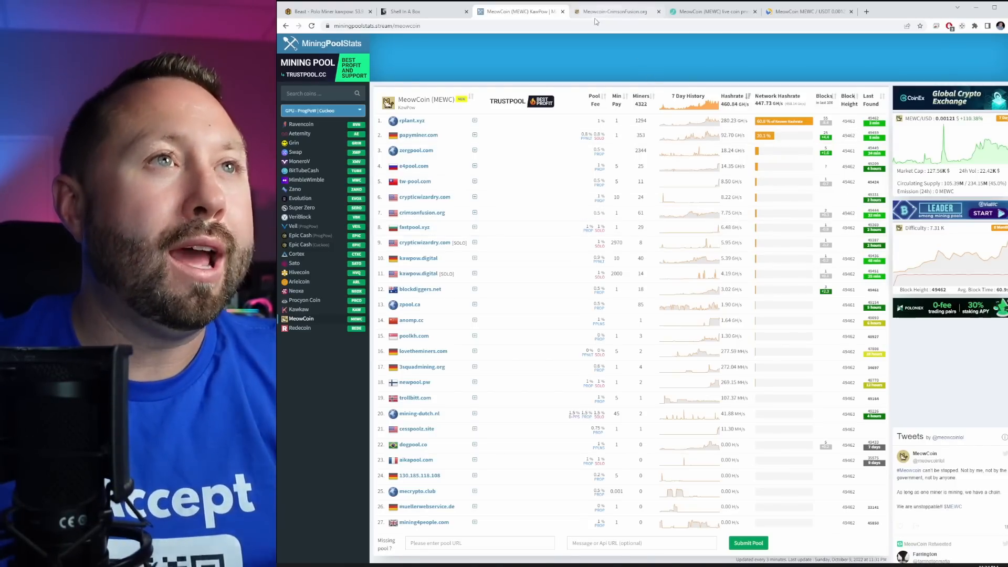
# Step: Check the CrimsonFusion Meowcoin pool page, then return to the live mining log
pyautogui.click(615, 10)
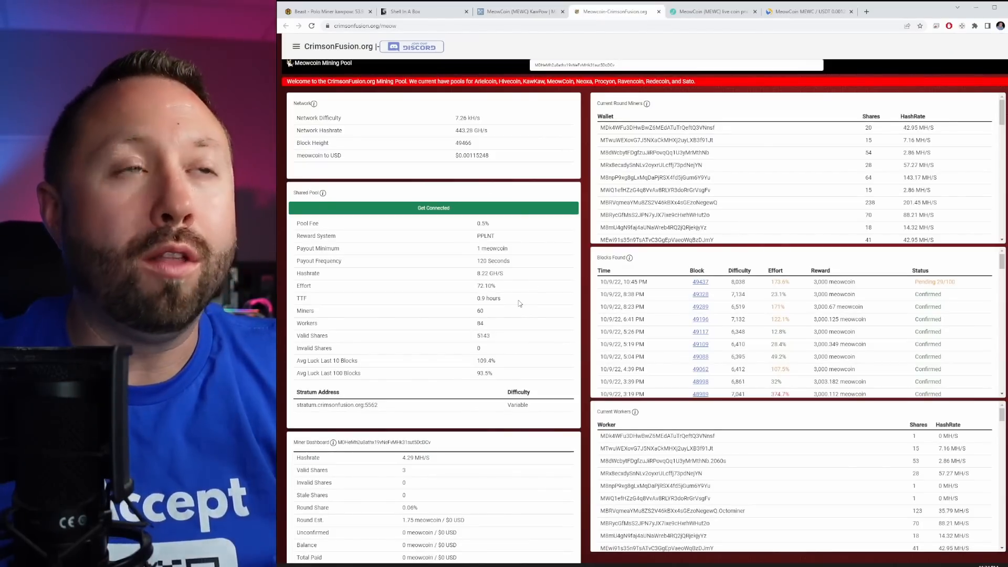
pyautogui.moveTo(506, 299)
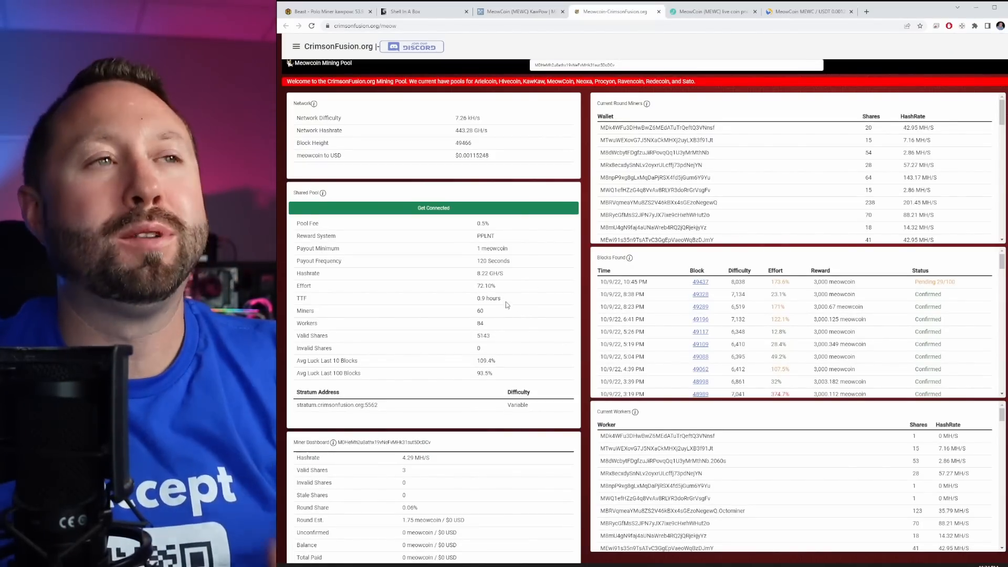
pyautogui.click(421, 11)
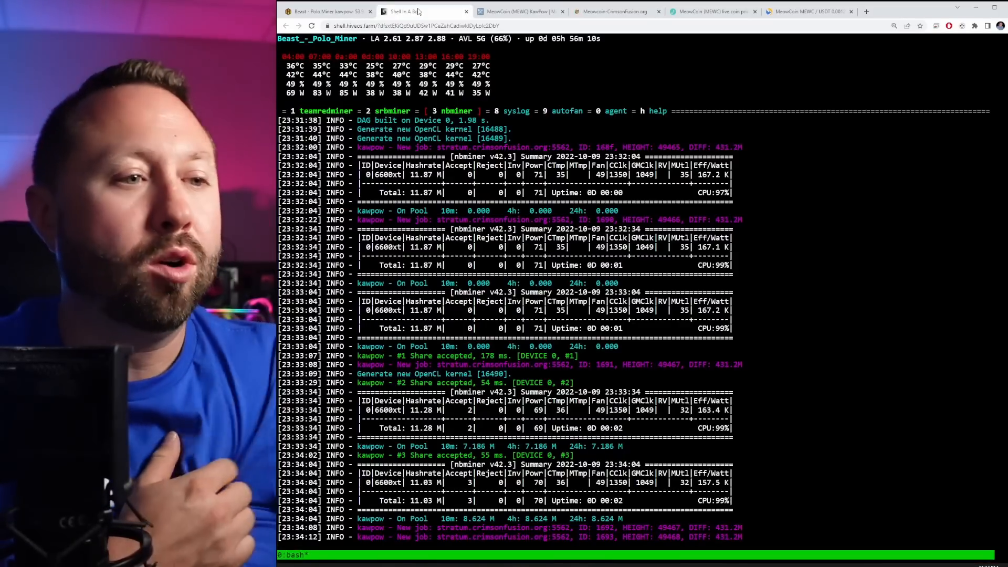
# Step: Review the MEOW NBMiner settings in the rig's flight sheet, then view the CrimsonFusion pool page
pyautogui.click(325, 10)
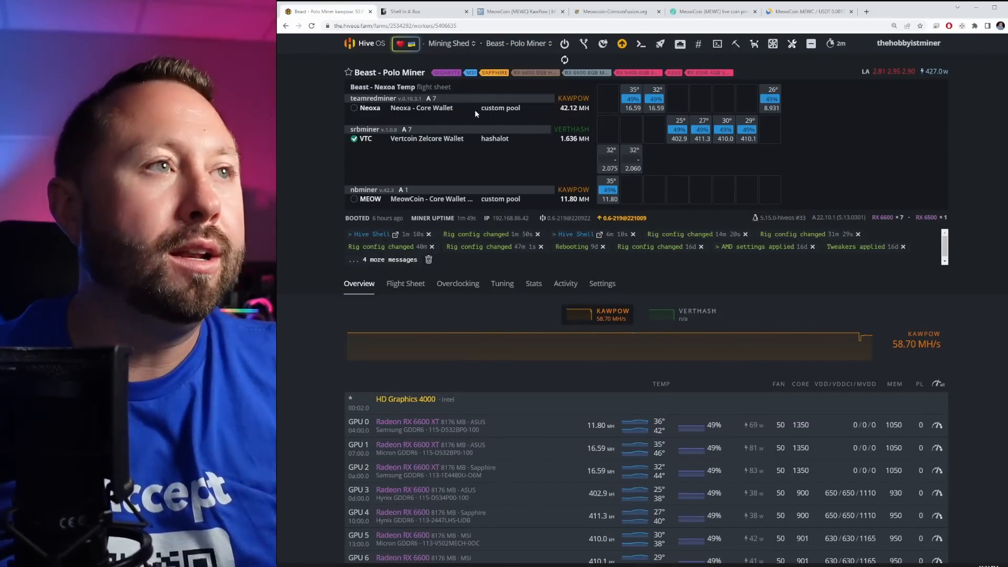
pyautogui.click(405, 283)
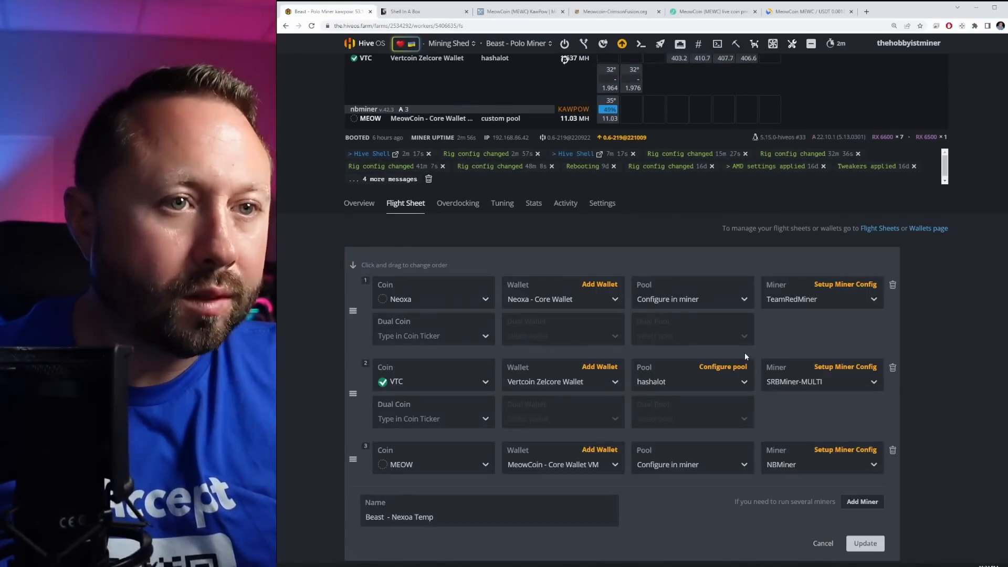
pyautogui.click(844, 450)
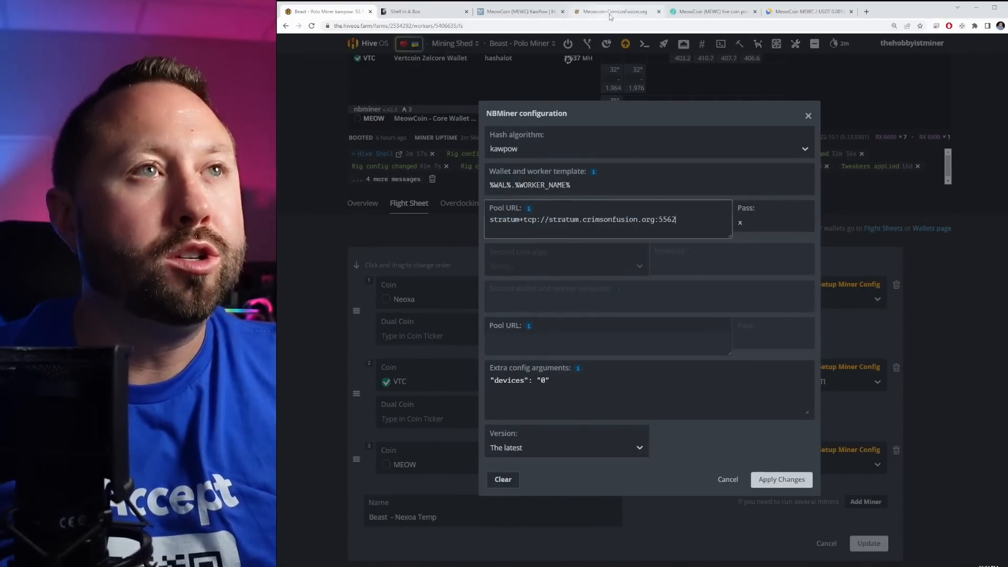
pyautogui.click(616, 11)
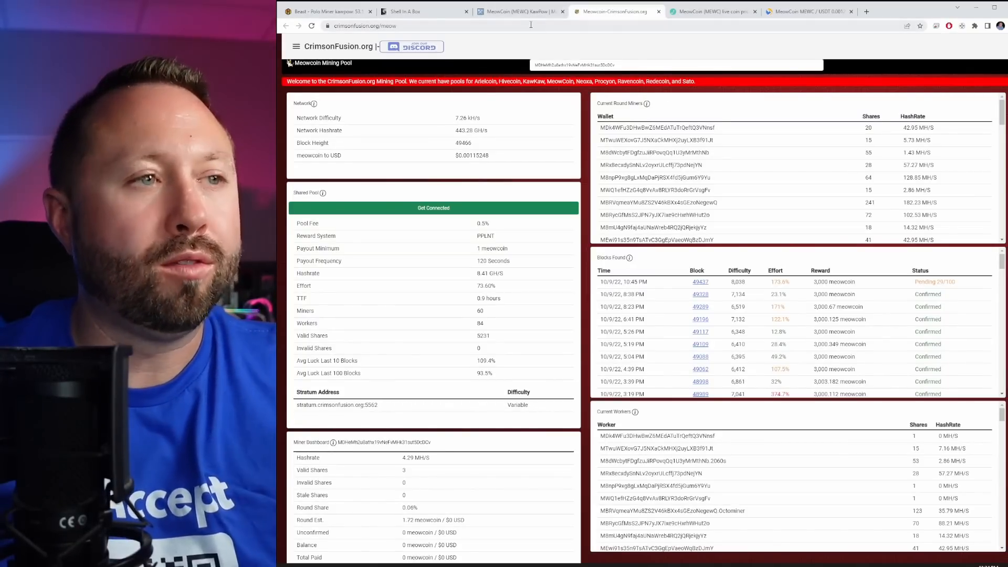
# Step: View the per-miner connection commands and select the NBMiner pool address
pyautogui.click(434, 208)
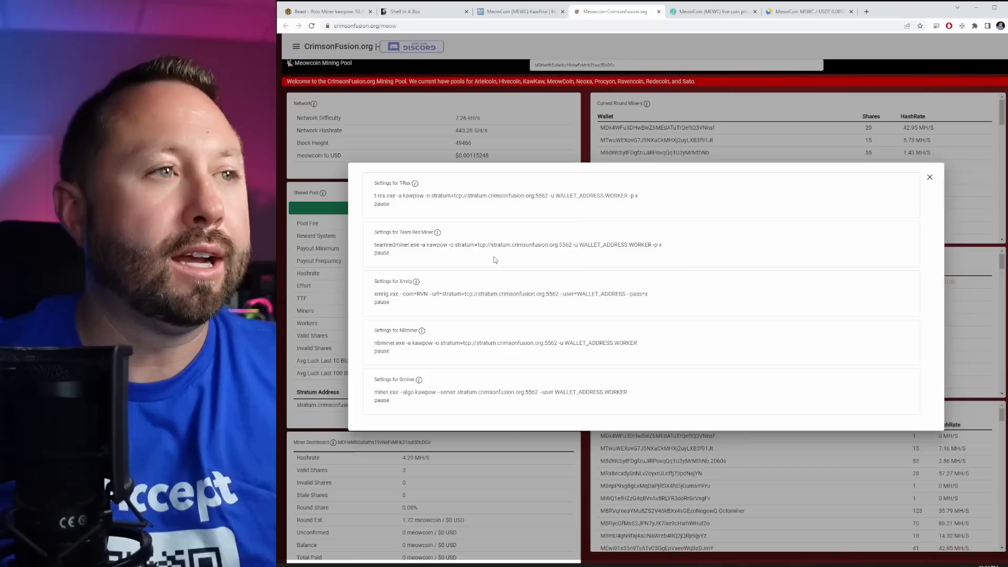
pyautogui.moveTo(470, 329)
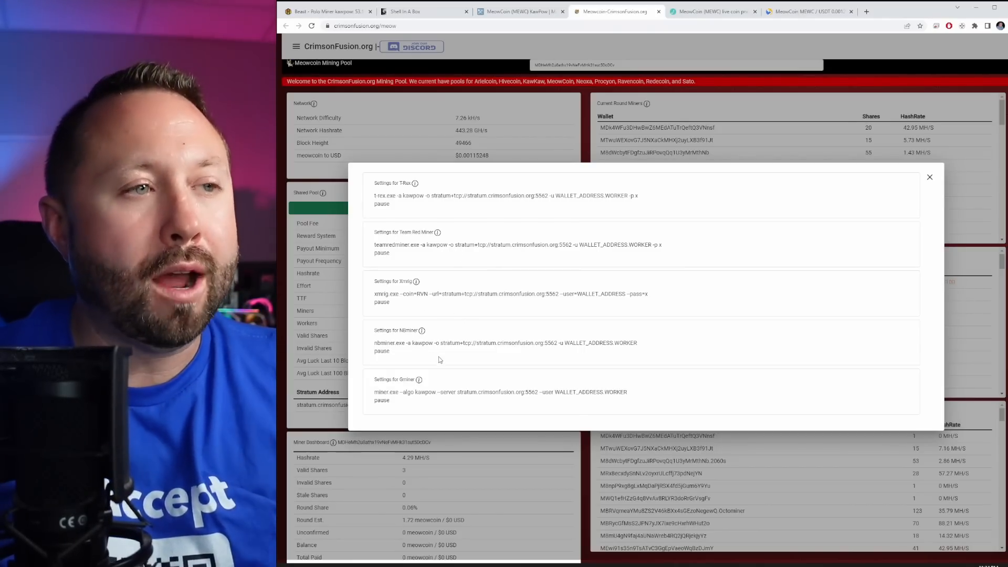
pyautogui.doubleClick(498, 342)
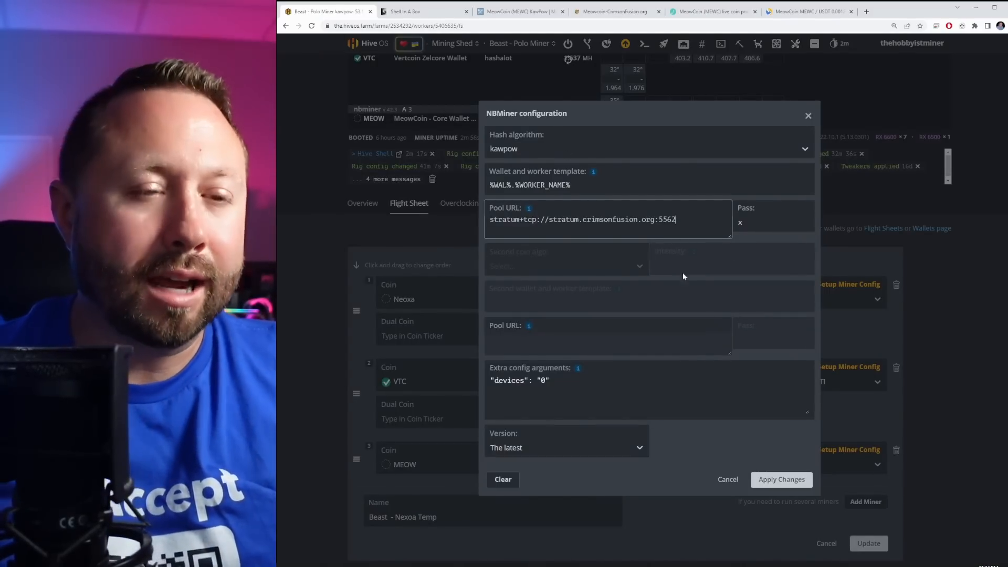
# Step: Close the miner config, check the rig overview hashrates, then view the MeowCoin price page
pyautogui.click(726, 479)
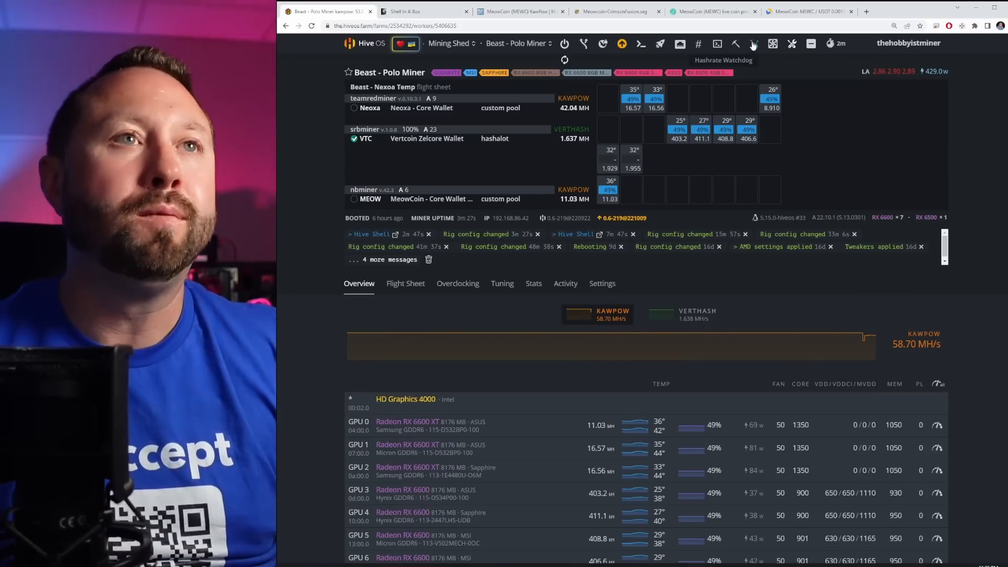
pyautogui.click(712, 11)
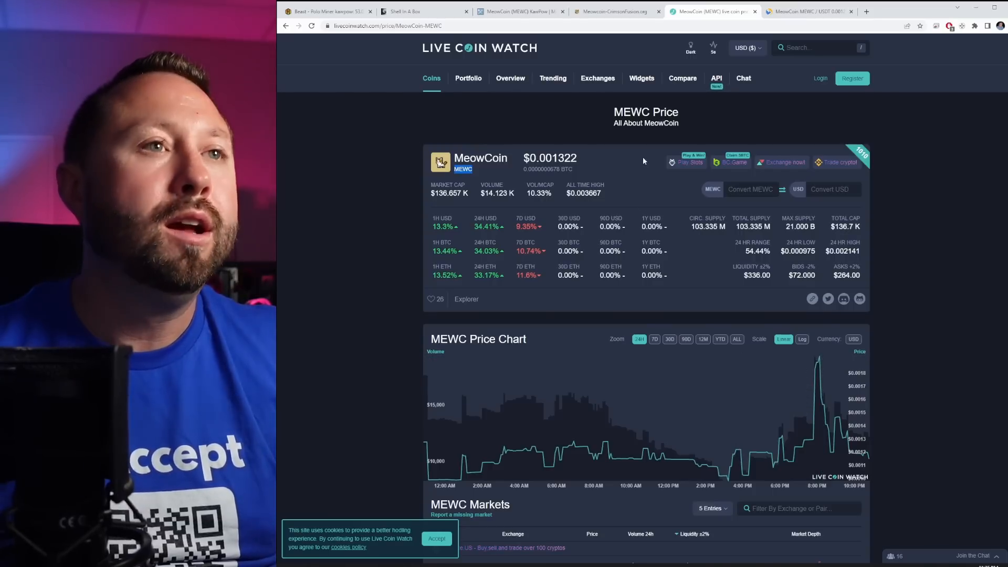
# Step: View the Txbit MEWC/USDT trading page
pyautogui.click(803, 11)
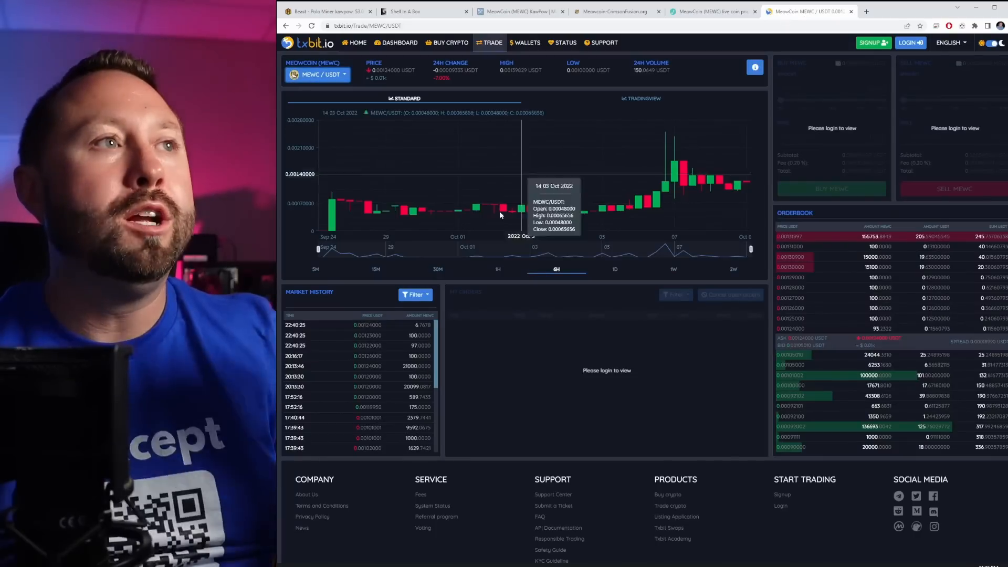
pyautogui.moveTo(427, 145)
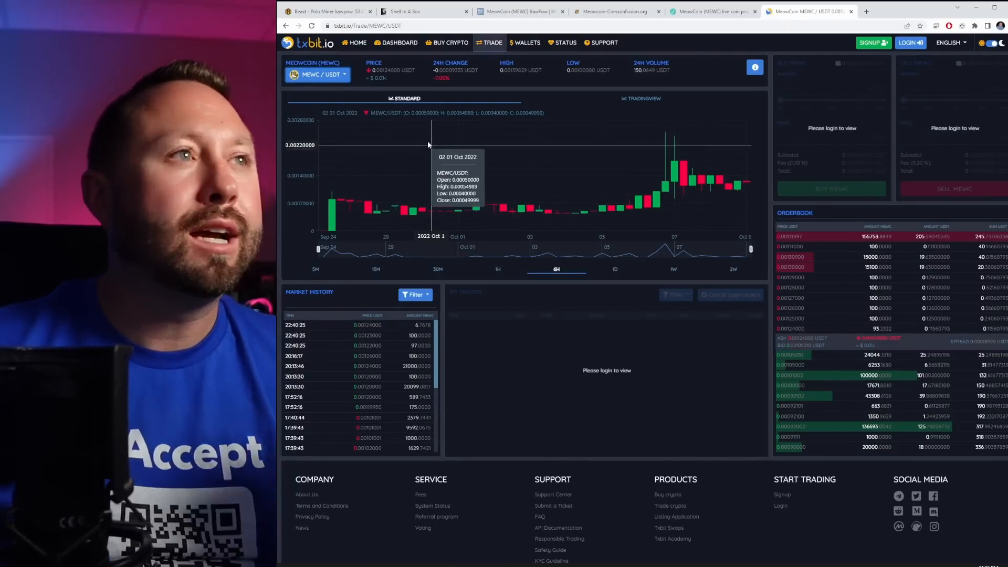
pyautogui.moveTo(442, 165)
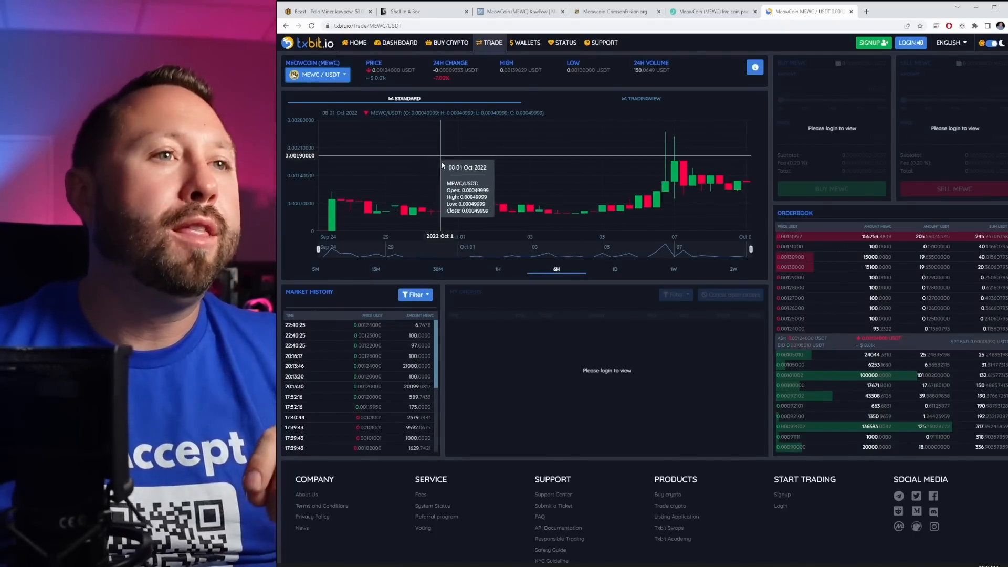
pyautogui.moveTo(563, 338)
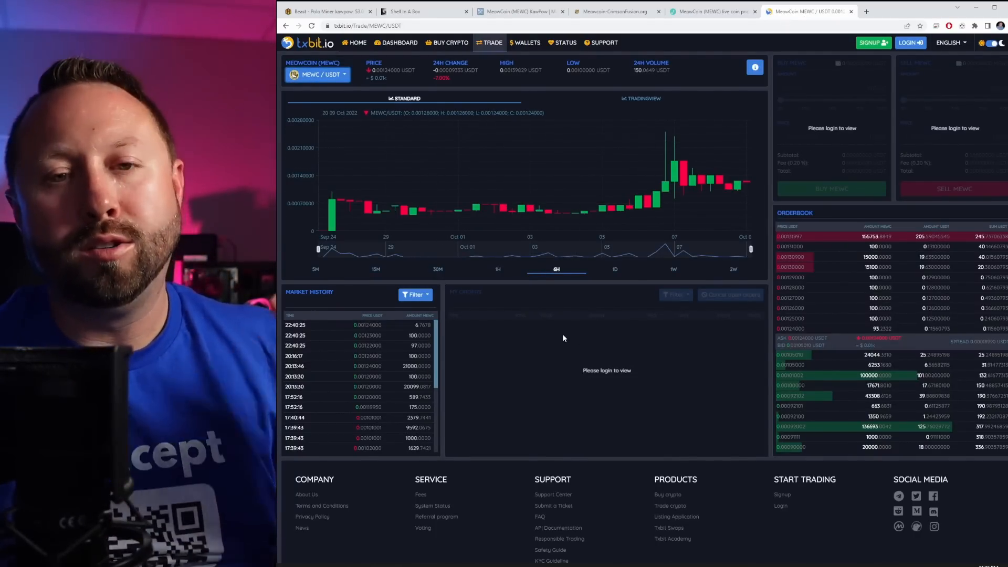